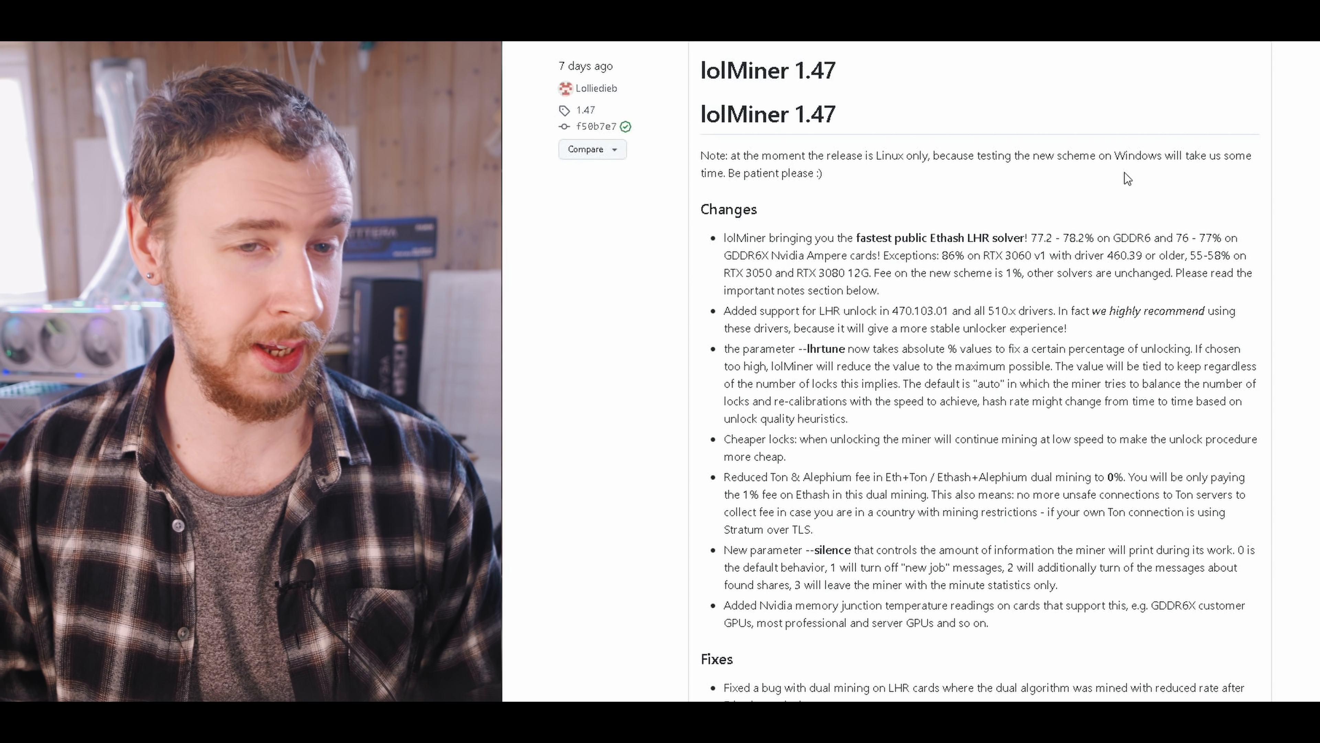
{"action": "mouse_move", "coordinate": [1097, 281]}
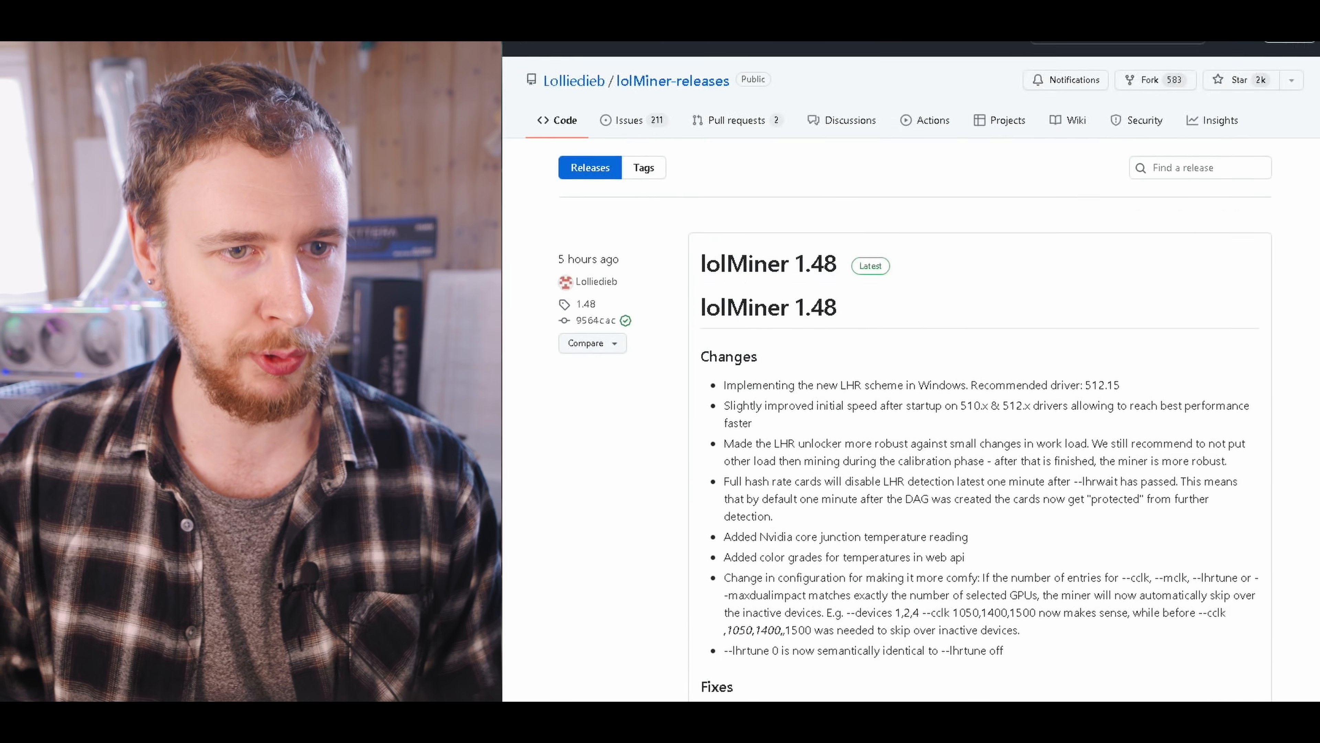
Read through the lolMiner 1.47 release notes, highlighting the Nvidia-related changes
{"action": "scroll", "scroll_direction": "down", "scroll_amount": 3}
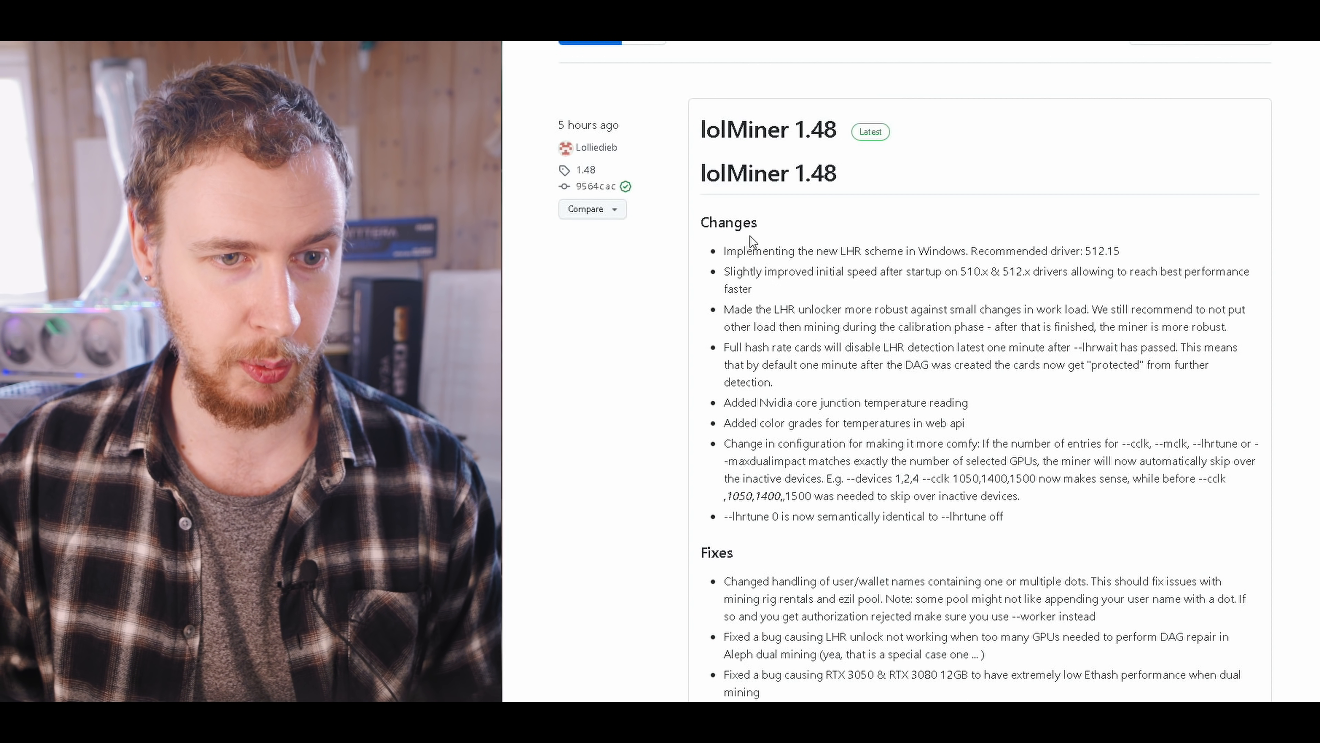
{"action": "left_click_drag", "start_coordinate": [724, 251], "coordinate": [905, 251]}
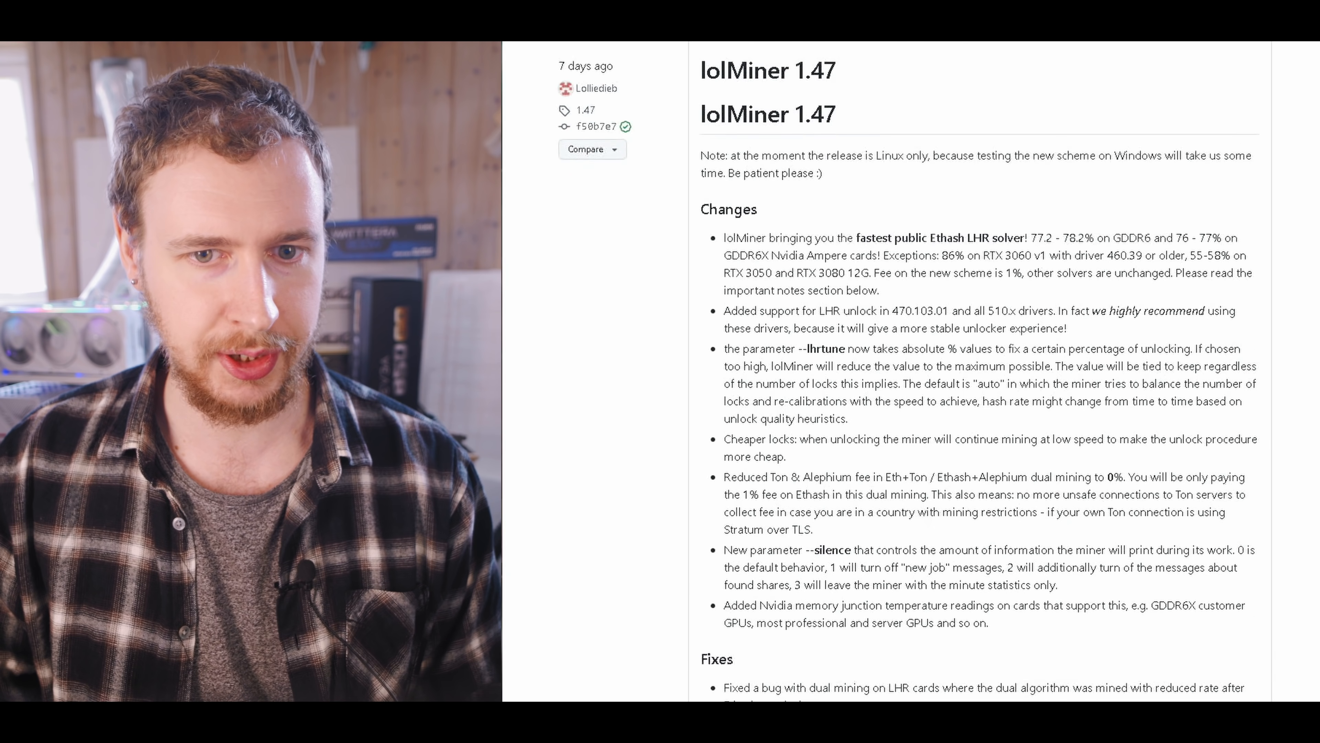
{"action": "scroll", "scroll_direction": "down", "scroll_amount": 3}
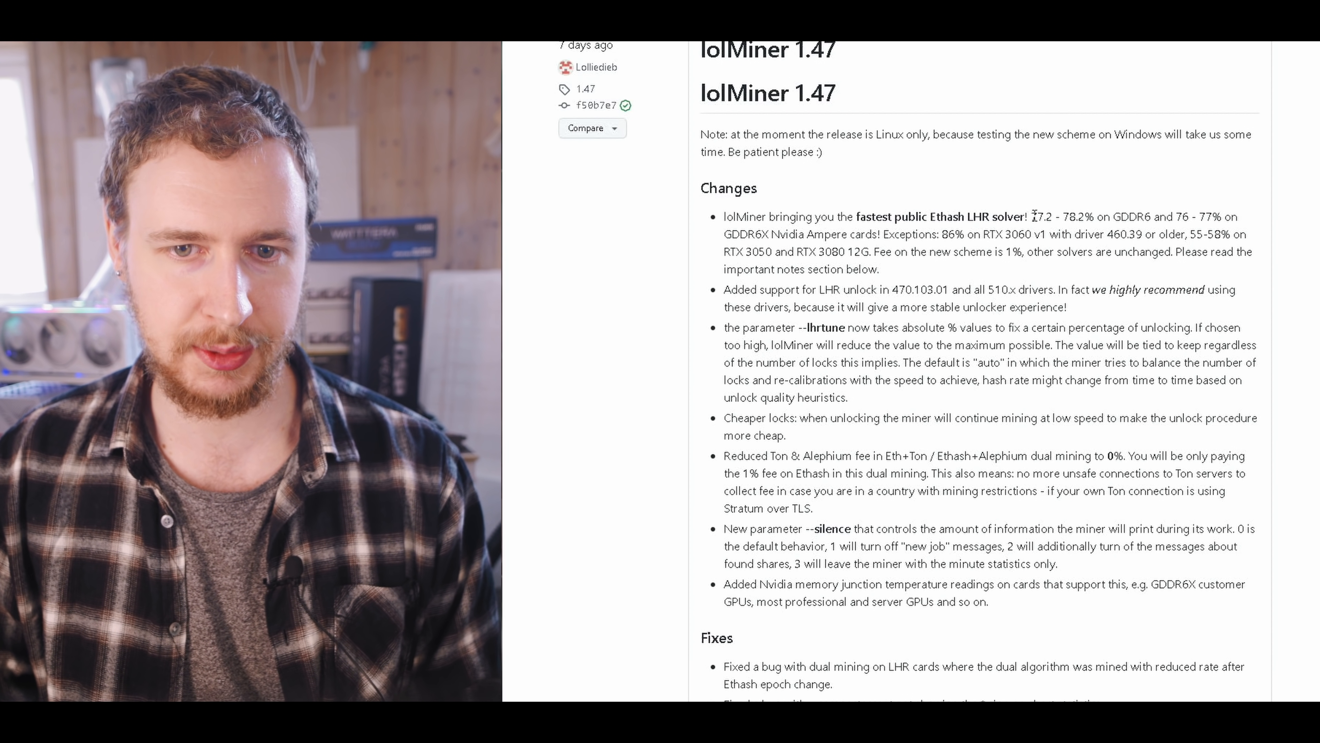
{"action": "double_click", "coordinate": [1041, 219]}
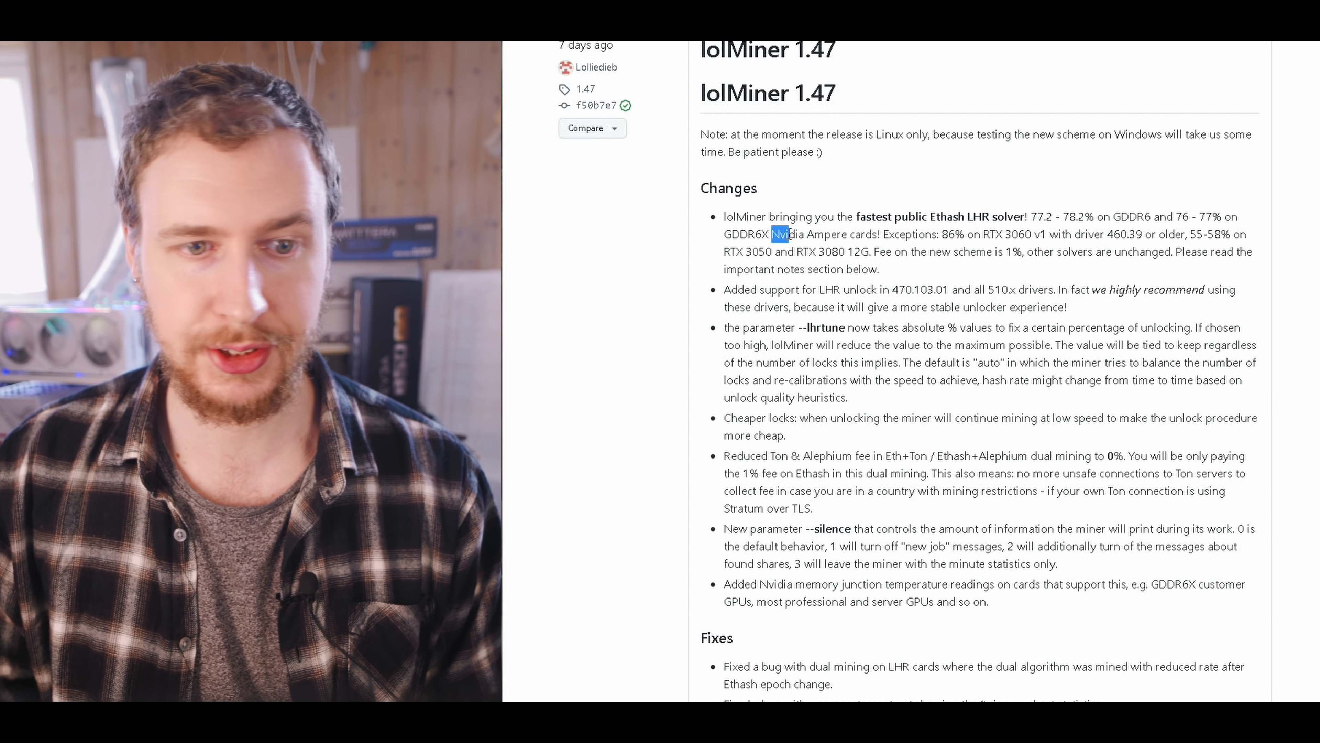
Scroll through the Octominer X12Ultra worker overview with per-GPU hashrate, temperature and power
{"action": "scroll", "scroll_direction": "down", "scroll_amount": 3}
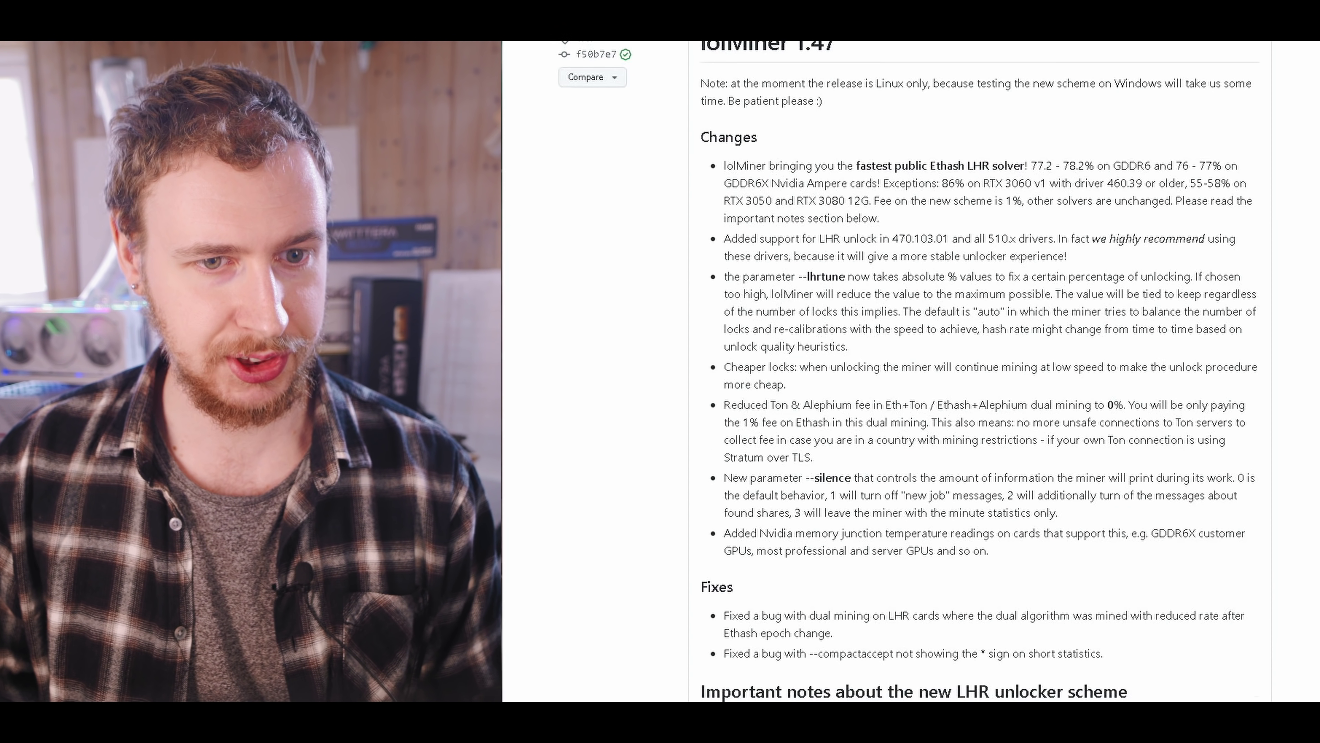
{"action": "scroll", "scroll_direction": "down", "scroll_amount": 3}
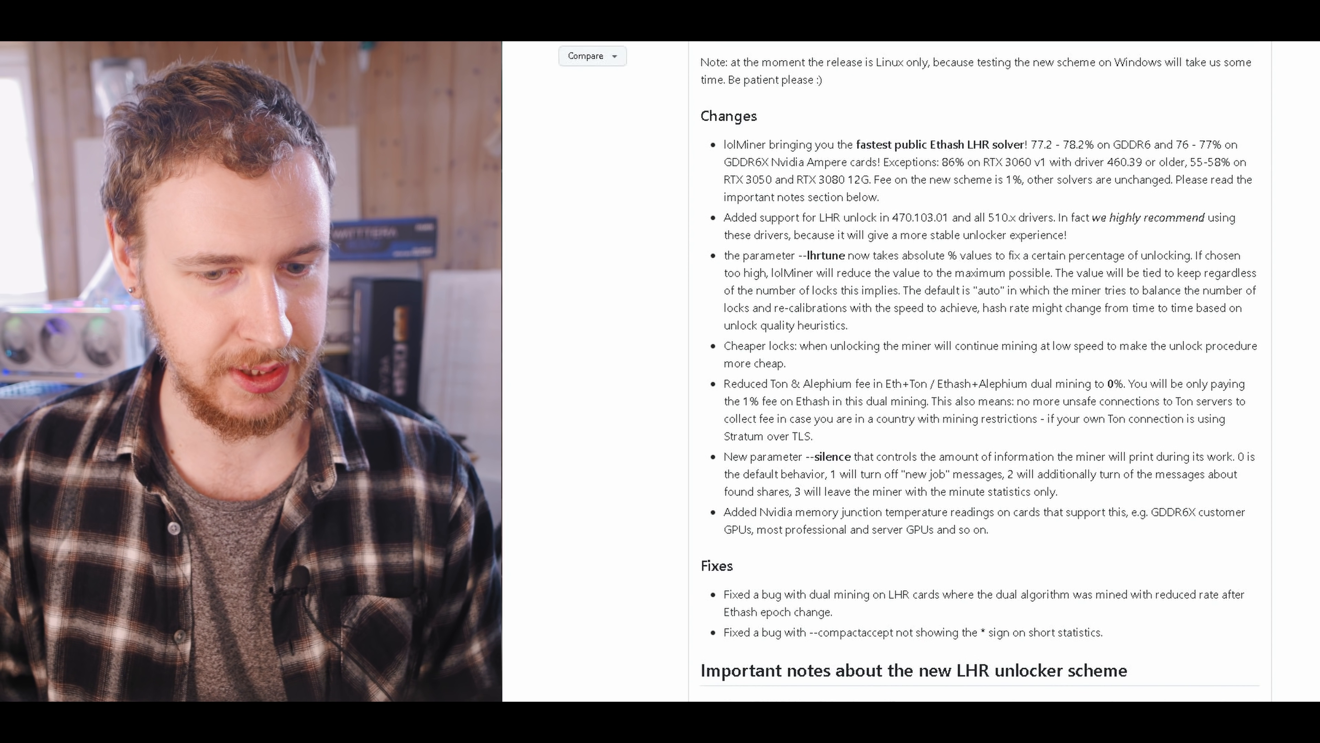
{"action": "scroll", "scroll_direction": "down", "scroll_amount": 3}
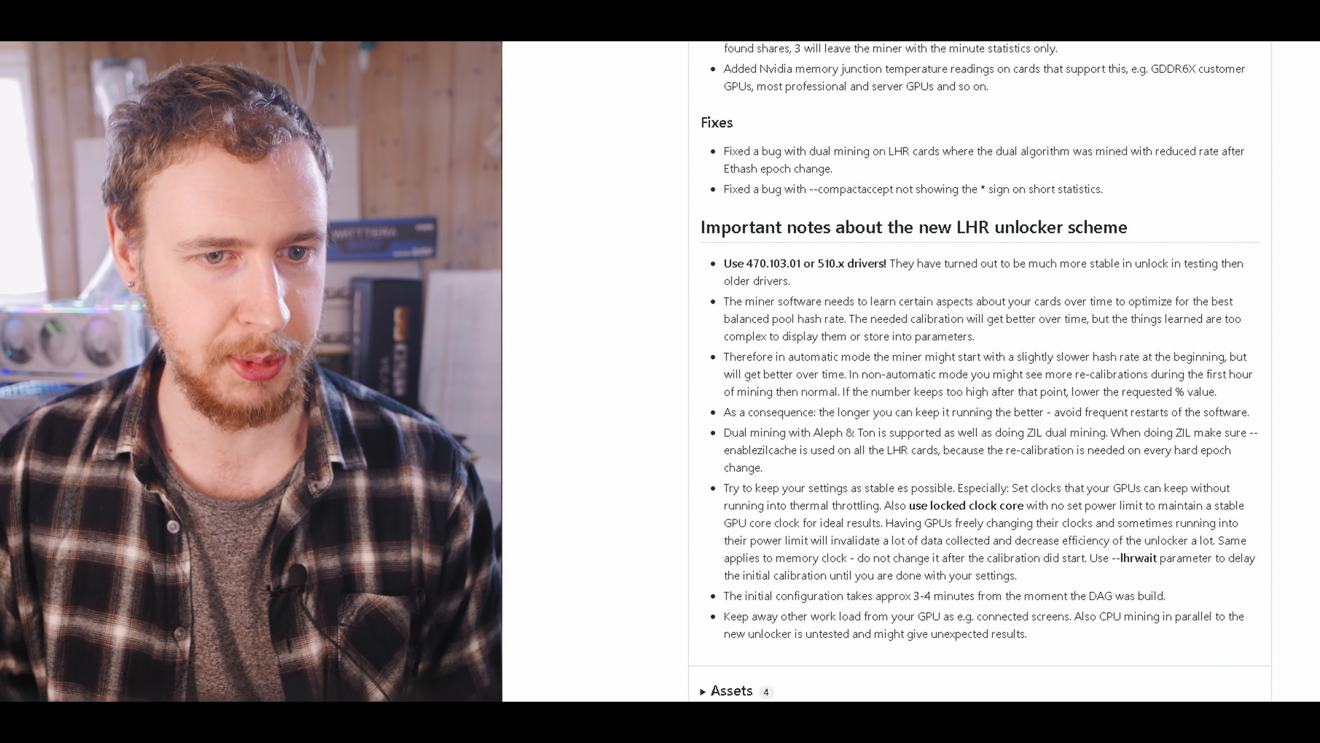
{"action": "scroll", "scroll_direction": "down", "scroll_amount": 3}
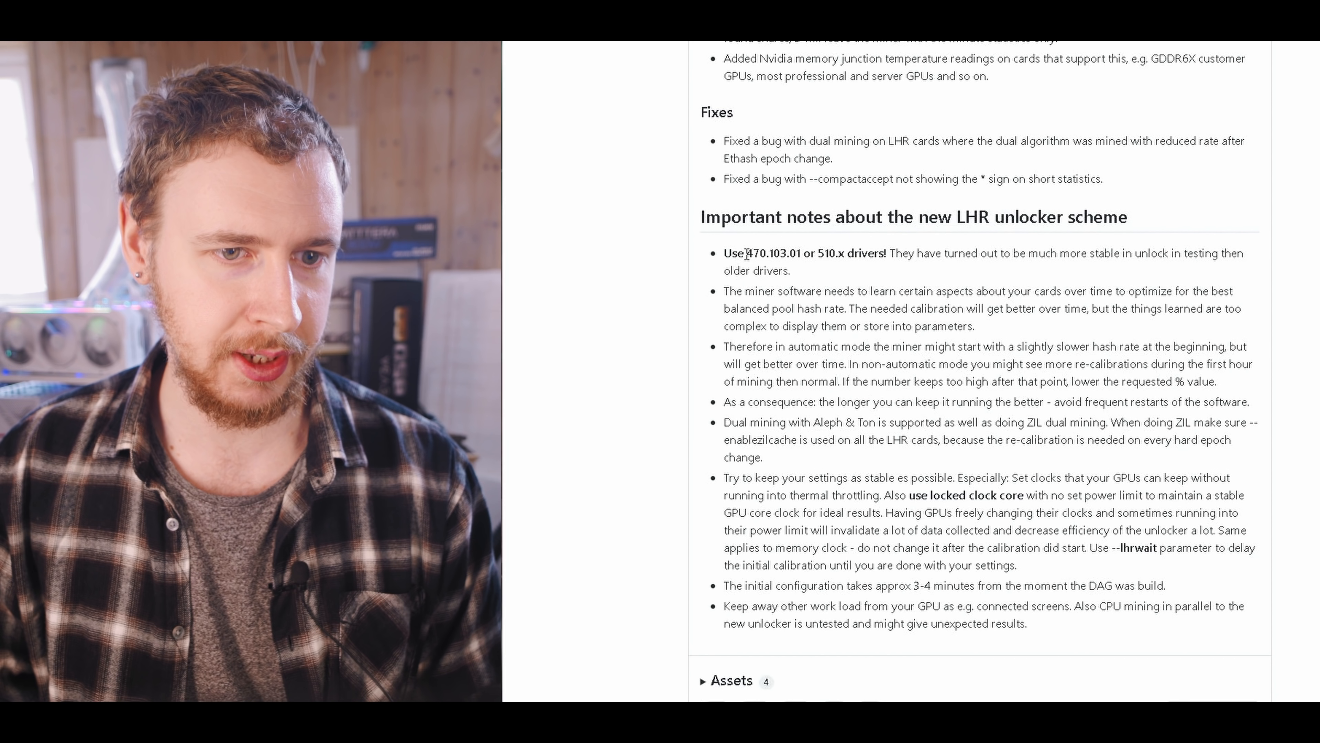
{"action": "double_click", "coordinate": [777, 254]}
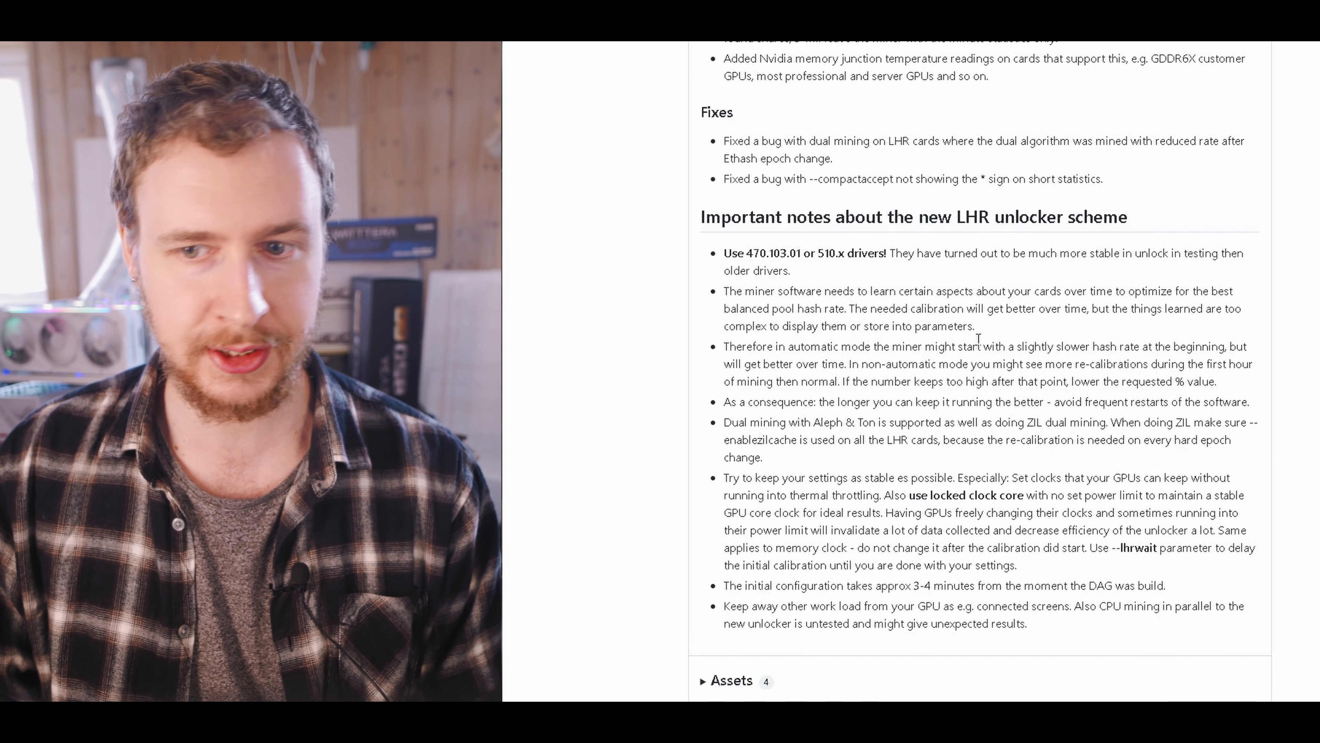
{"action": "scroll", "scroll_direction": "up", "scroll_amount": 3}
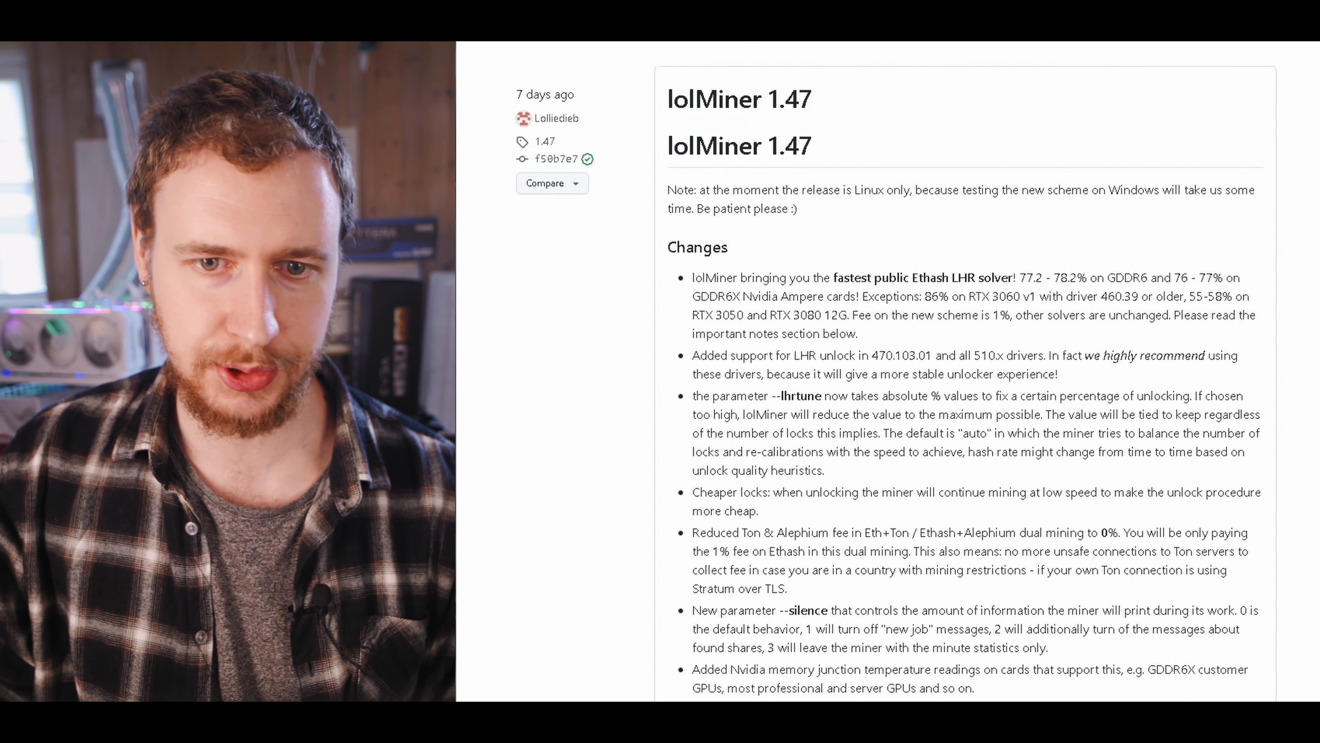
{"action": "scroll", "scroll_direction": "down", "scroll_amount": 3}
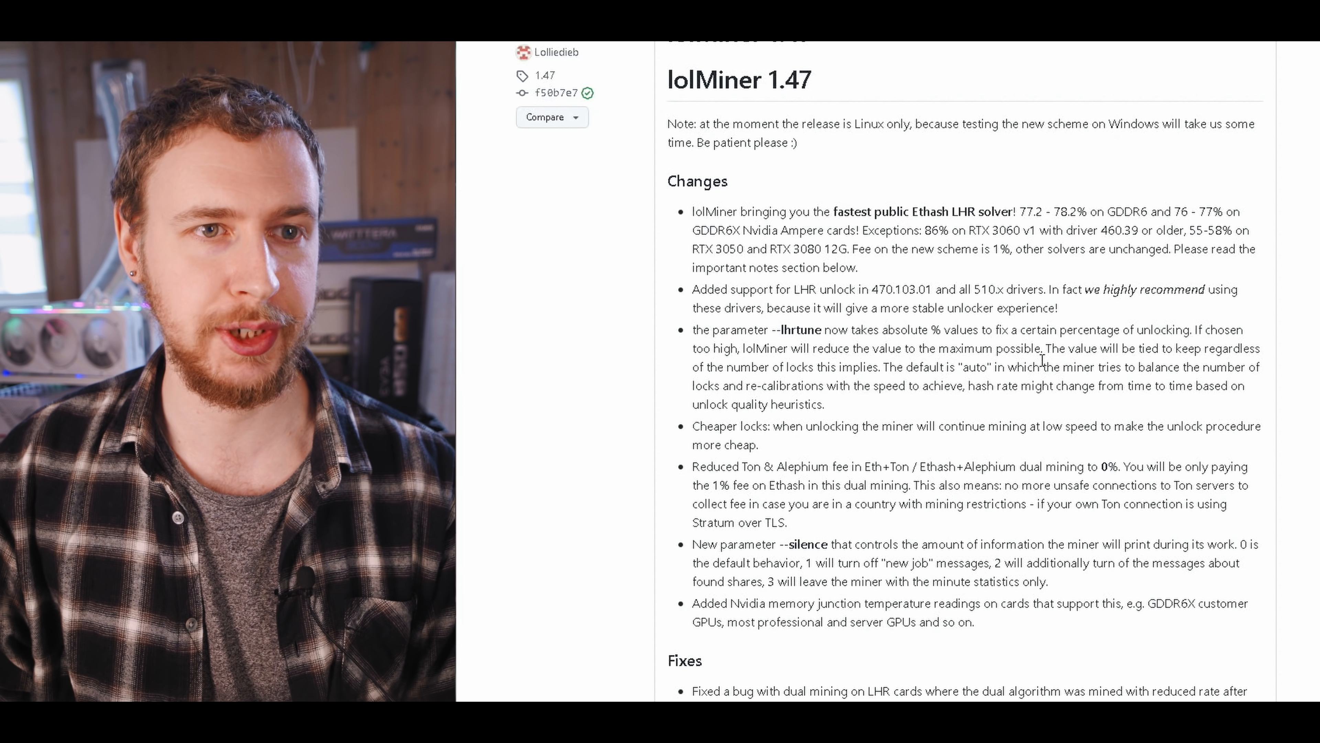
{"action": "scroll", "scroll_direction": "down", "scroll_amount": 3}
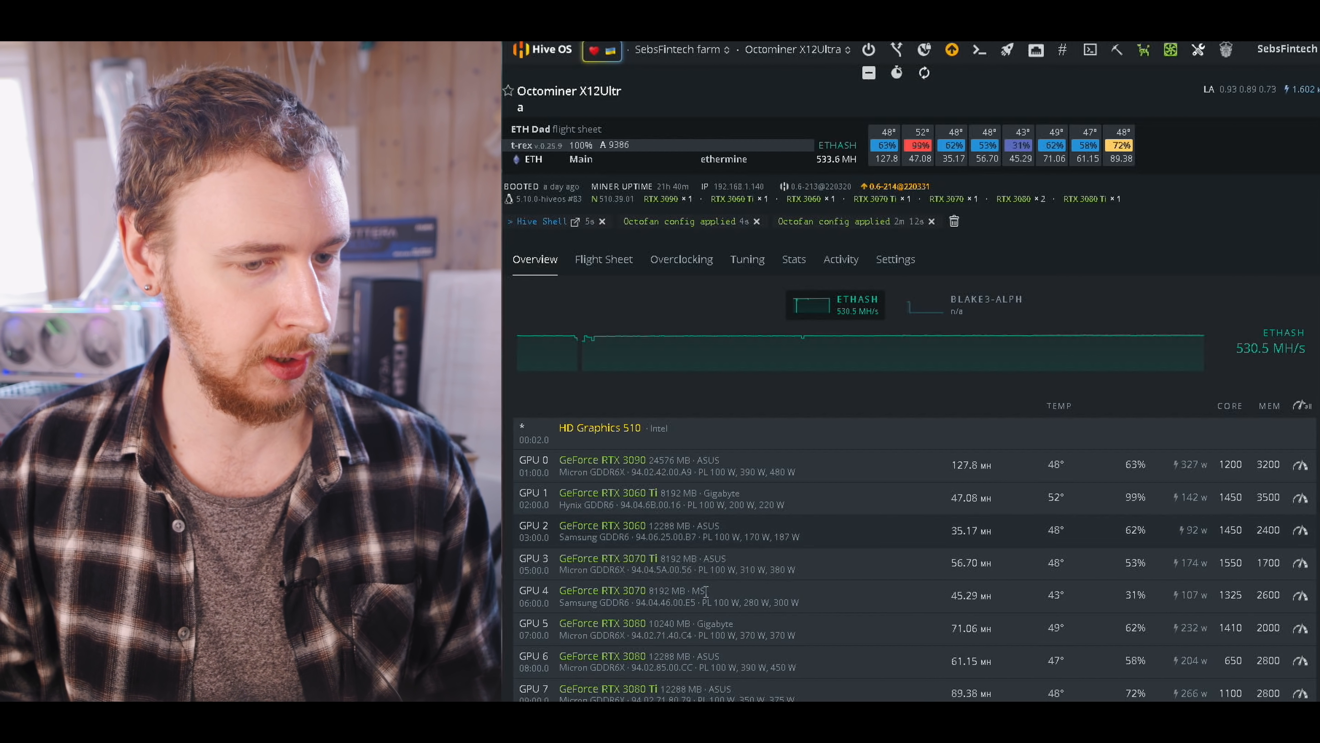
{"action": "mouse_move", "coordinate": [792, 520]}
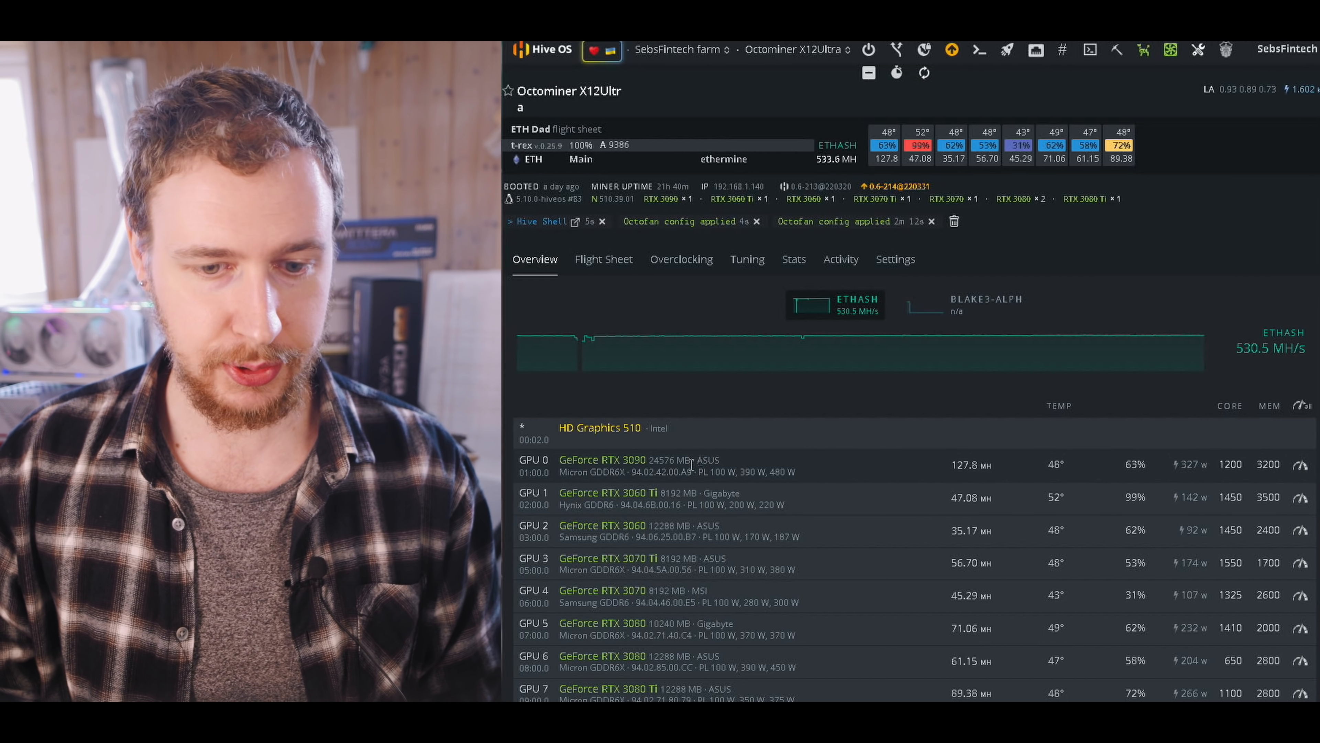
{"action": "mouse_move", "coordinate": [1118, 463]}
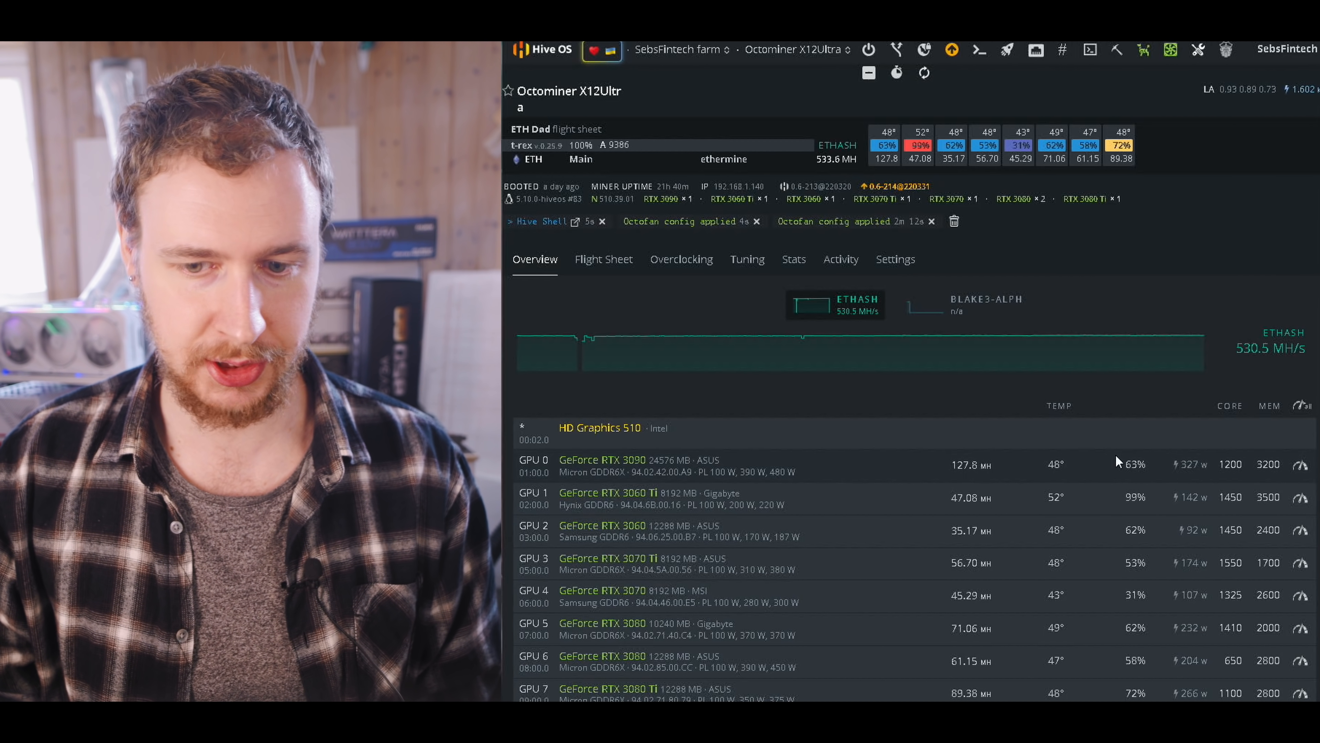
{"action": "mouse_move", "coordinate": [1263, 696]}
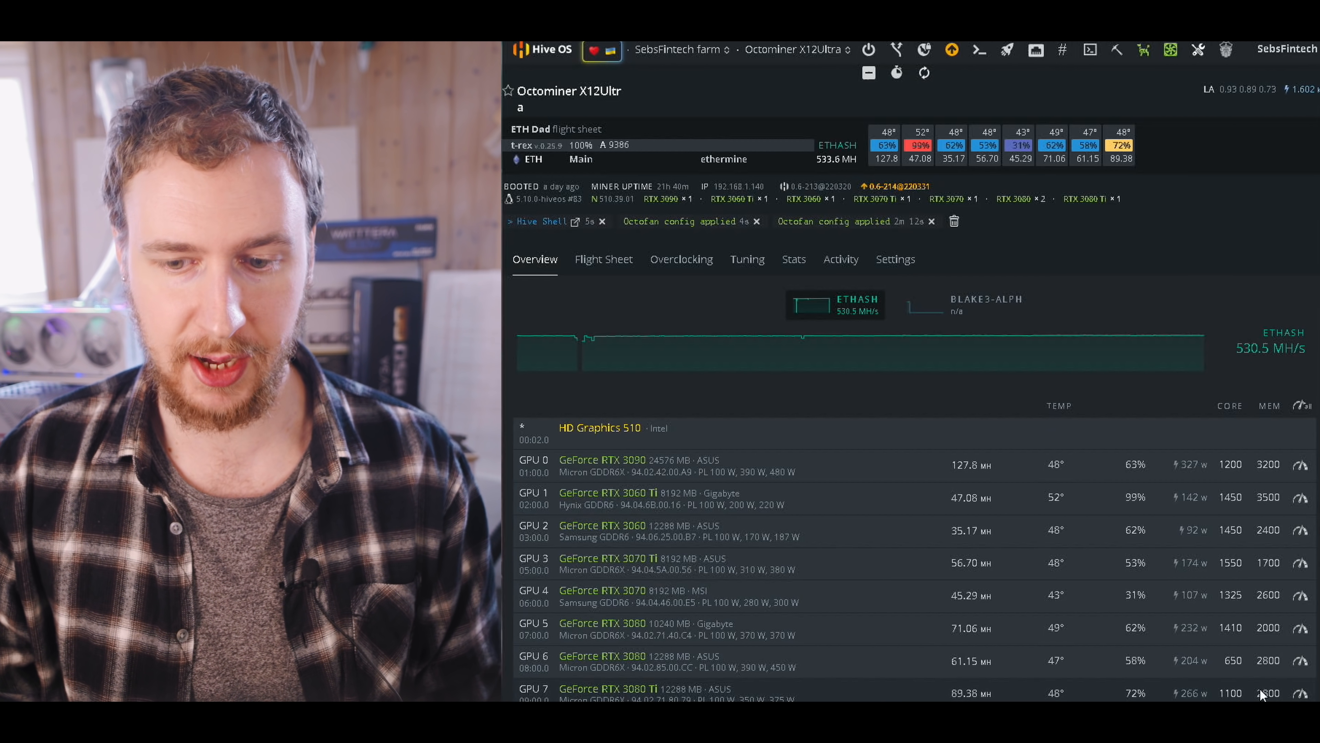
{"action": "mouse_move", "coordinate": [830, 542]}
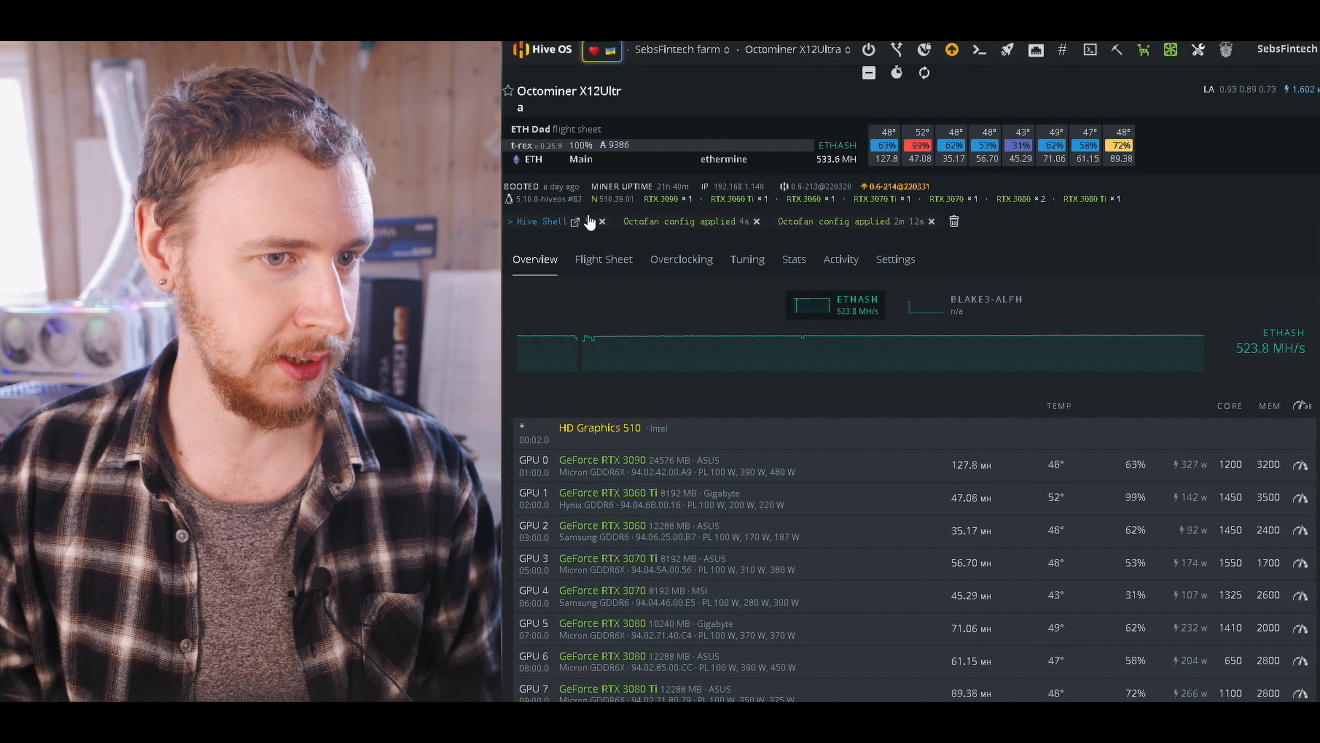
Bring up the rig's Hive Shell and scroll the live T-Rex per-GPU output
{"action": "left_click", "coordinate": [573, 221]}
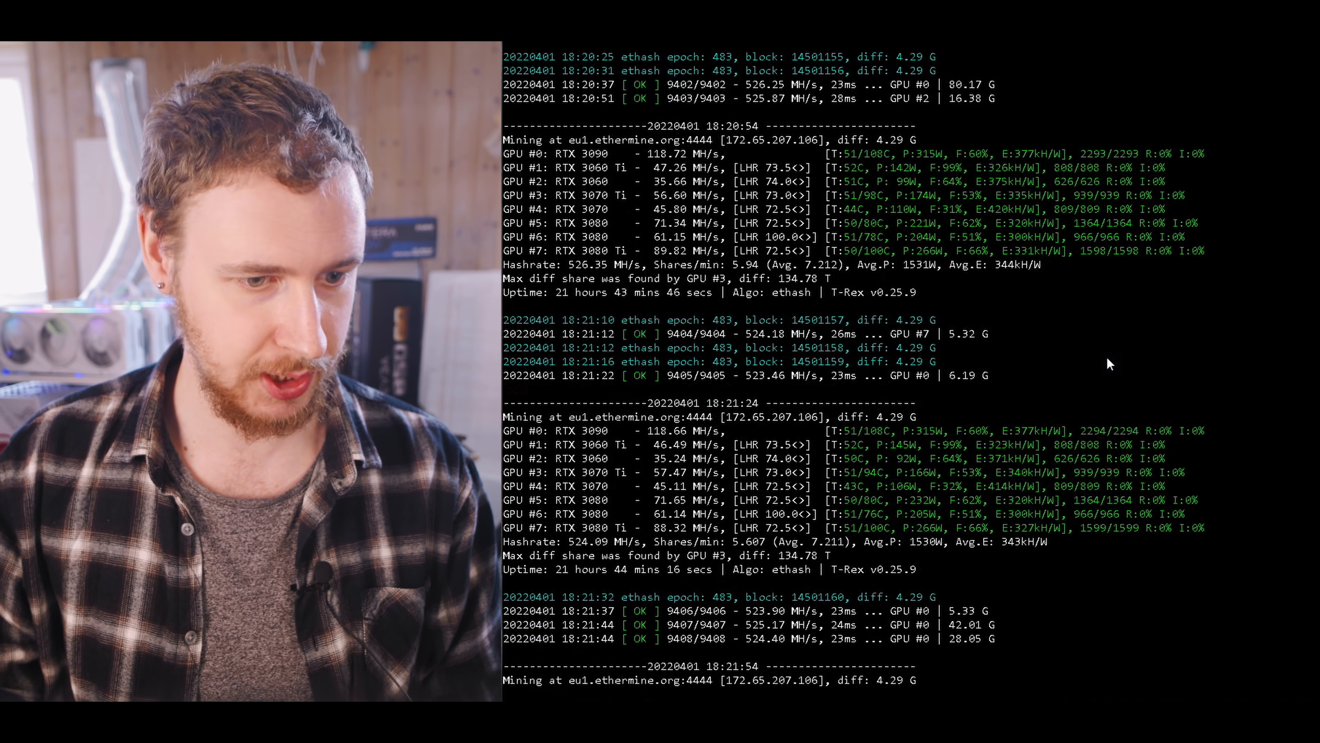
{"action": "scroll", "scroll_direction": "down", "scroll_amount": 3}
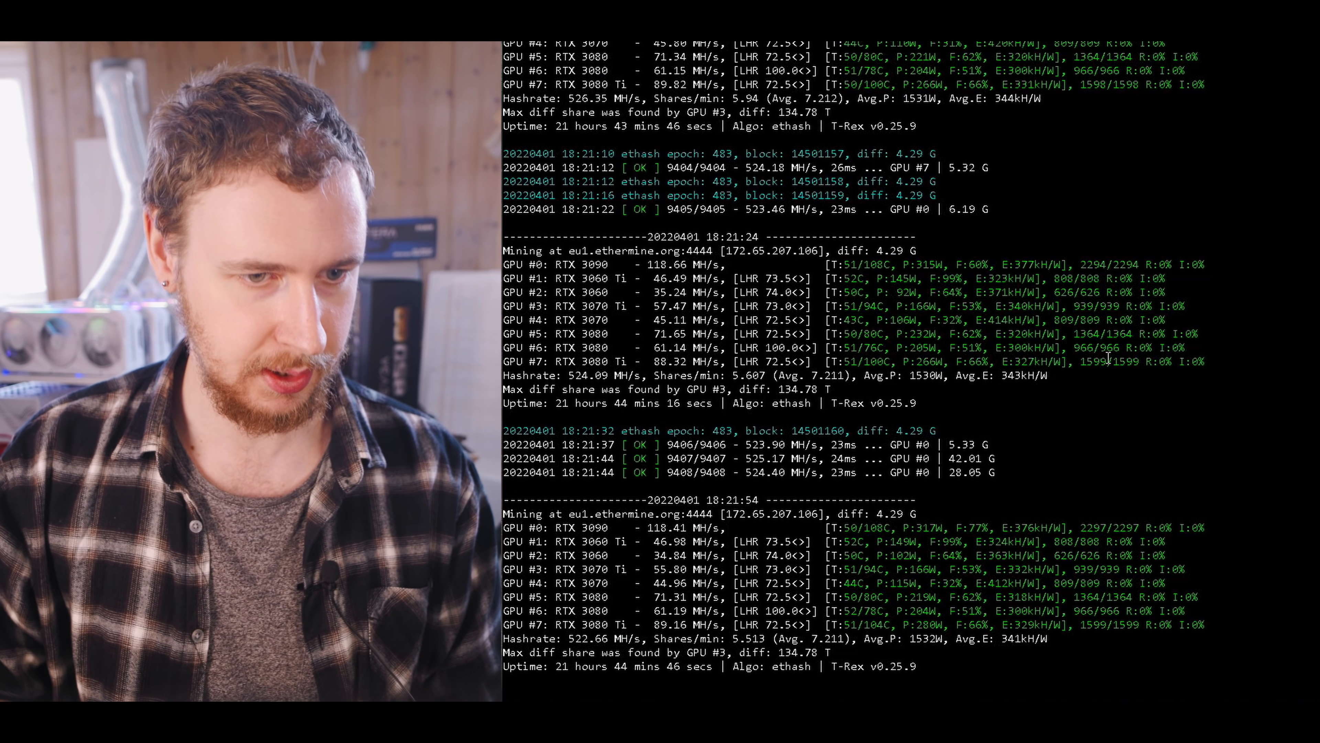
{"action": "scroll", "scroll_direction": "down", "scroll_amount": 3}
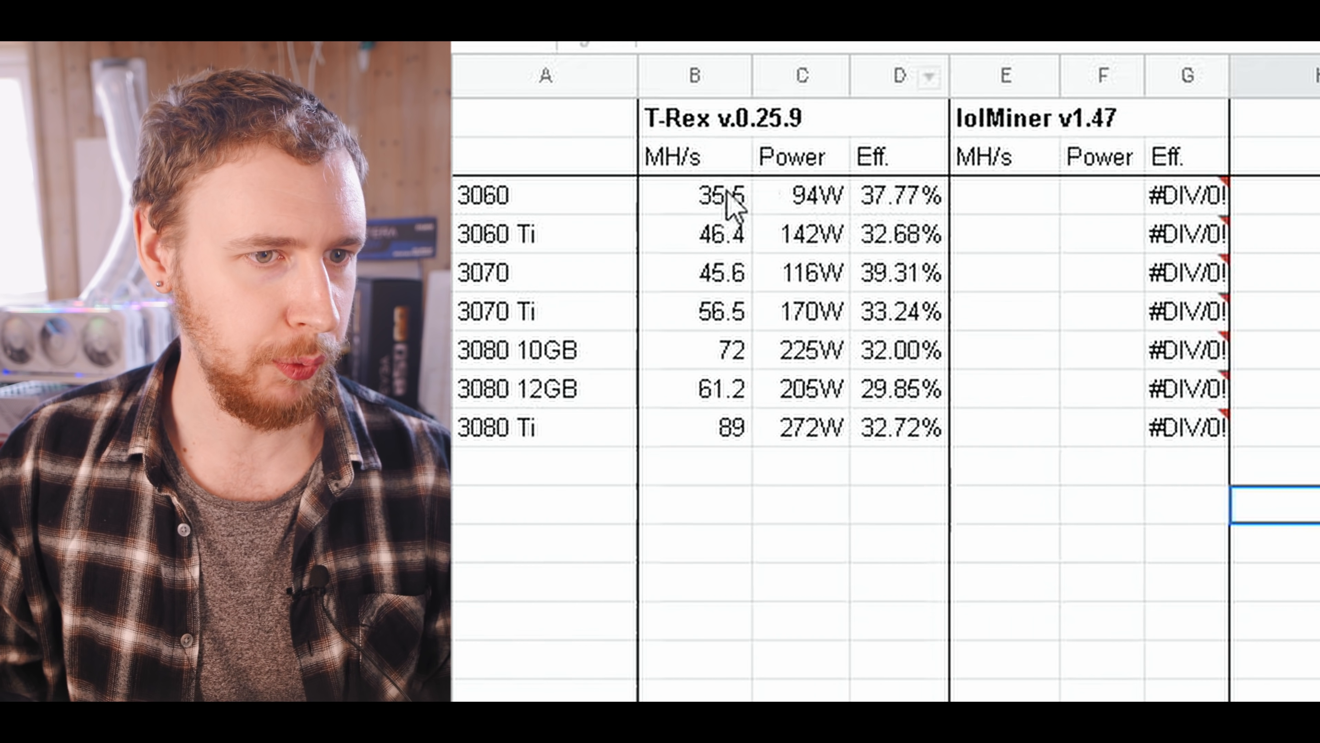
{"action": "left_click", "coordinate": [698, 235]}
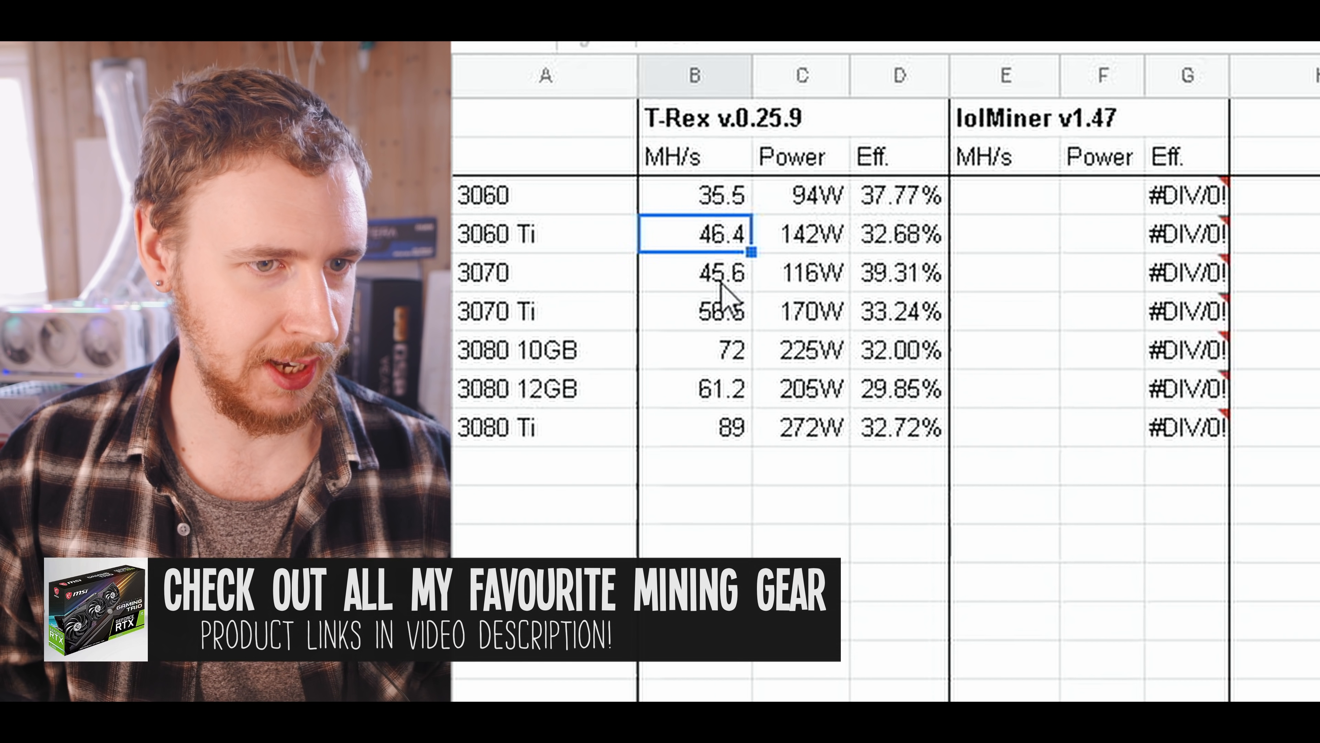
{"action": "left_click", "coordinate": [697, 392]}
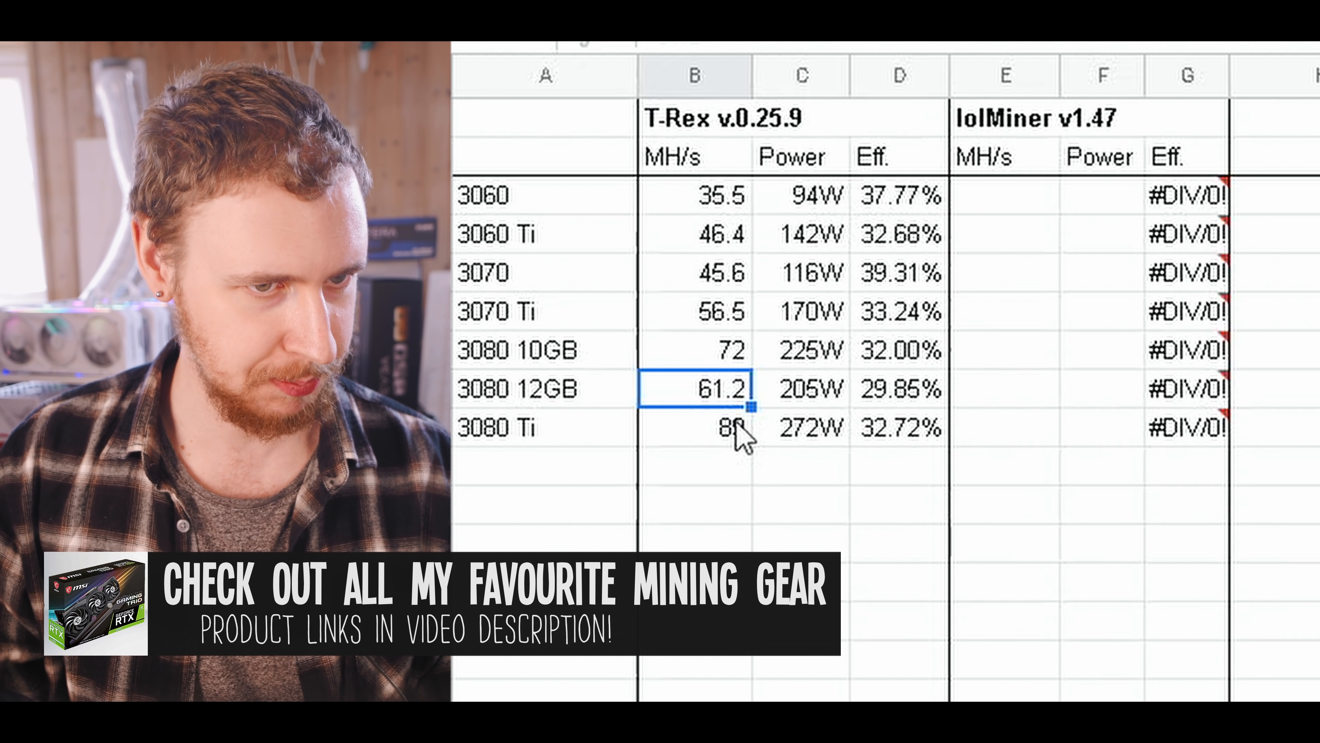
{"action": "left_click", "coordinate": [807, 198]}
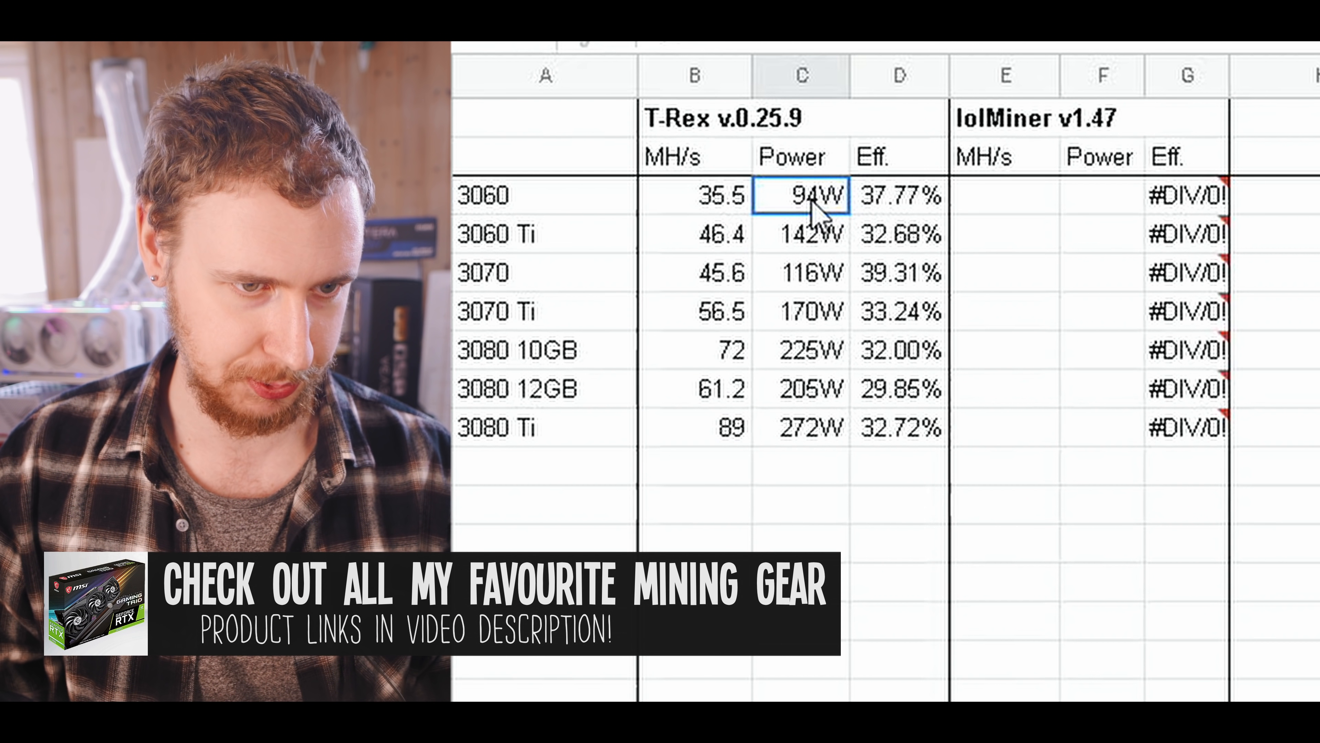
{"action": "left_click", "coordinate": [800, 505]}
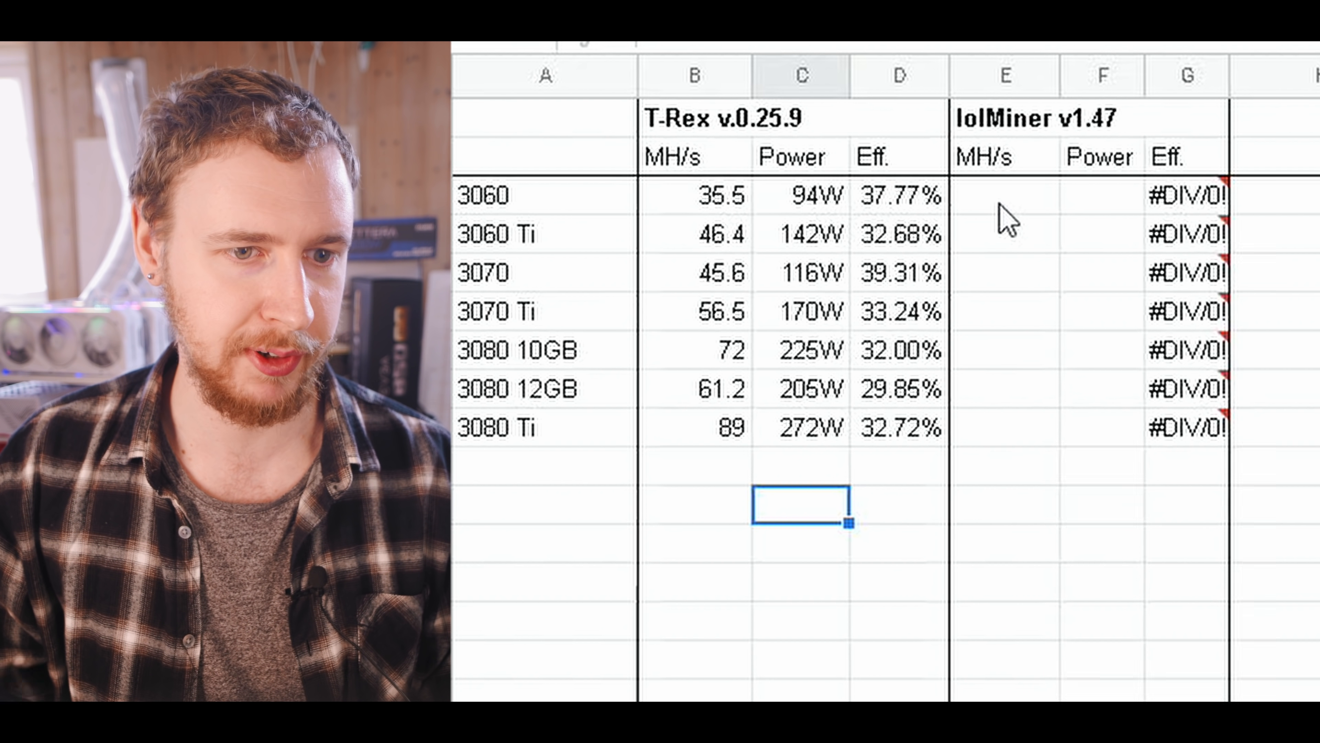
{"action": "left_click", "coordinate": [1102, 203]}
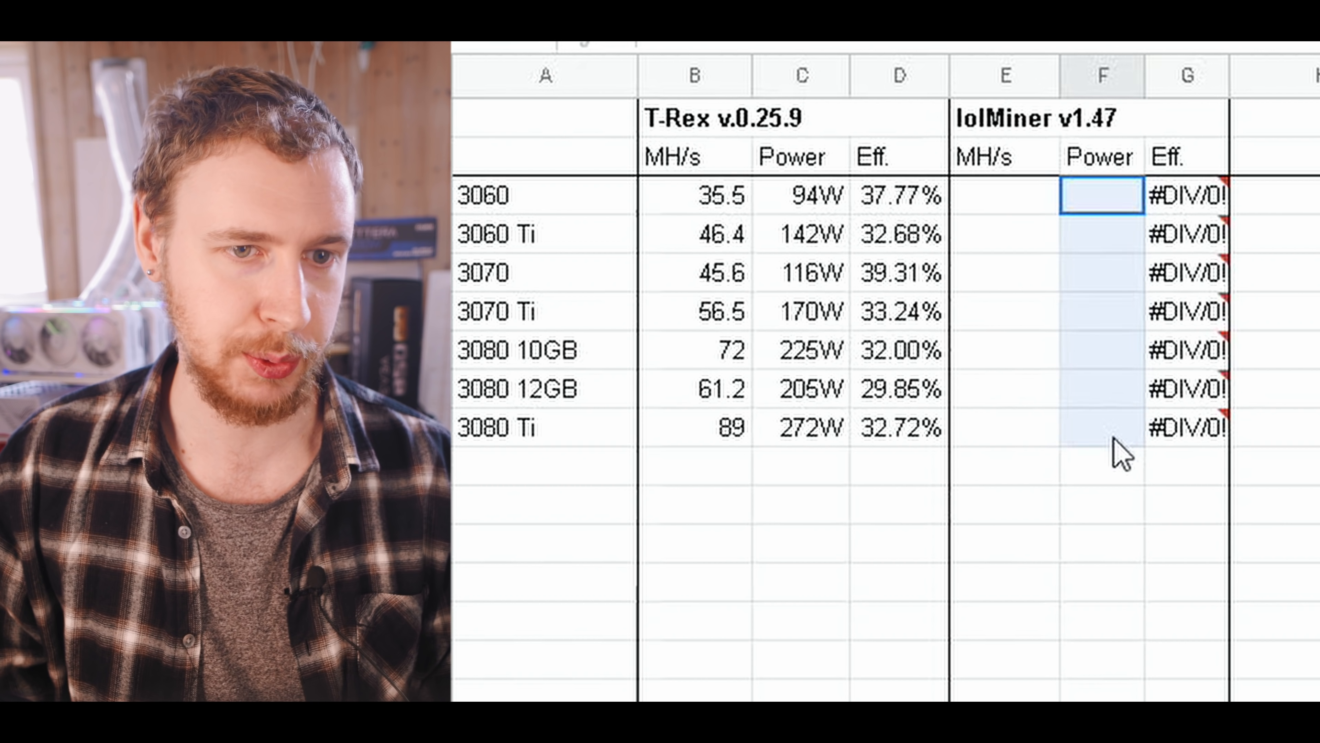
{"action": "left_click", "coordinate": [694, 201]}
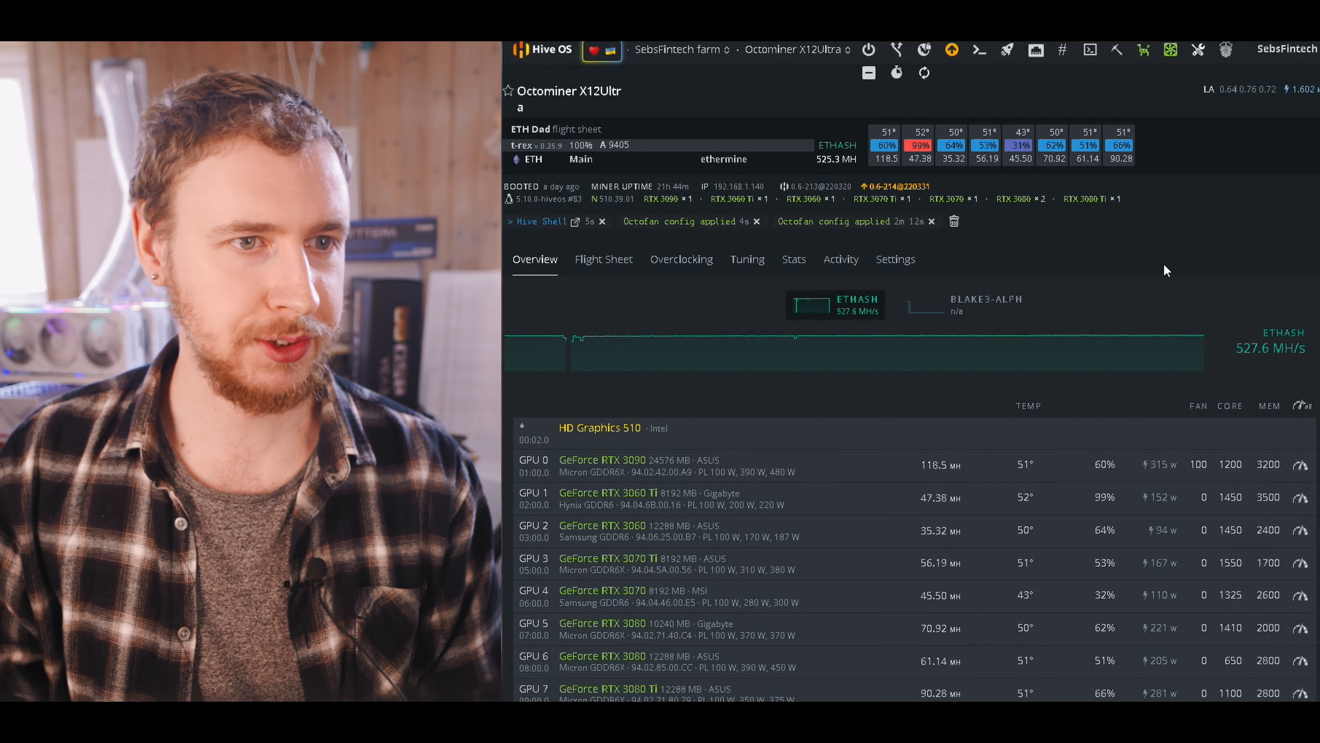
{"action": "mouse_move", "coordinate": [1046, 272]}
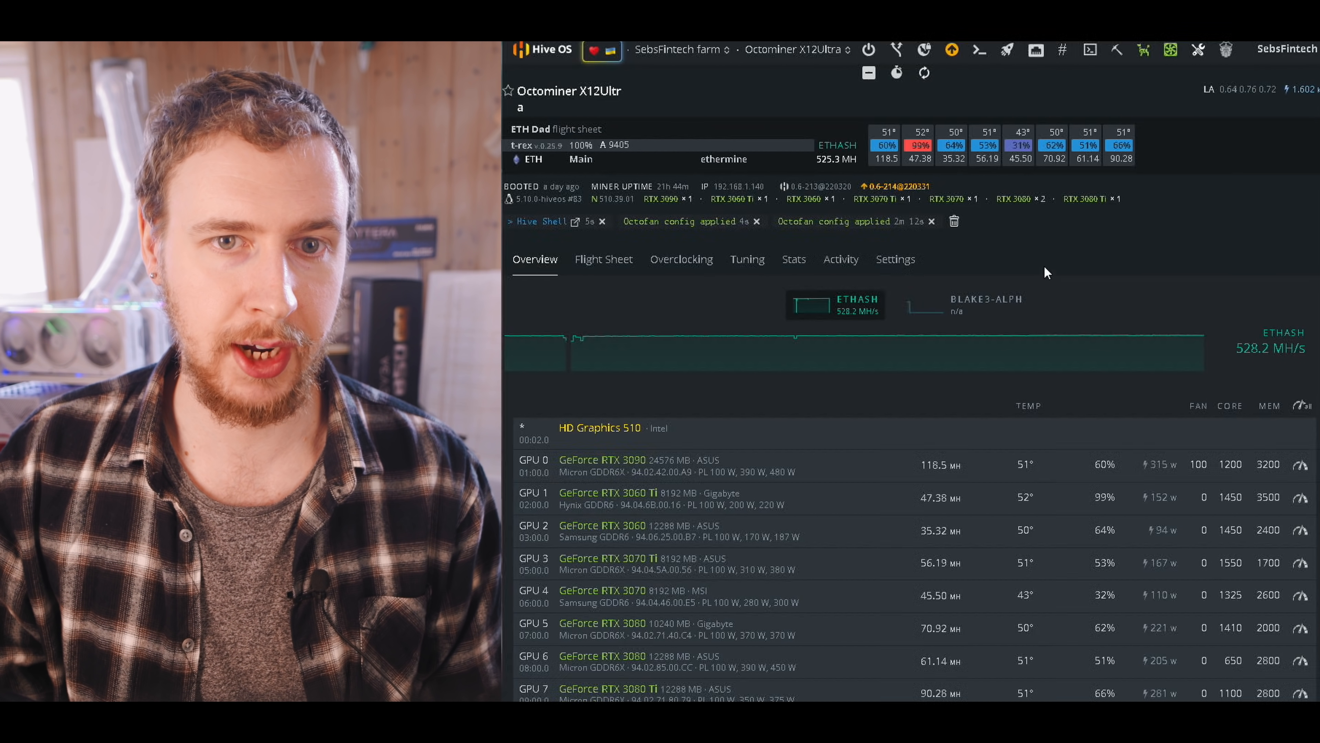
{"action": "mouse_move", "coordinate": [952, 50]}
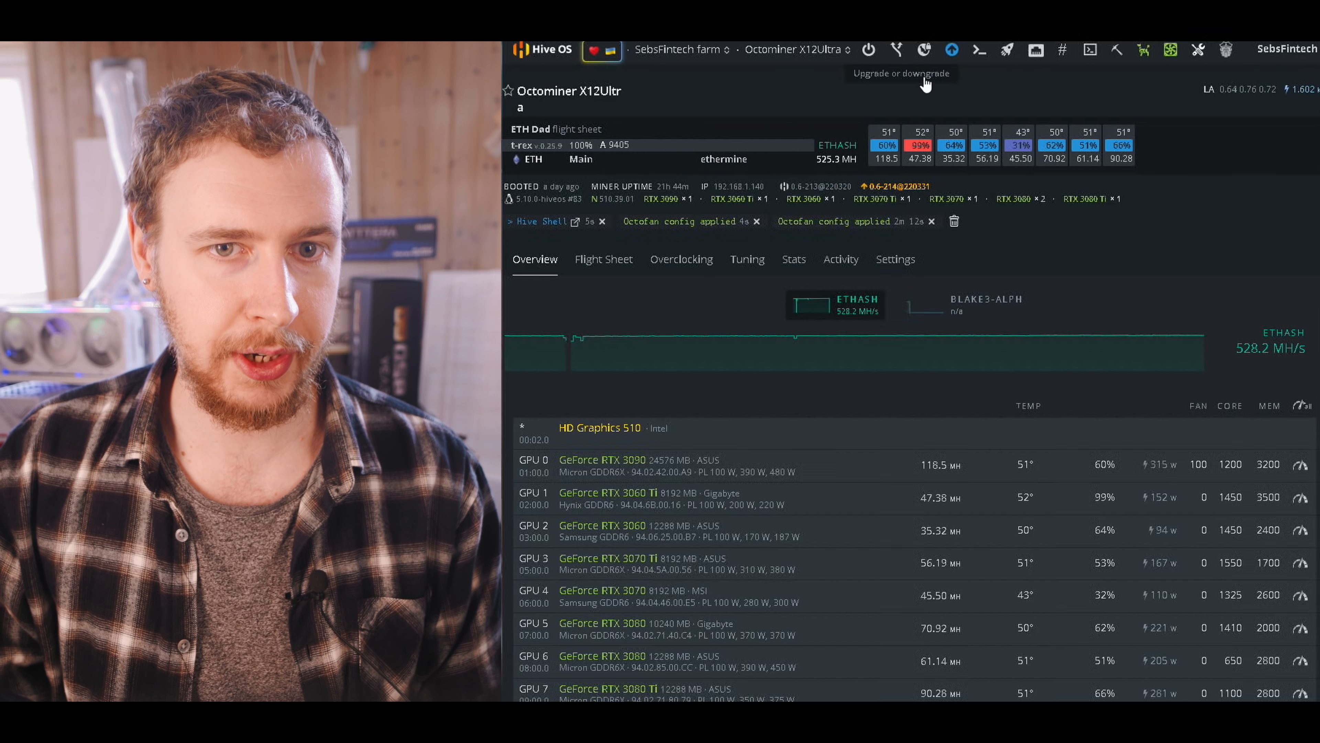
Review the new-features notes and send the upgrade to Hive OS 0.6-214@220331
{"action": "left_click", "coordinate": [951, 49]}
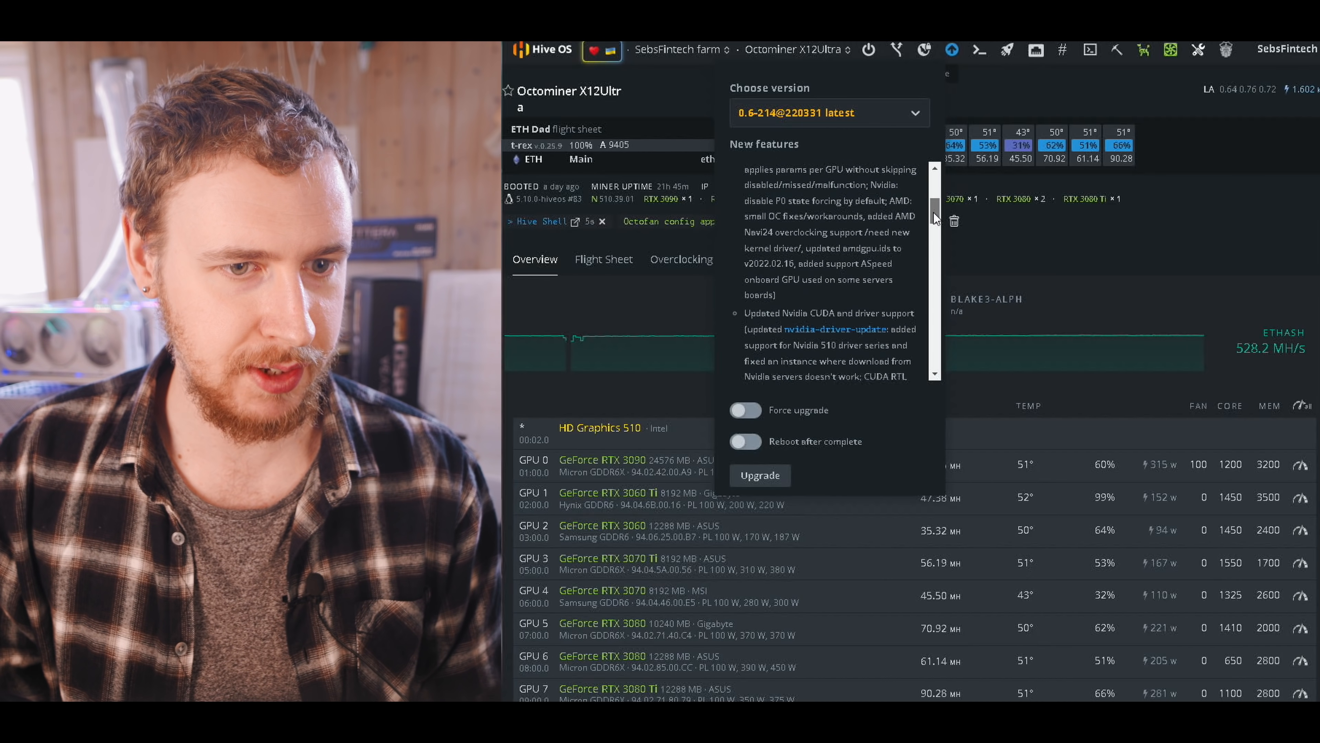
{"action": "scroll", "scroll_direction": "down", "scroll_amount": 3}
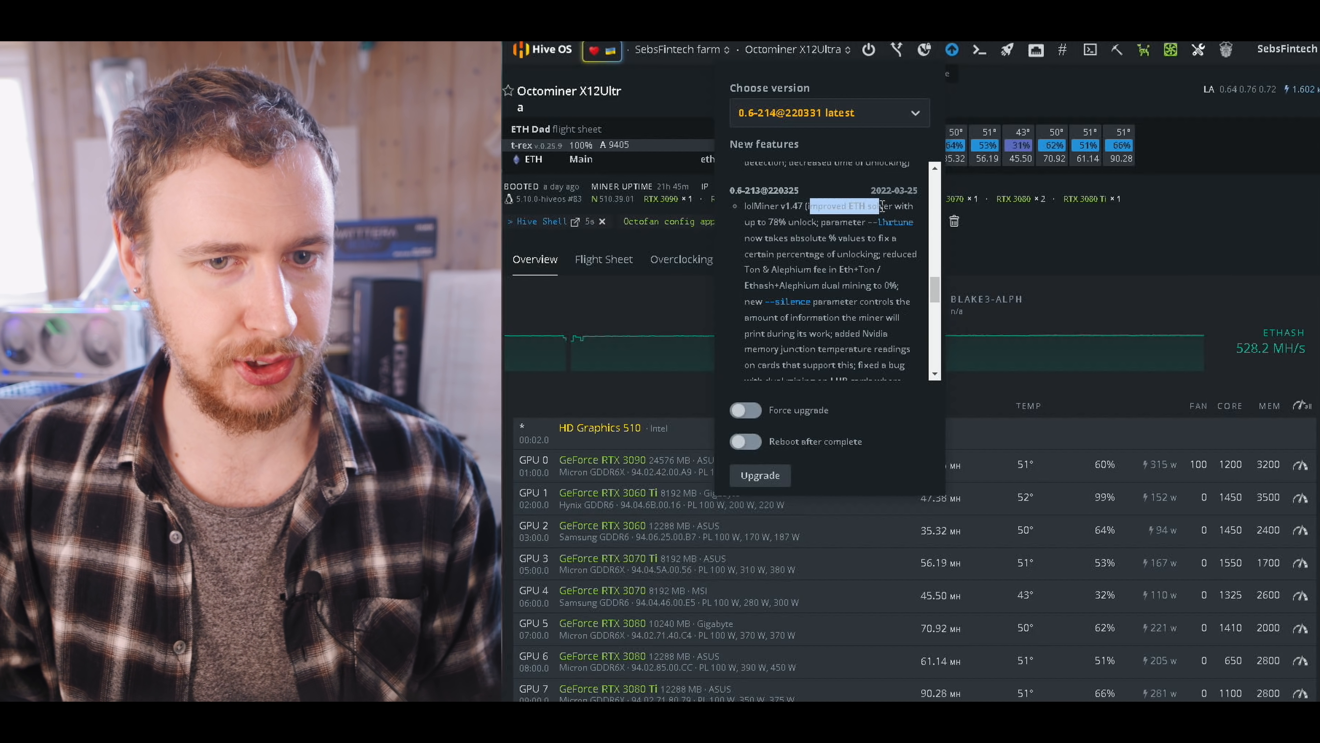
{"action": "scroll", "scroll_direction": "down", "scroll_amount": 3}
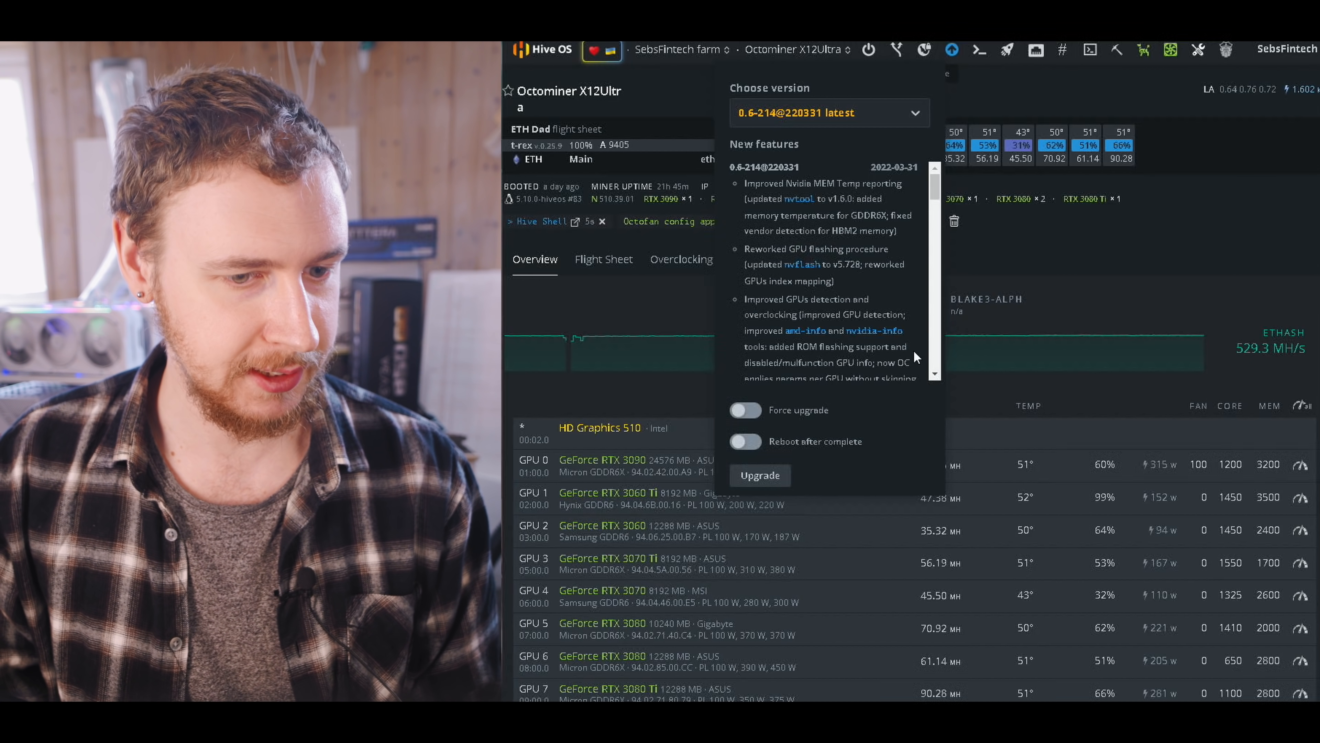
{"action": "left_click", "coordinate": [760, 476]}
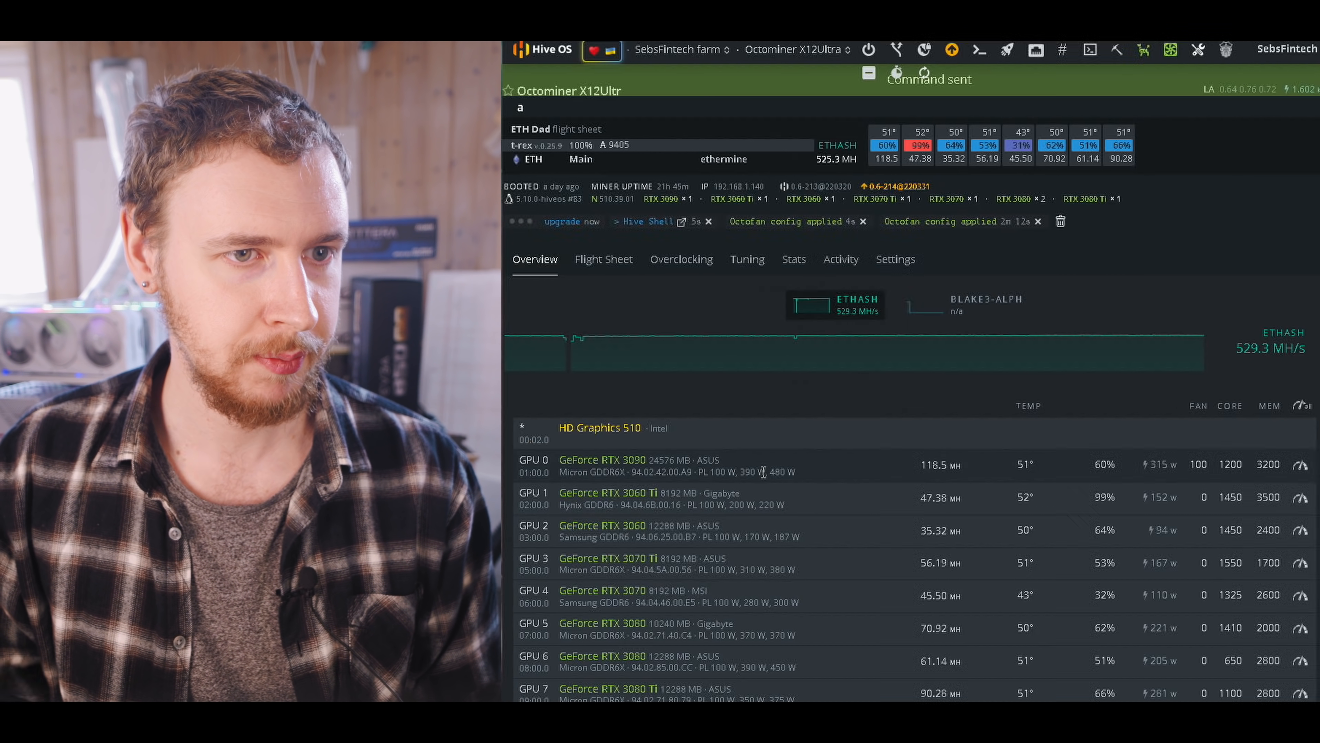
{"action": "mouse_move", "coordinate": [838, 407]}
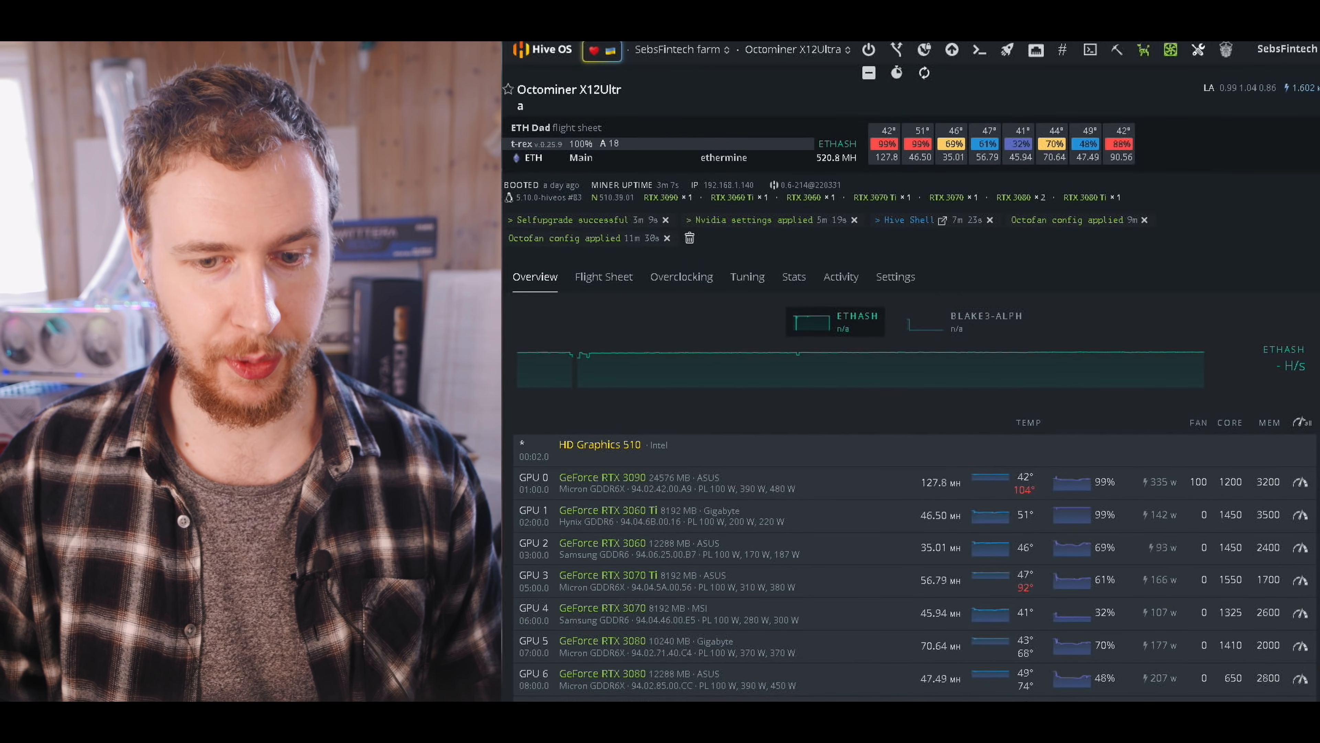
Scroll the worker page to check GPU core and memory temperatures after the upgrade
{"action": "scroll", "scroll_direction": "down", "scroll_amount": 3}
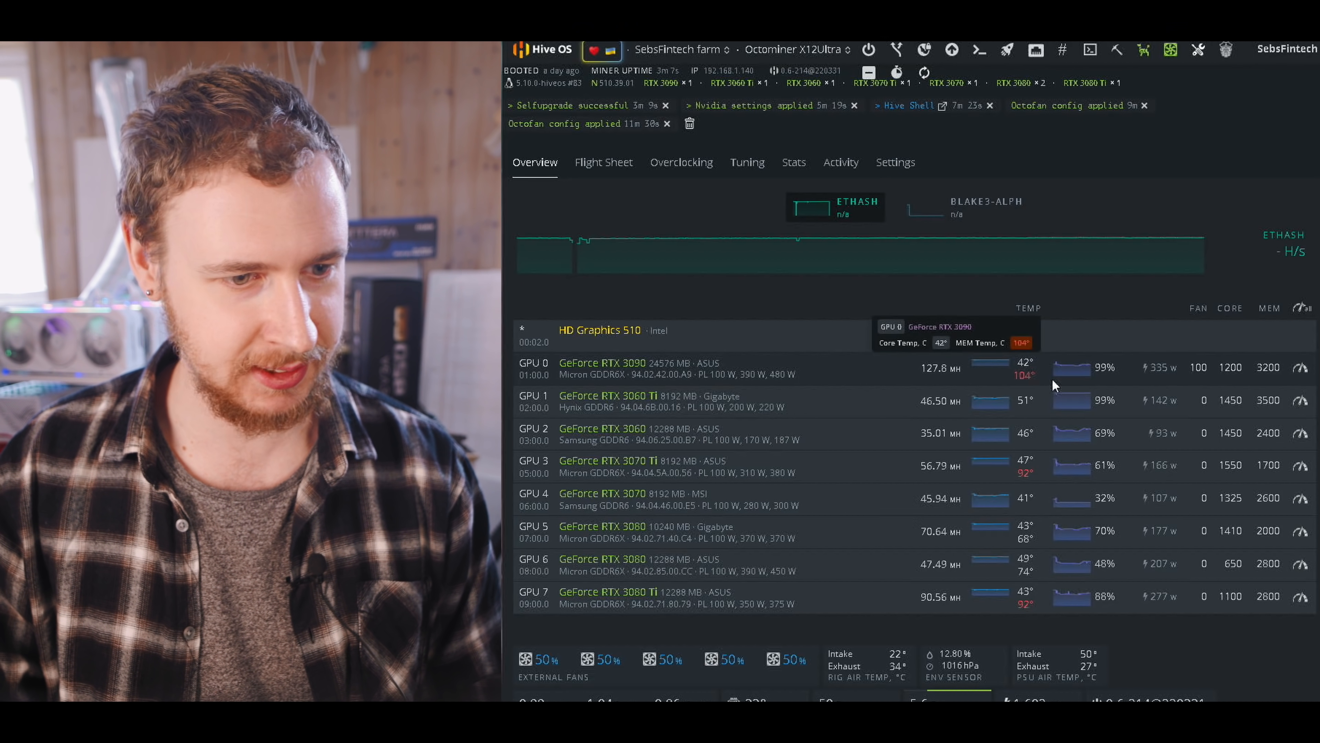
{"action": "mouse_move", "coordinate": [1034, 482]}
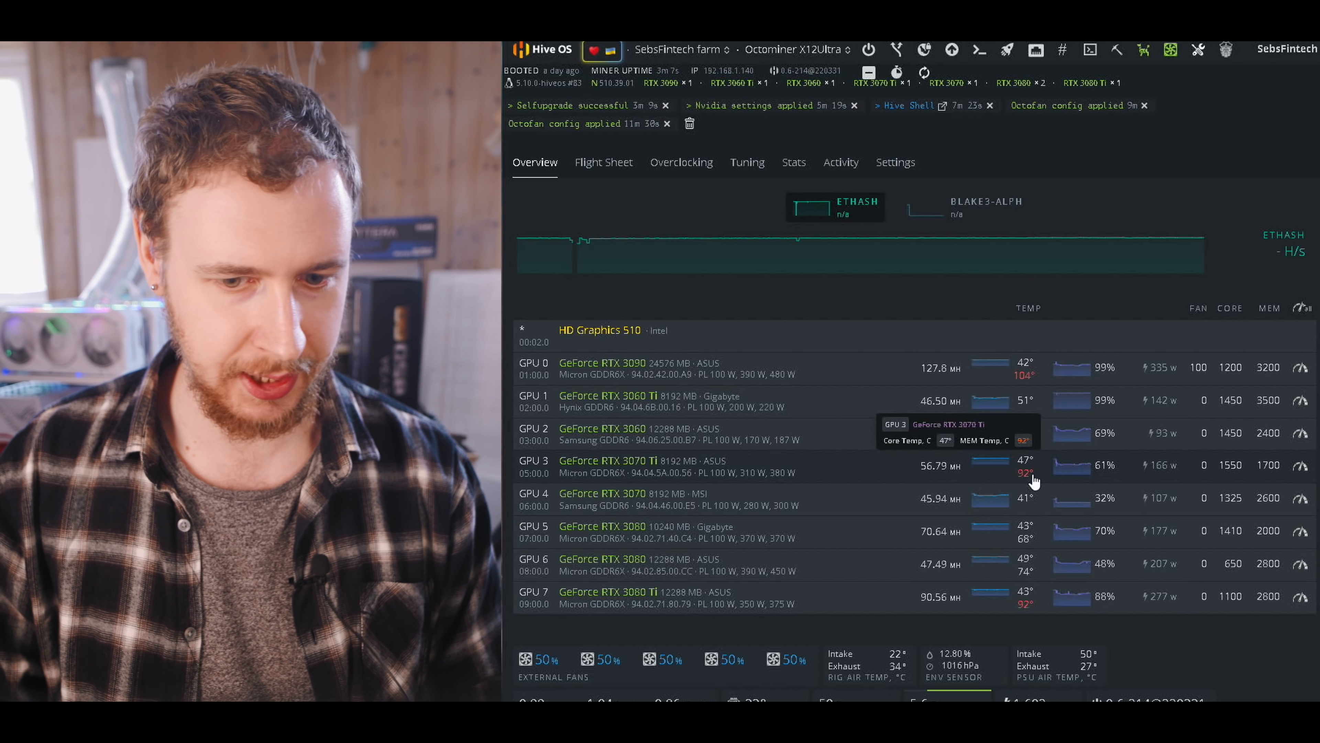
{"action": "mouse_move", "coordinate": [1029, 566]}
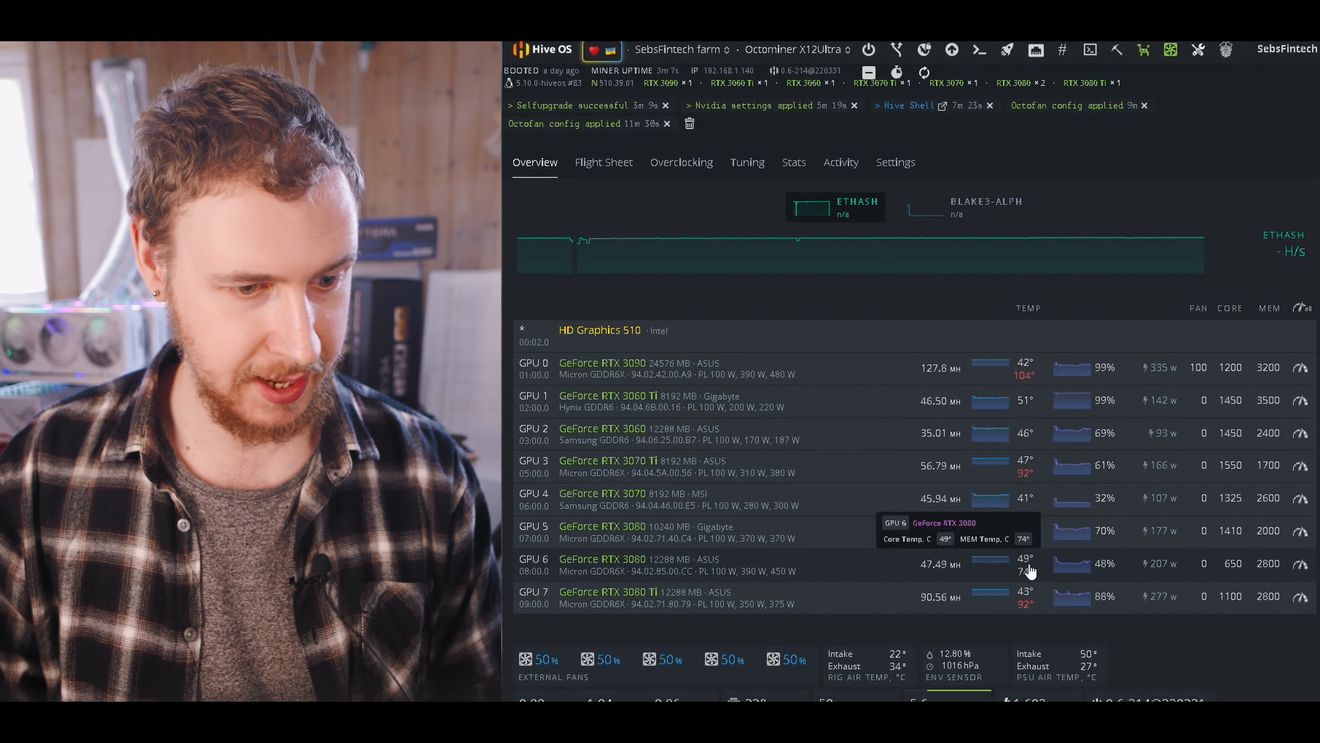
{"action": "mouse_move", "coordinate": [1031, 611]}
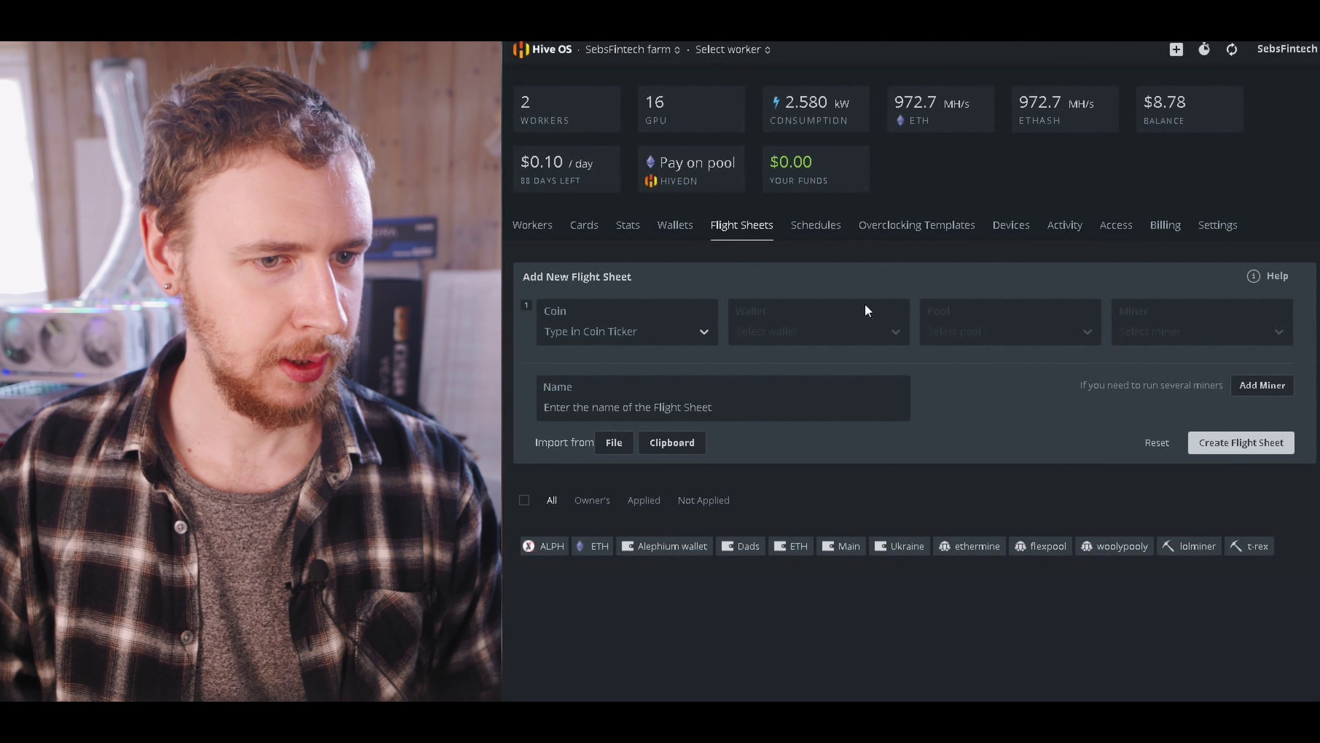
Choose Coin ETH, Pool ethermine, Miner lolMiner and name the flight sheet 'LOLminer ETH'
{"action": "left_click", "coordinate": [627, 332]}
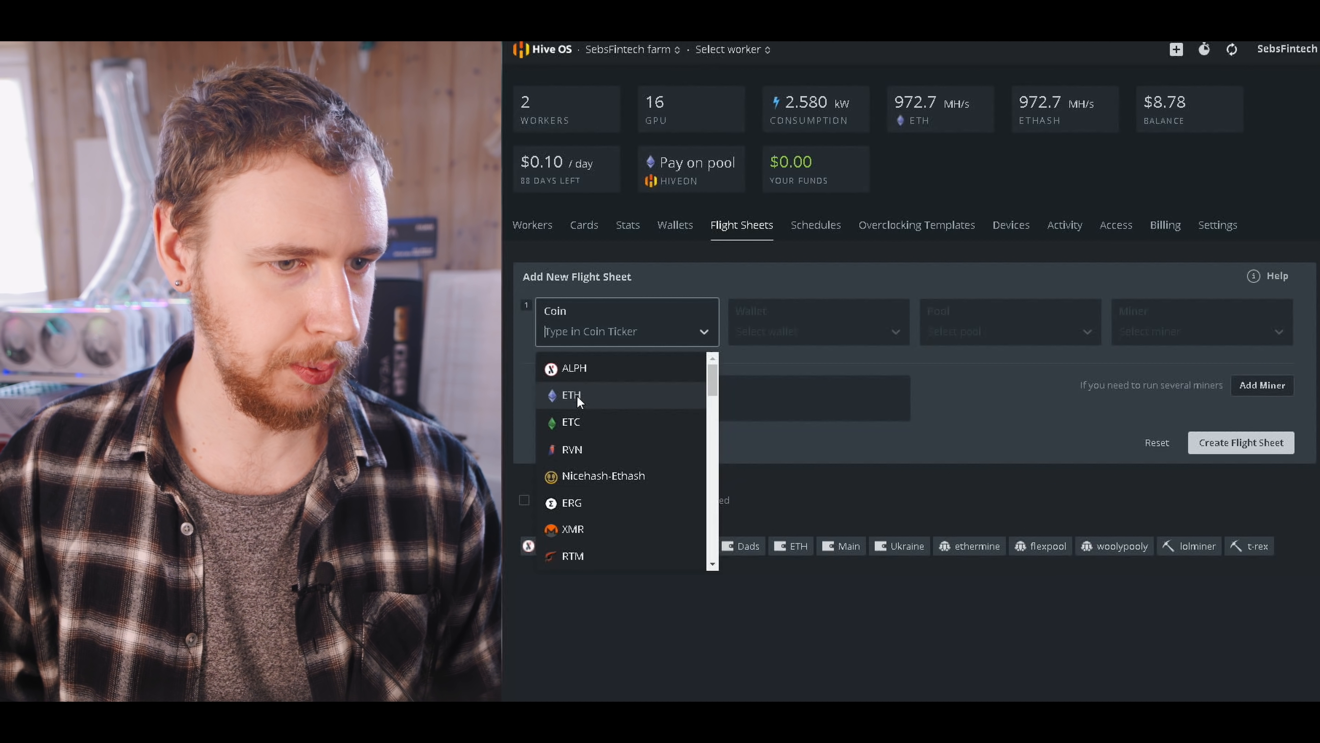
{"action": "left_click", "coordinate": [570, 395]}
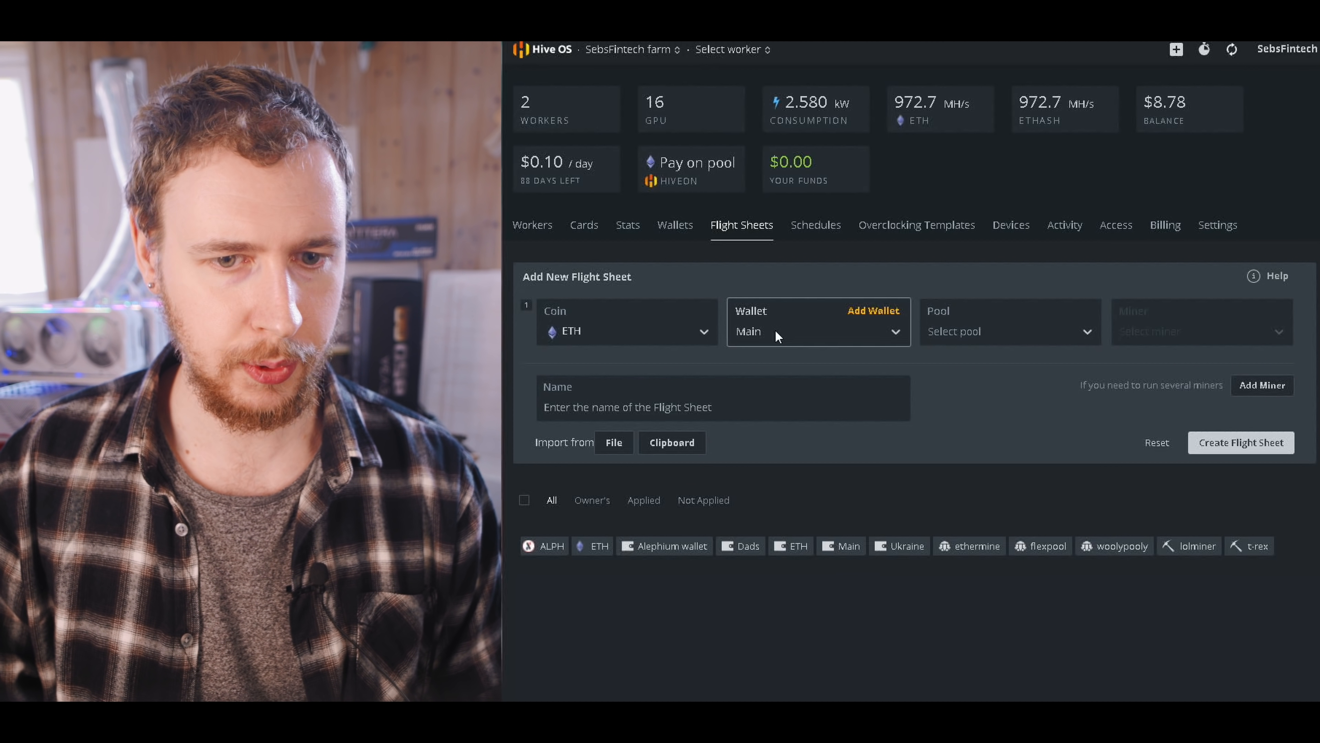
{"action": "left_click", "coordinate": [1008, 332]}
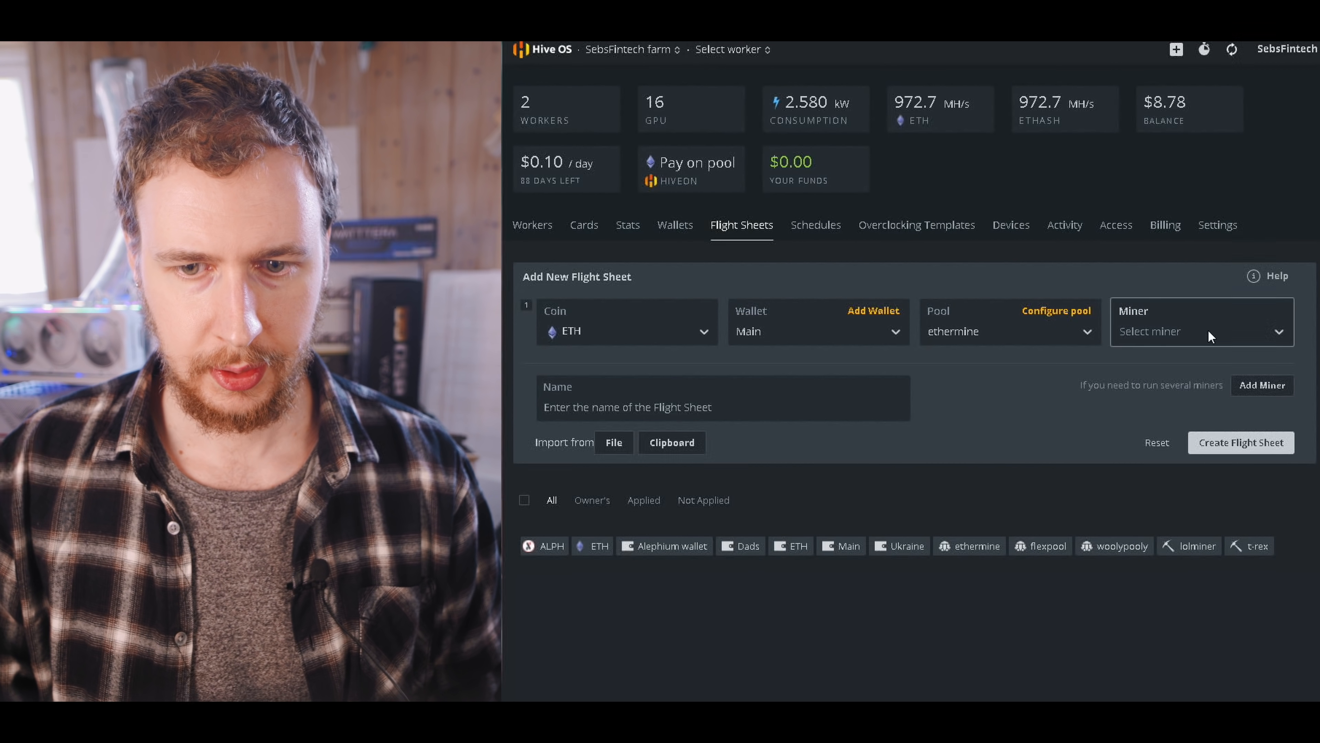
{"action": "left_click", "coordinate": [1202, 332]}
{"action": "type", "text": "L"}
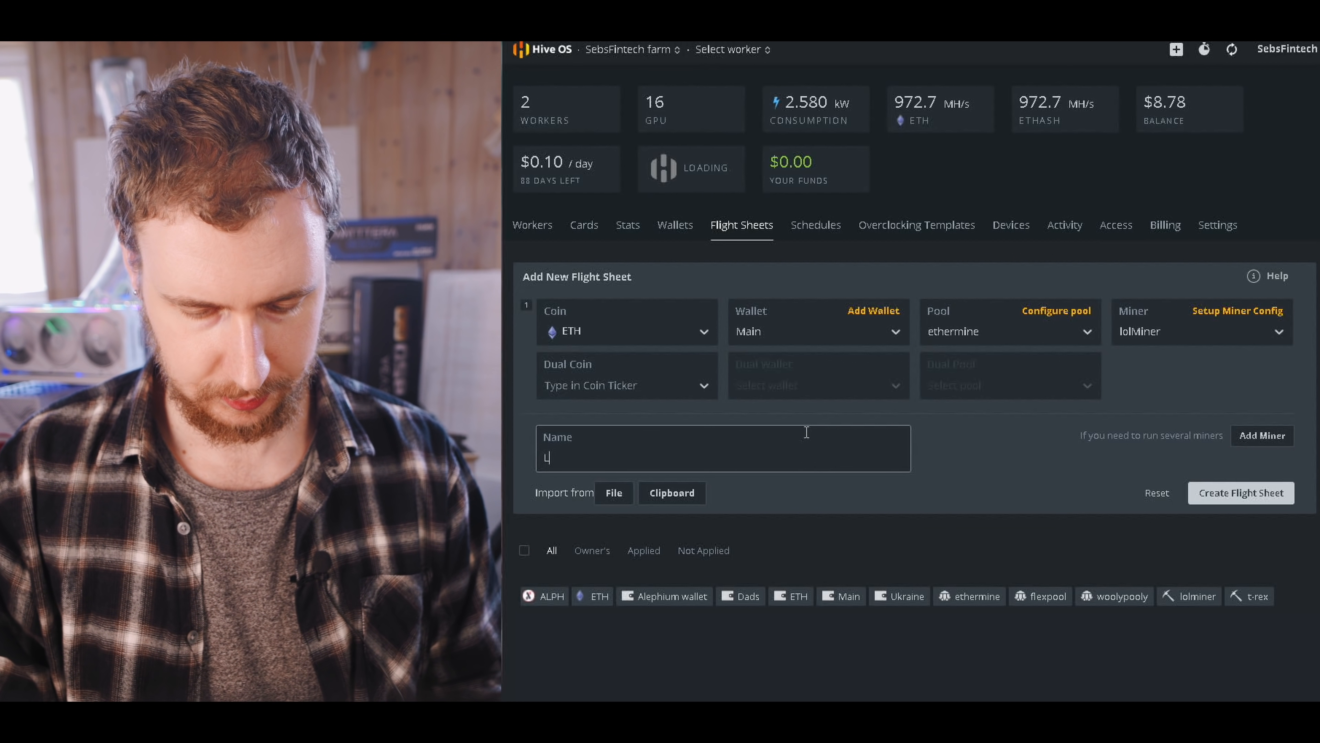
{"action": "type", "text": "OLminer ETH"}
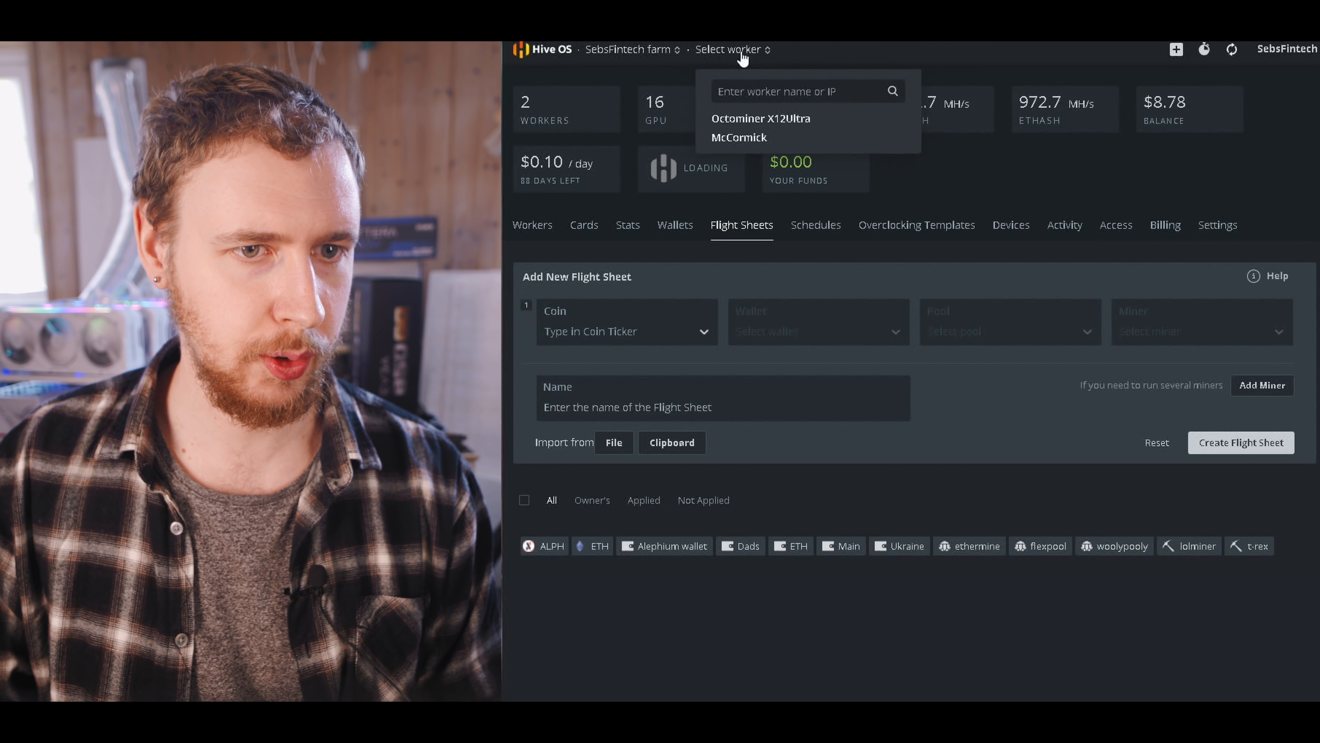
Apply the LOLminer ETH flight sheet to the Octominer X12Ultra rig and return to its overview
{"action": "left_click", "coordinate": [762, 118]}
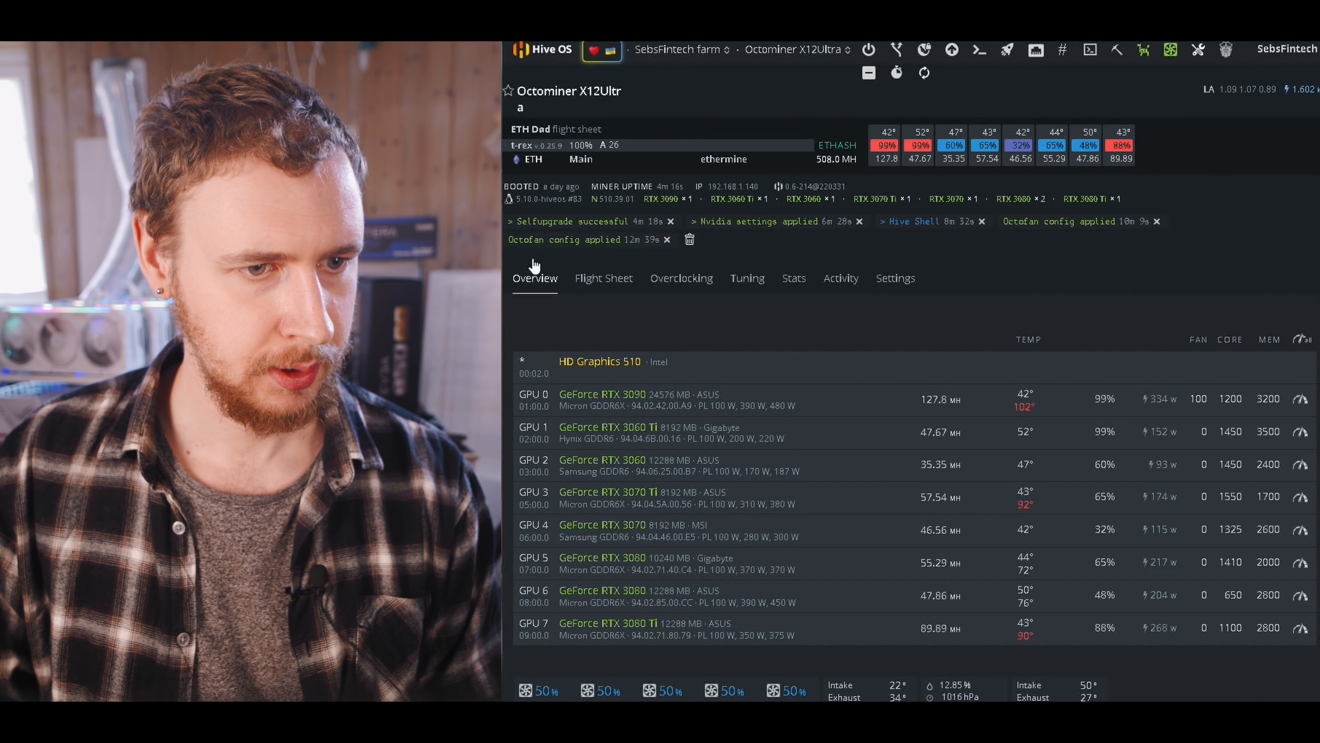
{"action": "left_click", "coordinate": [604, 278]}
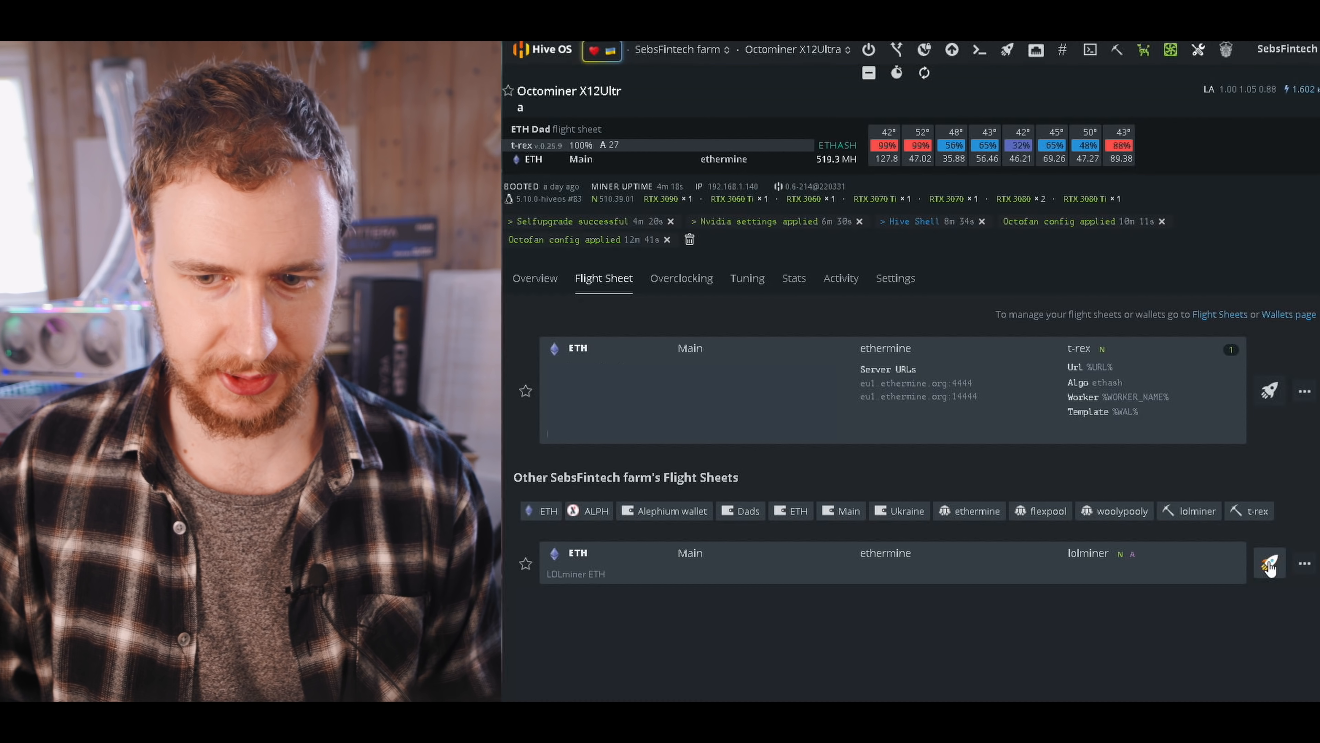
{"action": "left_click", "coordinate": [1271, 563]}
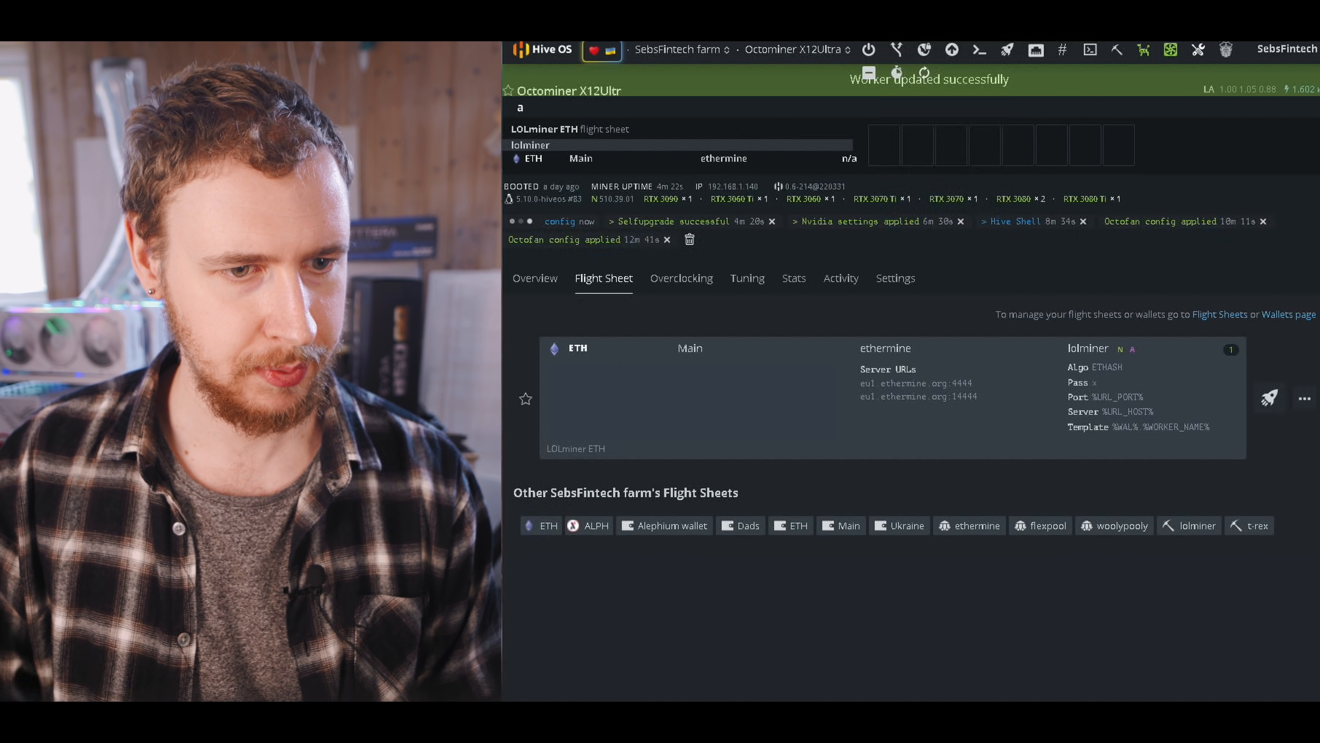
{"action": "left_click", "coordinate": [535, 278]}
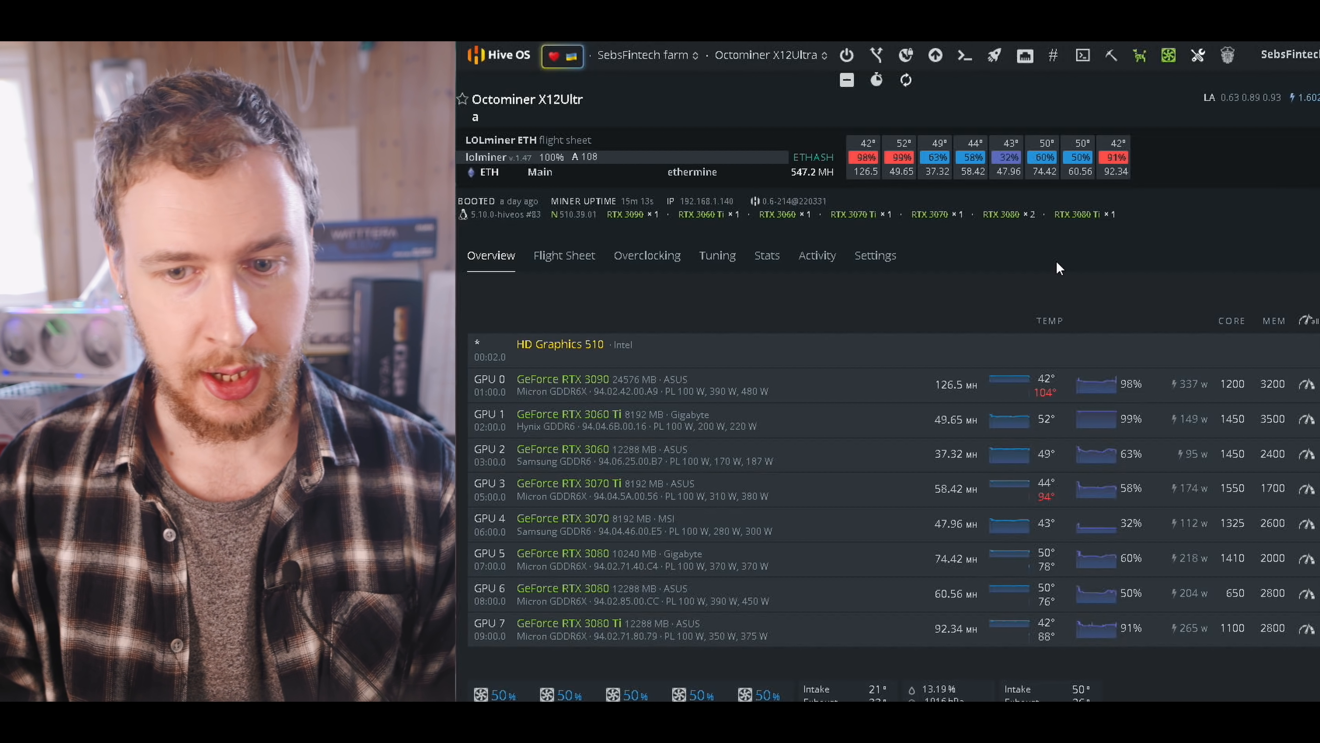
{"action": "mouse_move", "coordinate": [1134, 366]}
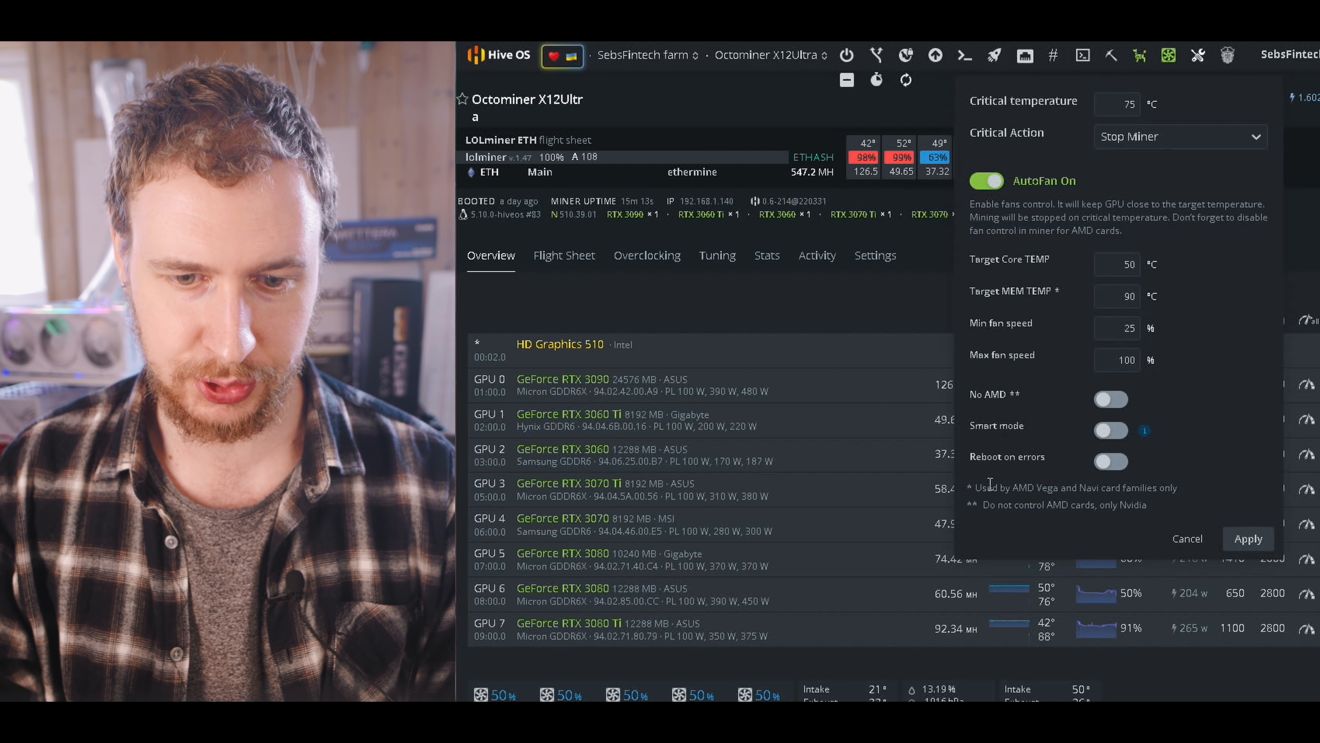
{"action": "double_click", "coordinate": [1041, 488]}
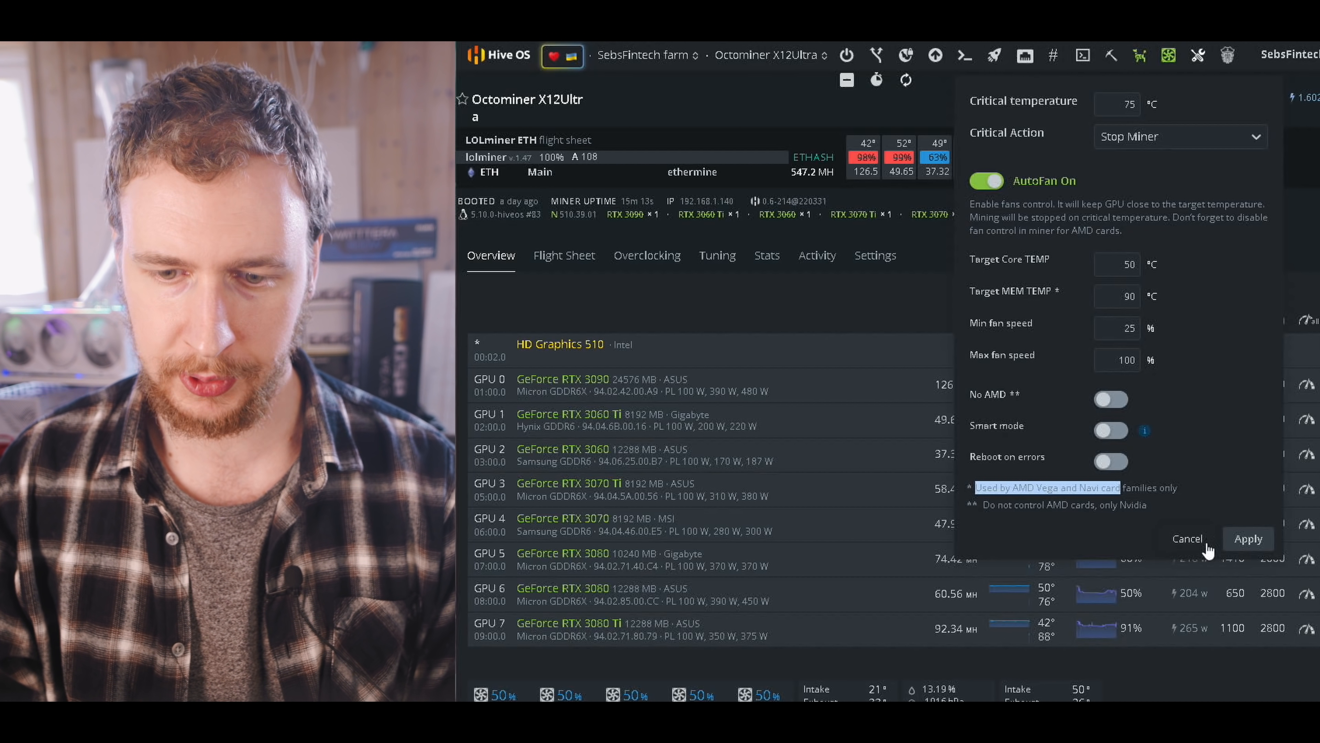
{"action": "left_click", "coordinate": [1188, 539]}
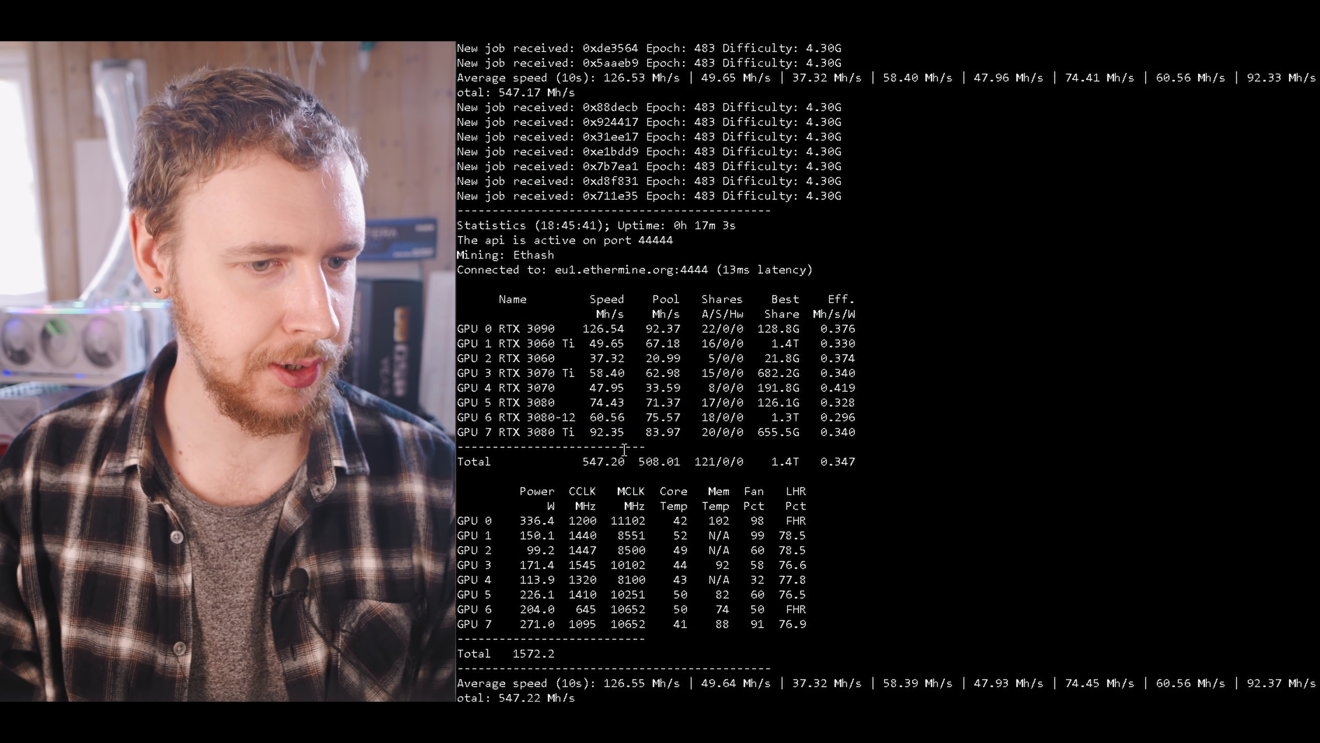
Scroll the miner log to the lolMiner per-GPU hashrate, power and efficiency table
{"action": "scroll", "scroll_direction": "down", "scroll_amount": 3}
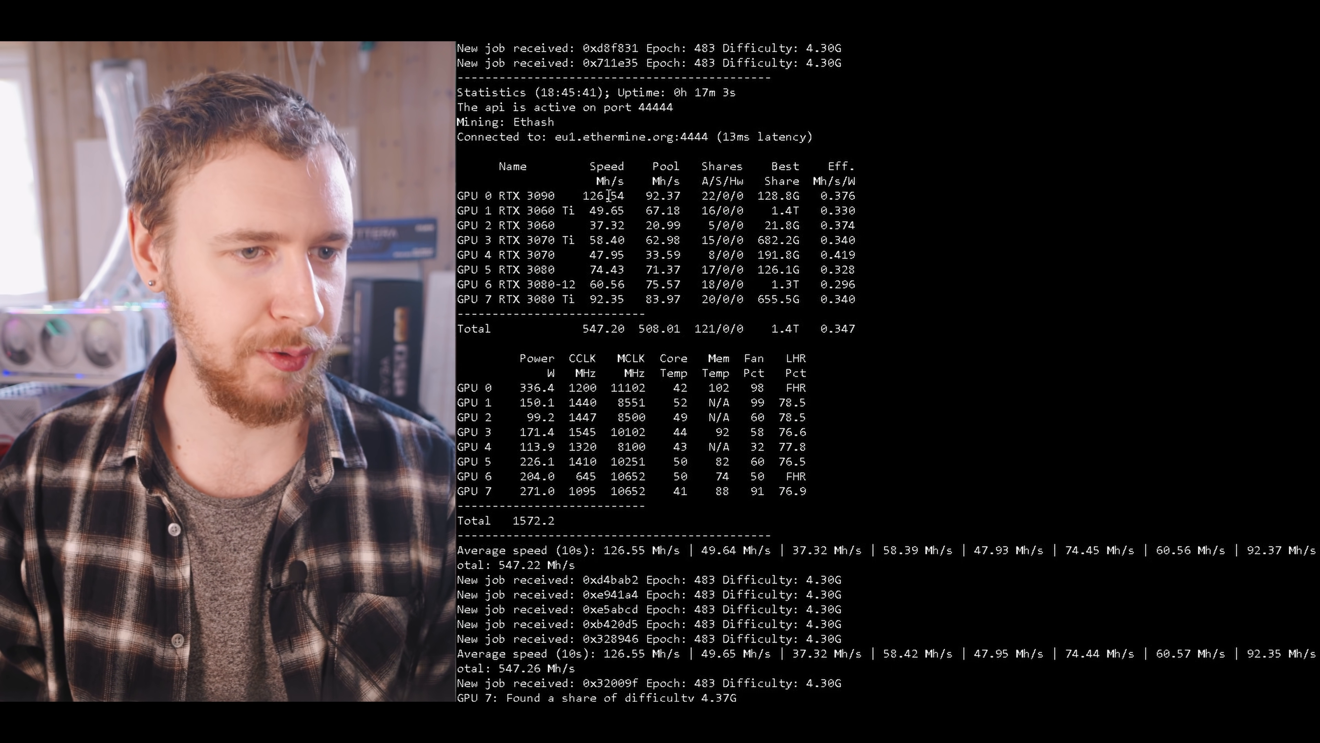
{"action": "scroll", "scroll_direction": "down", "scroll_amount": 3}
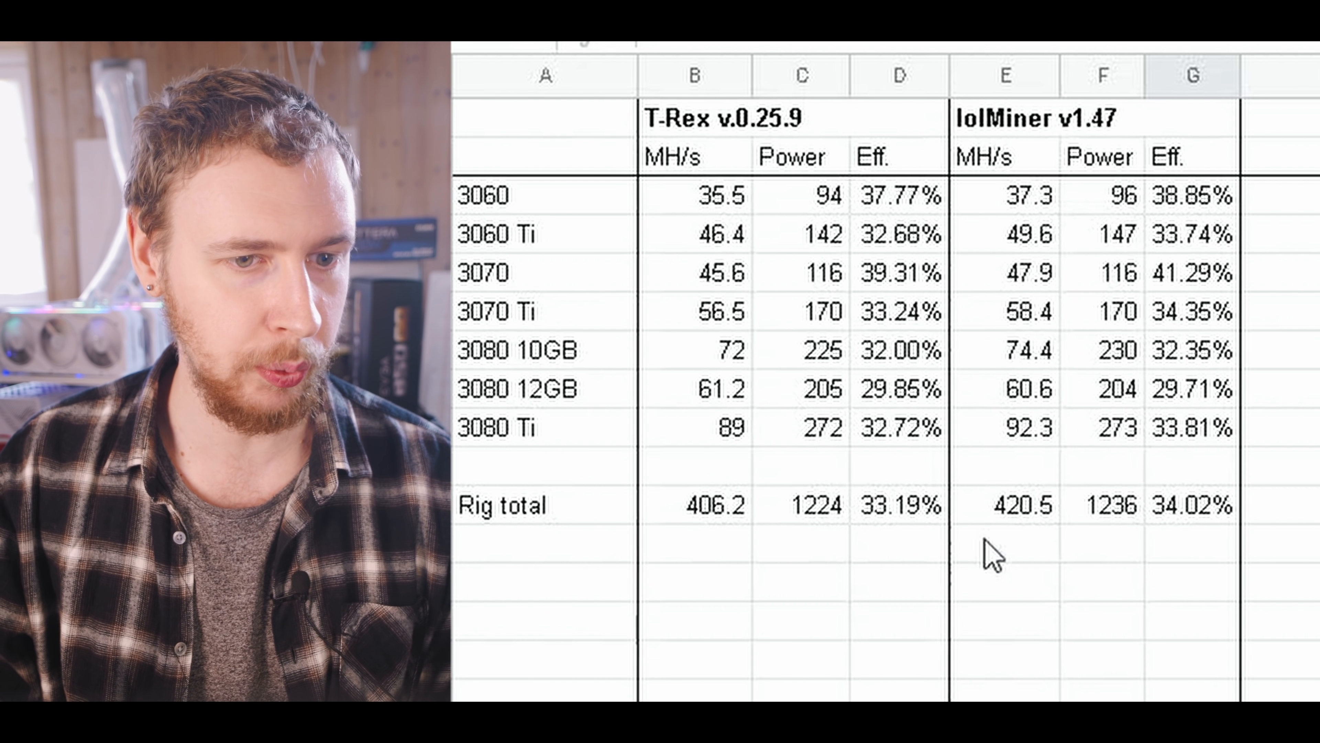
{"action": "left_click", "coordinate": [1020, 505]}
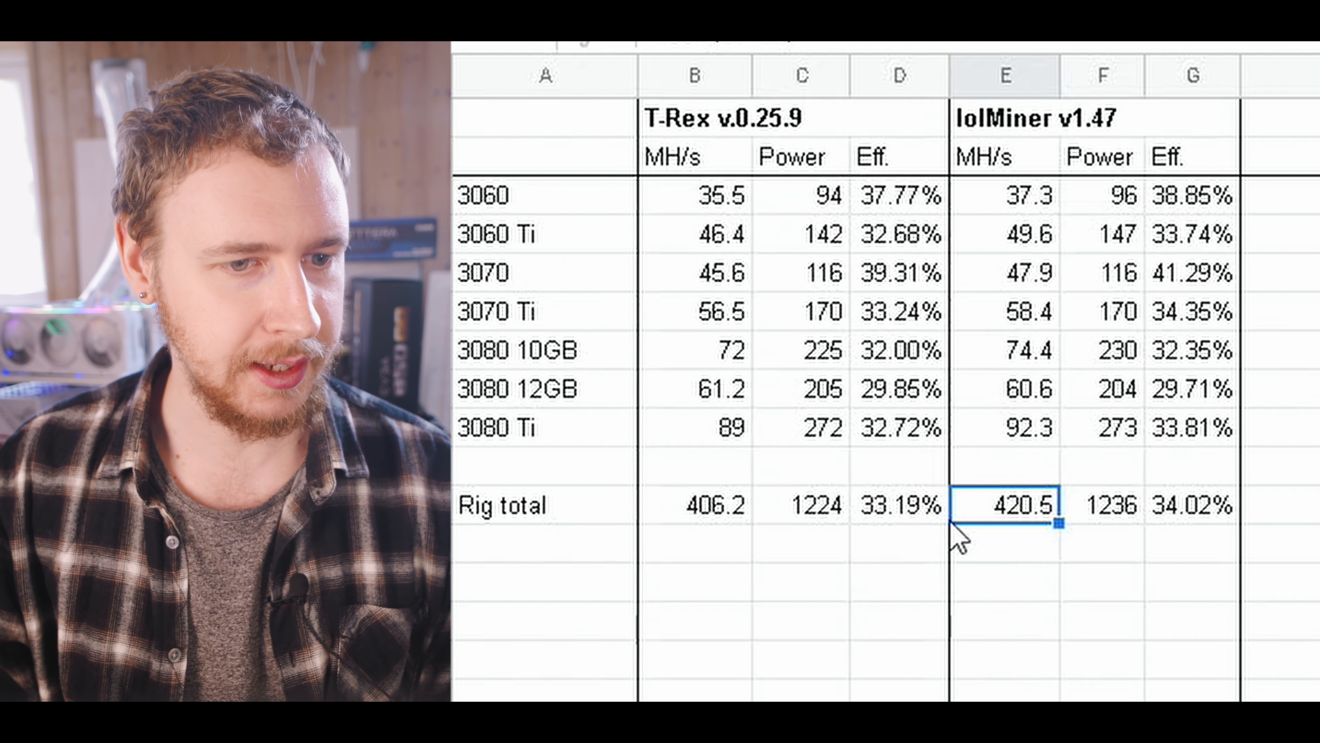
{"action": "mouse_move", "coordinate": [788, 508]}
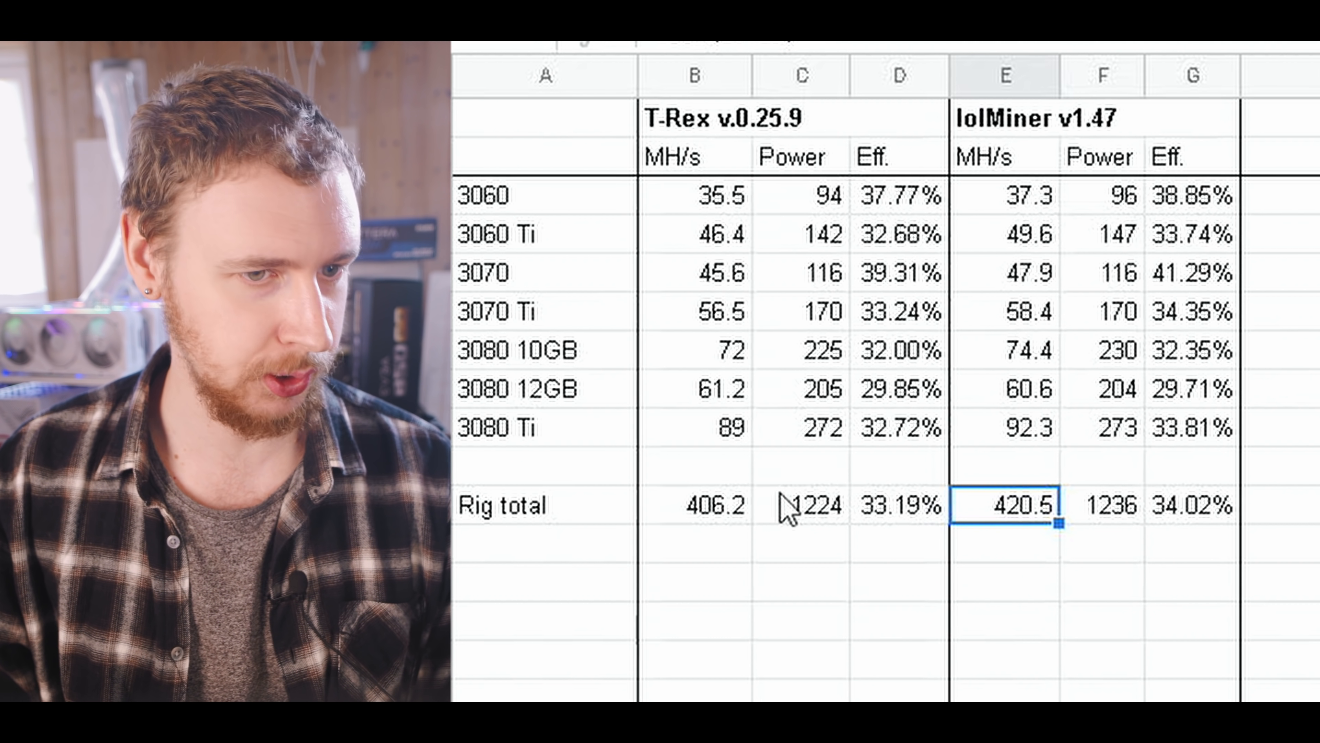
{"action": "left_click", "coordinate": [1114, 518]}
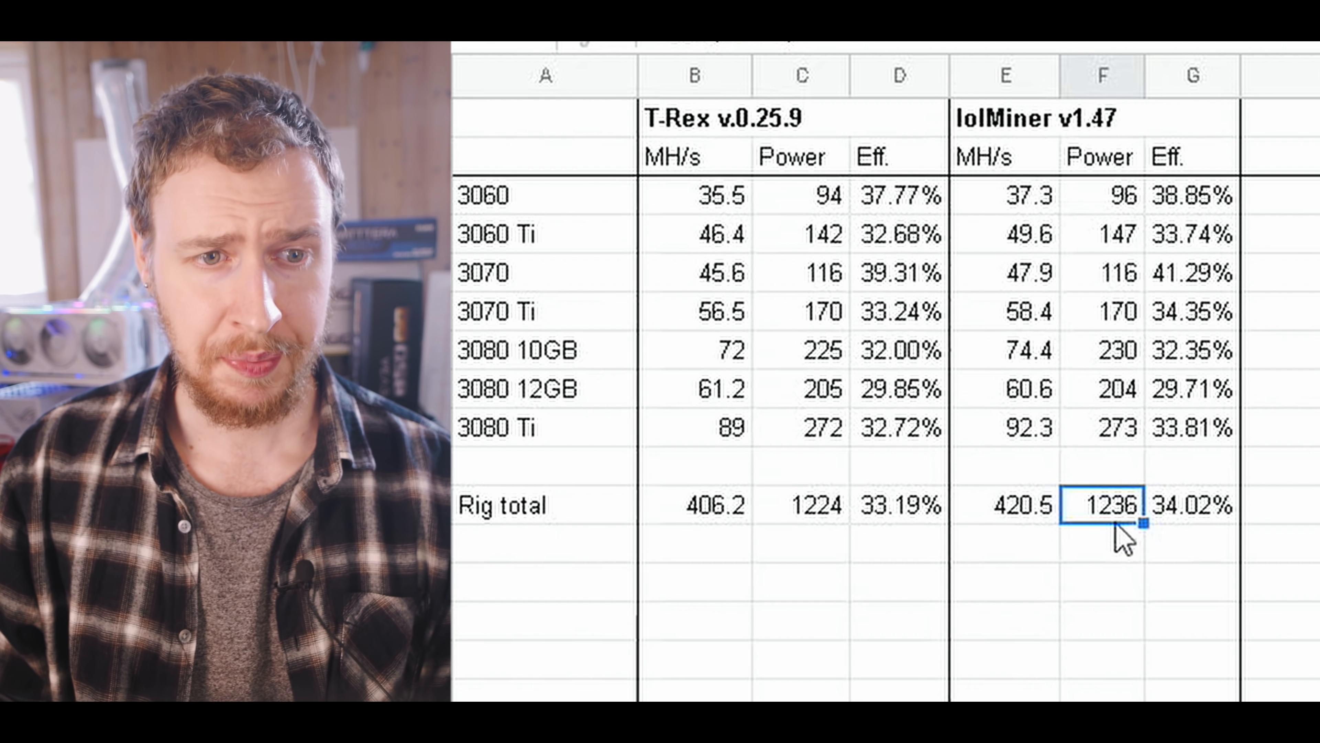
{"action": "mouse_move", "coordinate": [759, 413]}
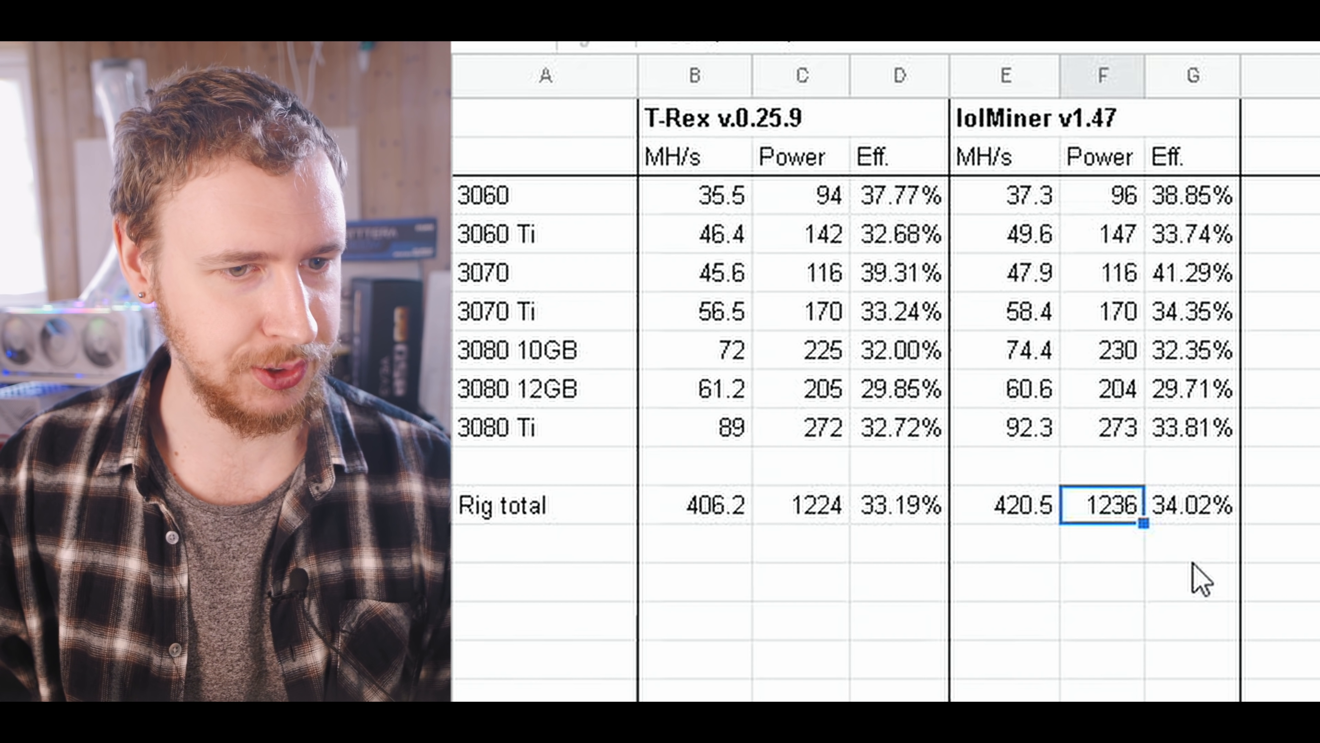
{"action": "mouse_move", "coordinate": [1130, 443]}
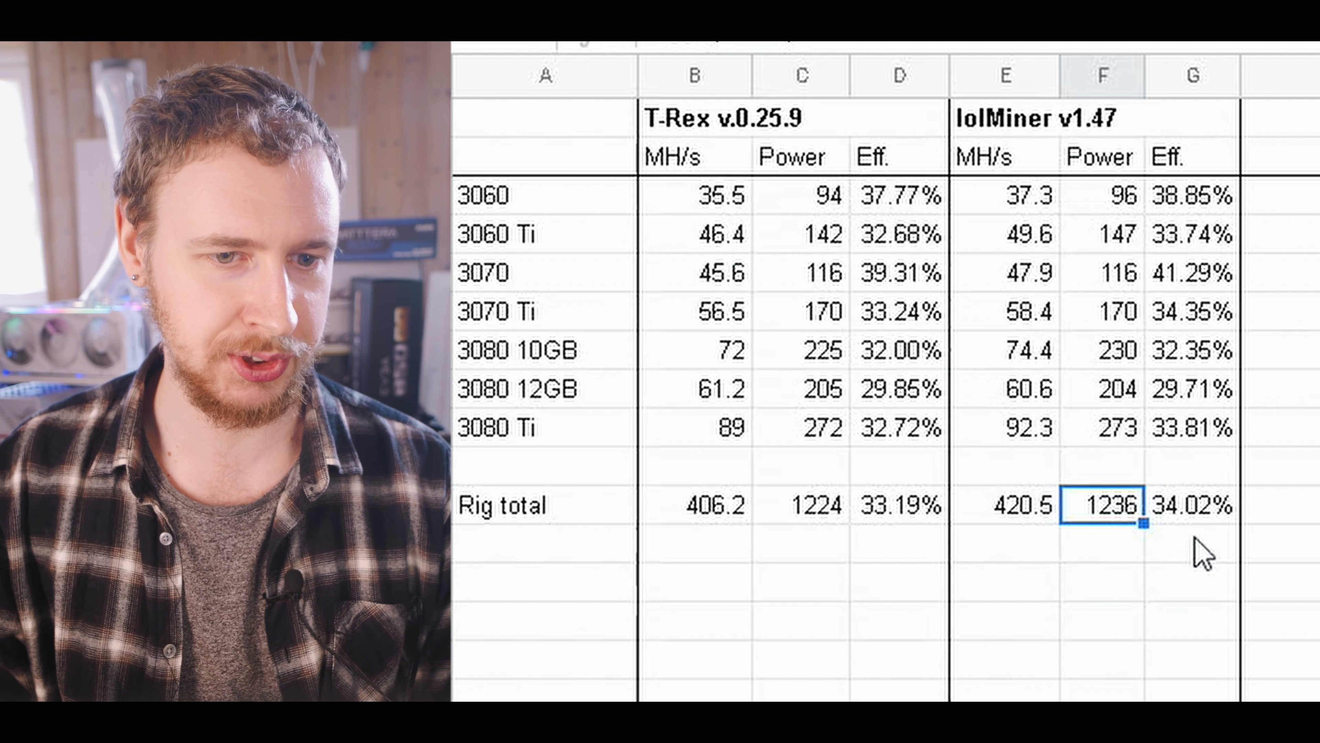
{"action": "left_click", "coordinate": [1197, 516]}
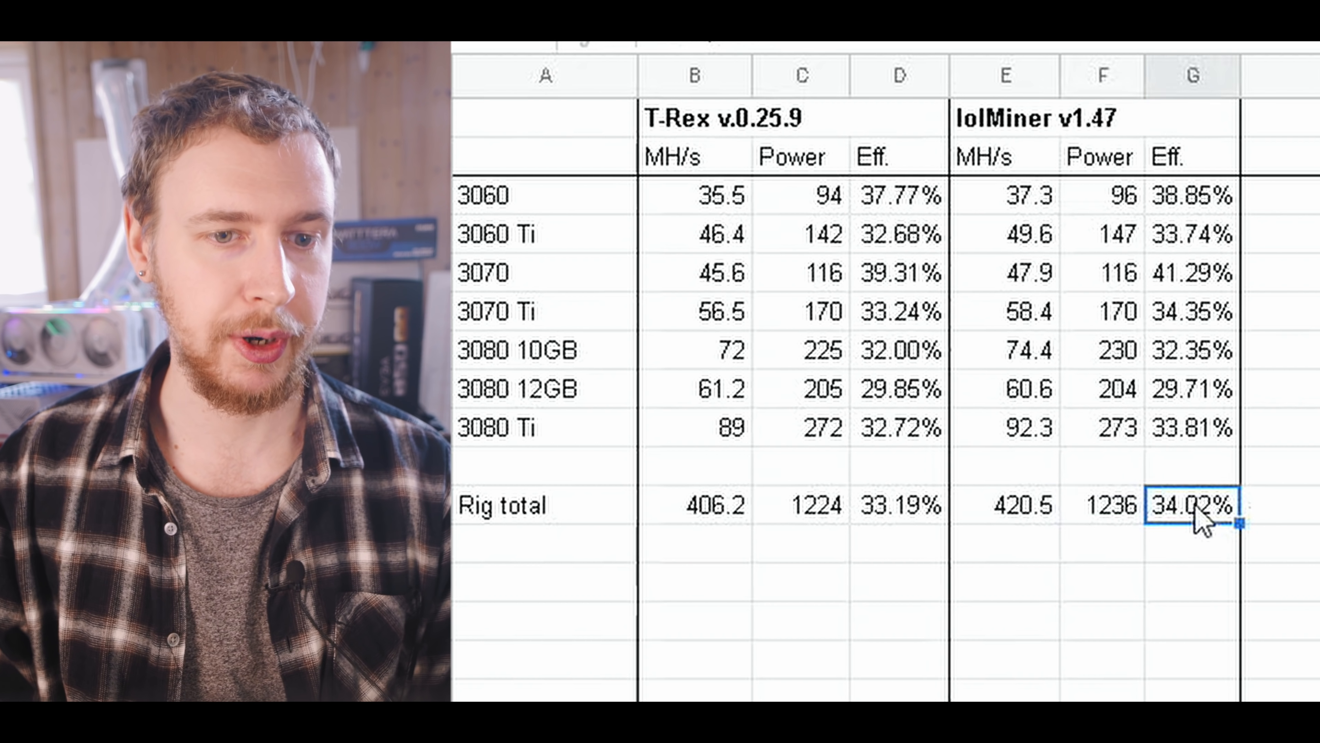
{"action": "mouse_move", "coordinate": [1106, 578]}
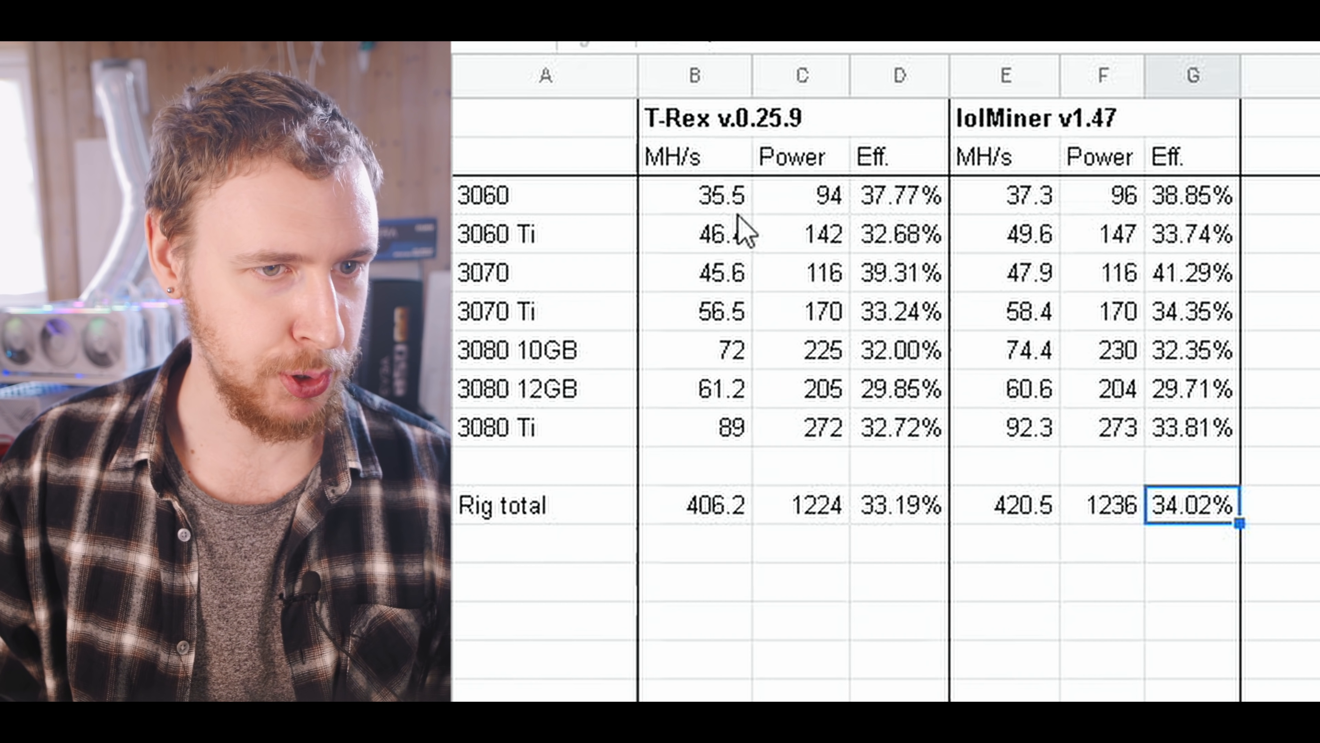
{"action": "left_click", "coordinate": [1007, 199]}
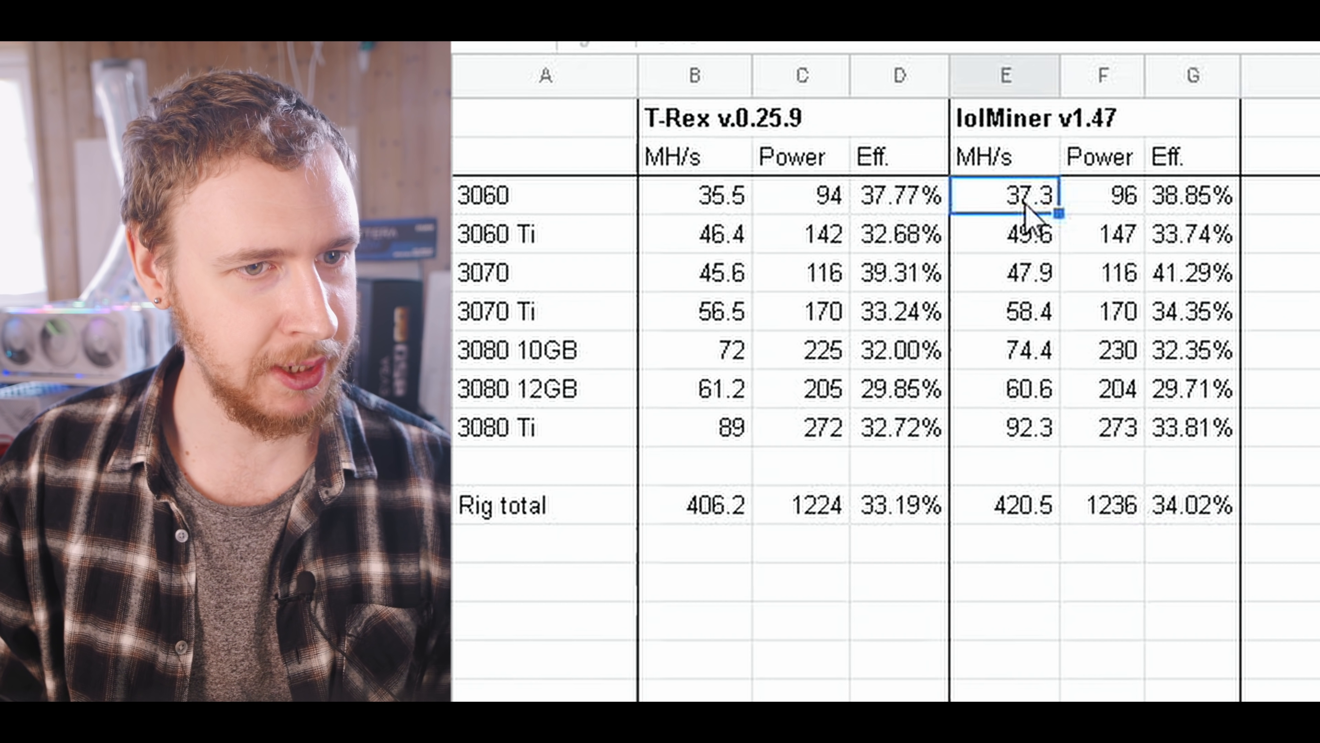
{"action": "left_click", "coordinate": [1116, 201]}
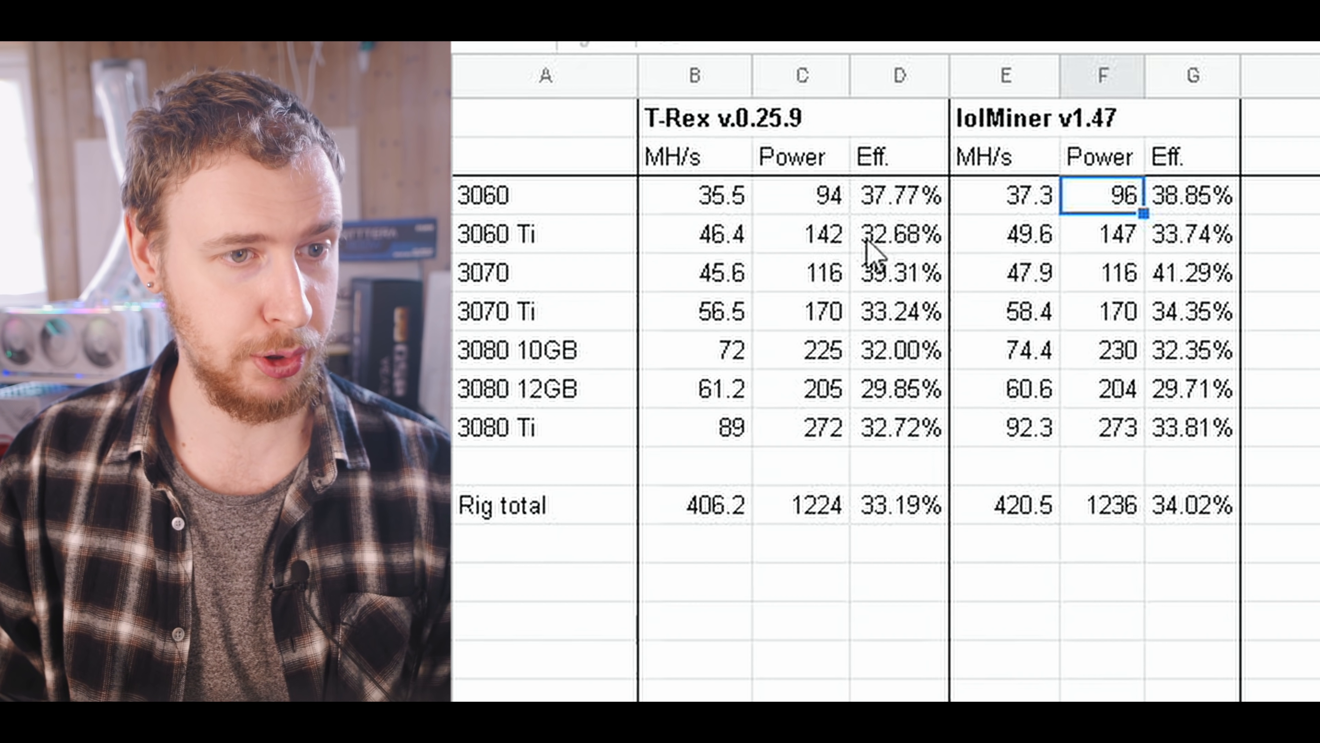
{"action": "mouse_move", "coordinate": [1048, 257]}
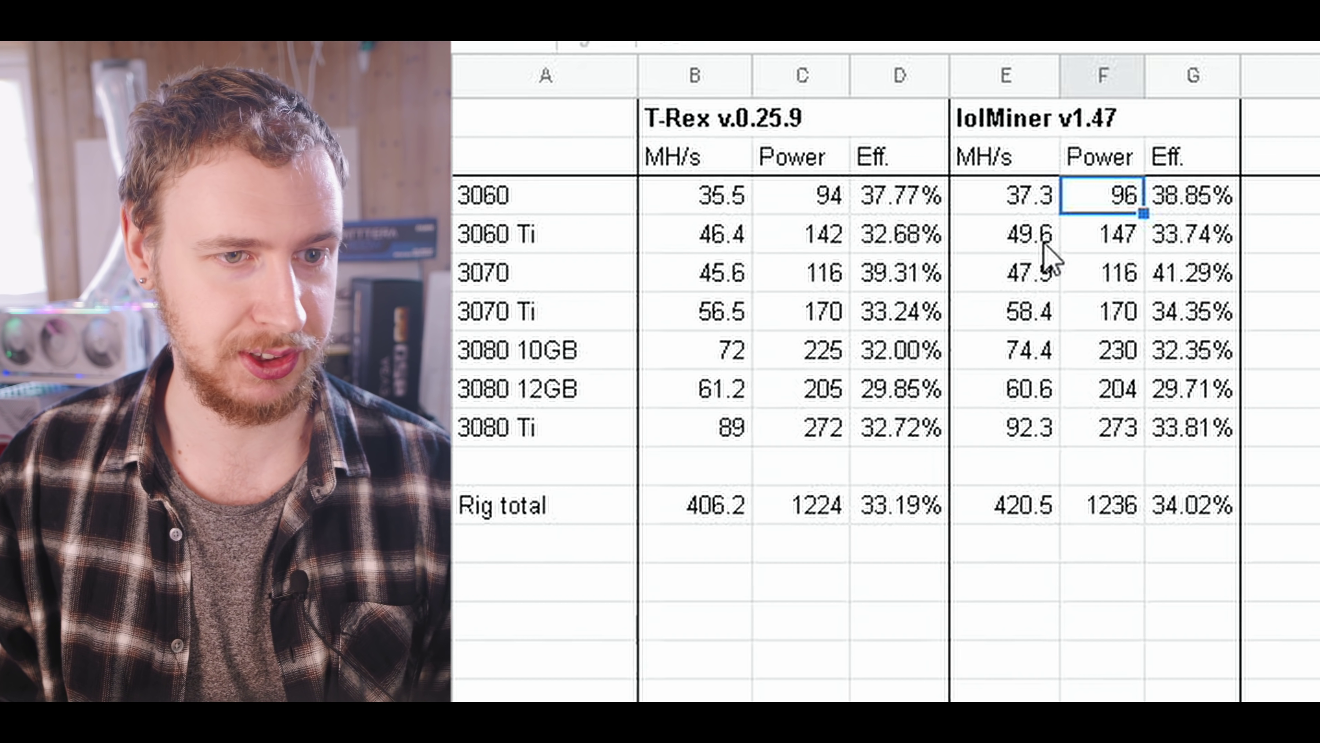
{"action": "left_click", "coordinate": [1107, 233]}
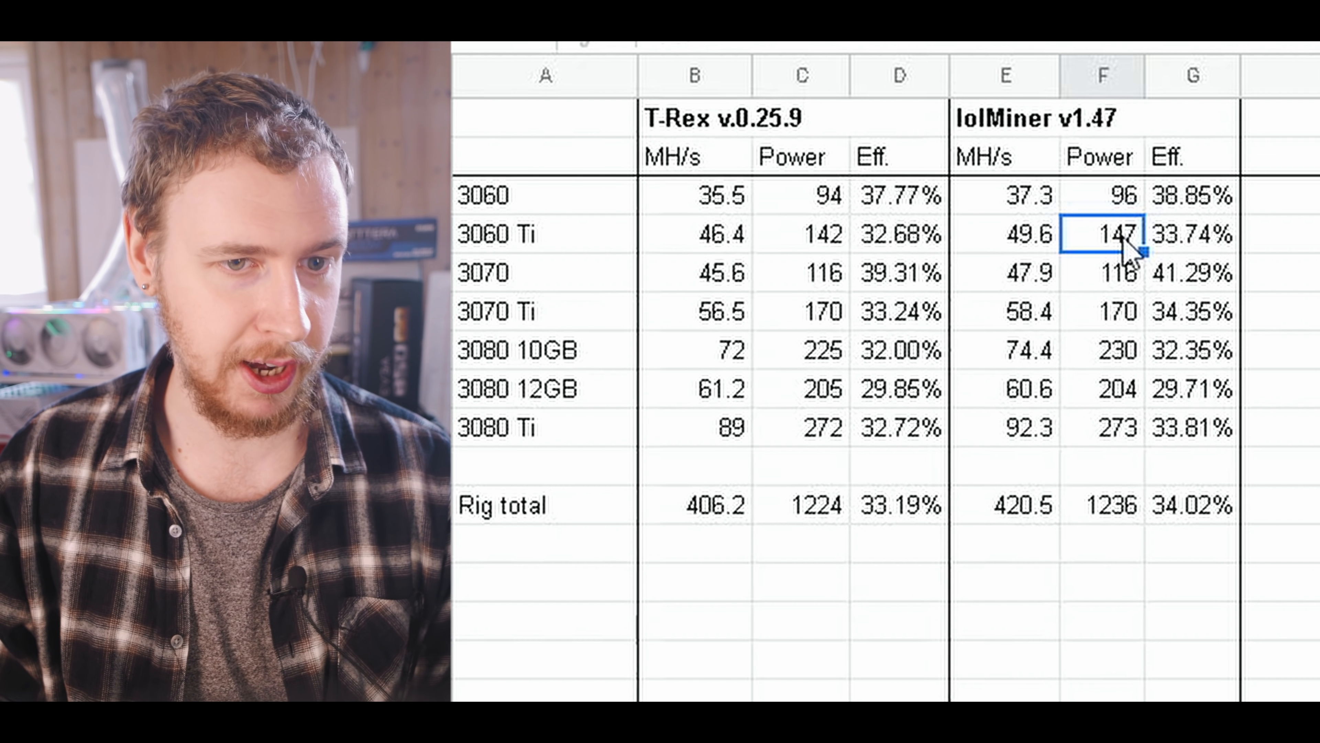
{"action": "mouse_move", "coordinate": [744, 296]}
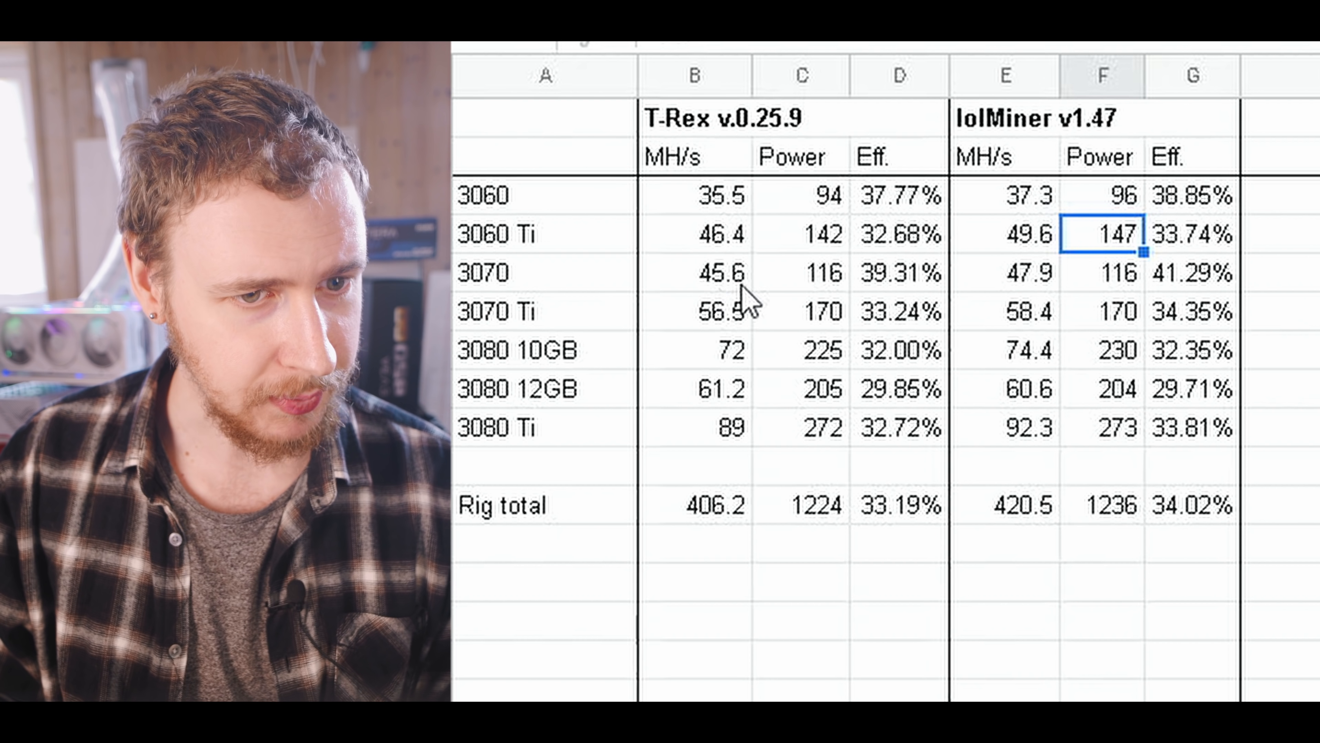
{"action": "mouse_move", "coordinate": [1051, 287]}
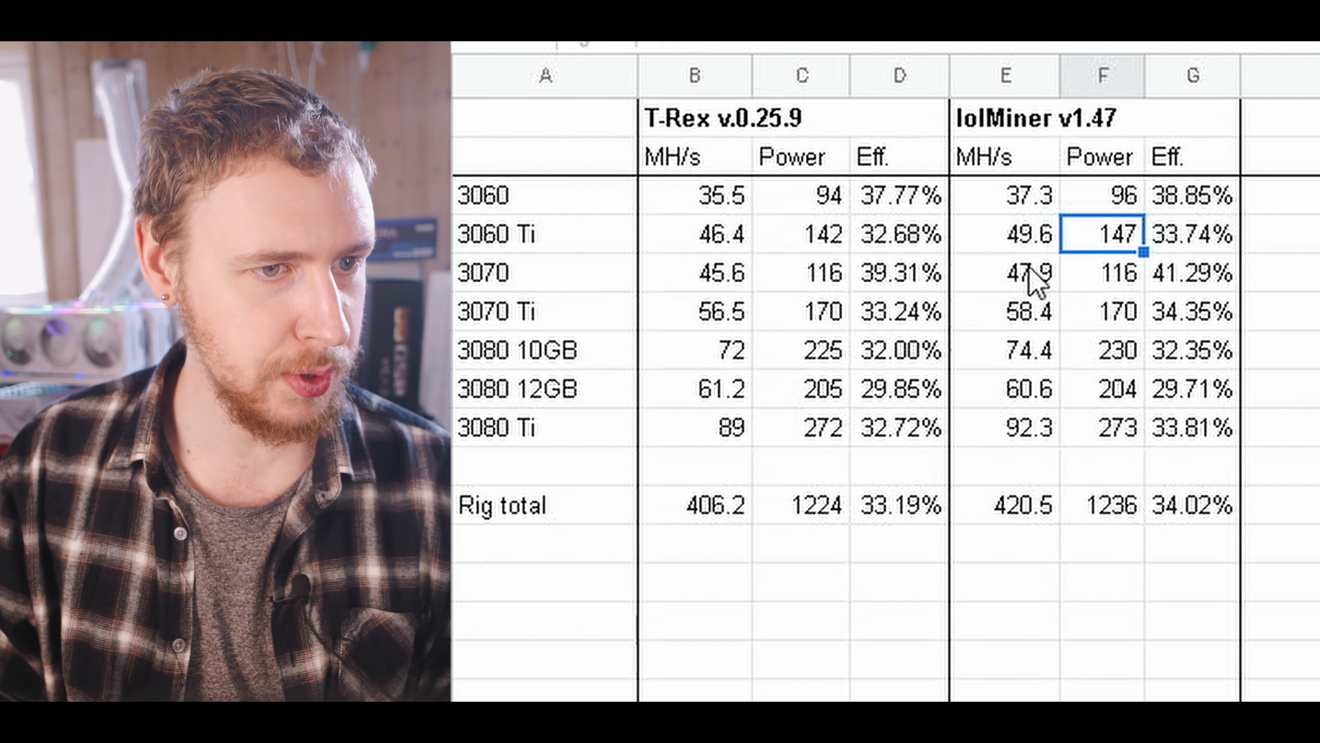
{"action": "left_click", "coordinate": [1106, 272]}
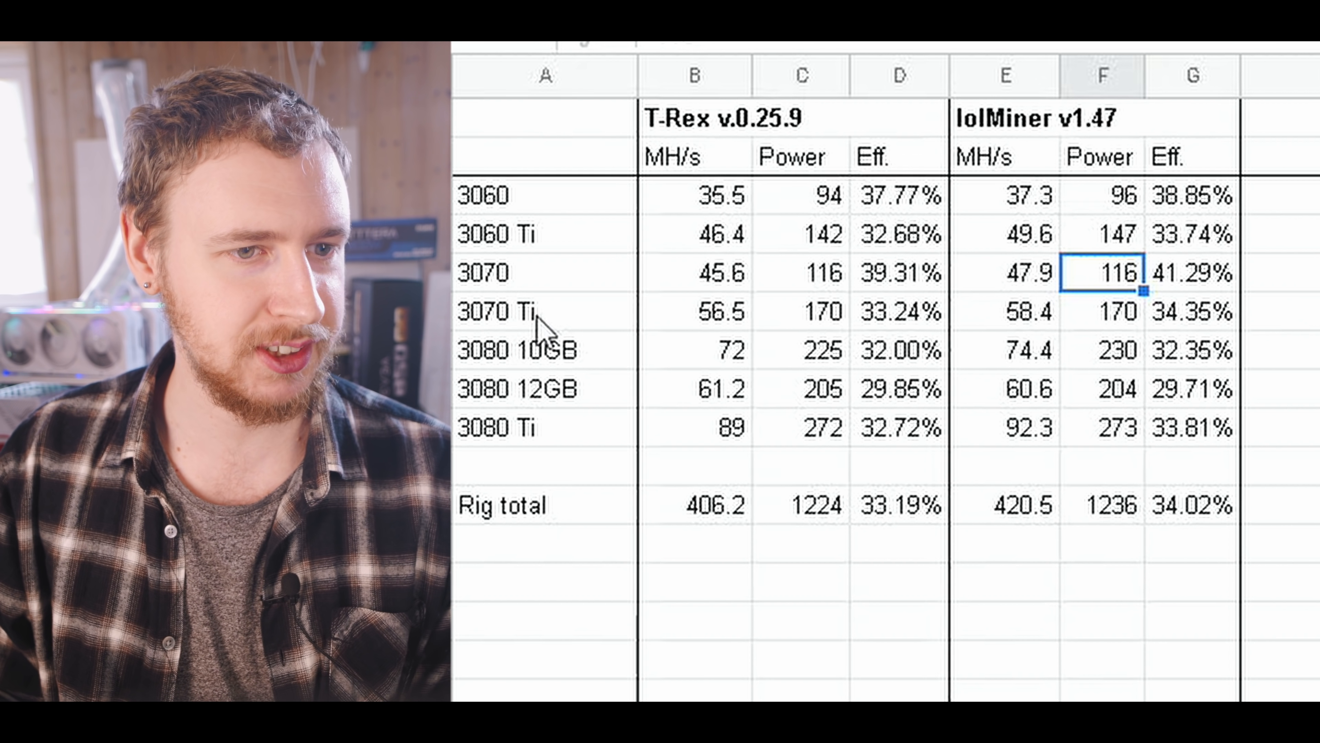
{"action": "mouse_move", "coordinate": [1034, 332]}
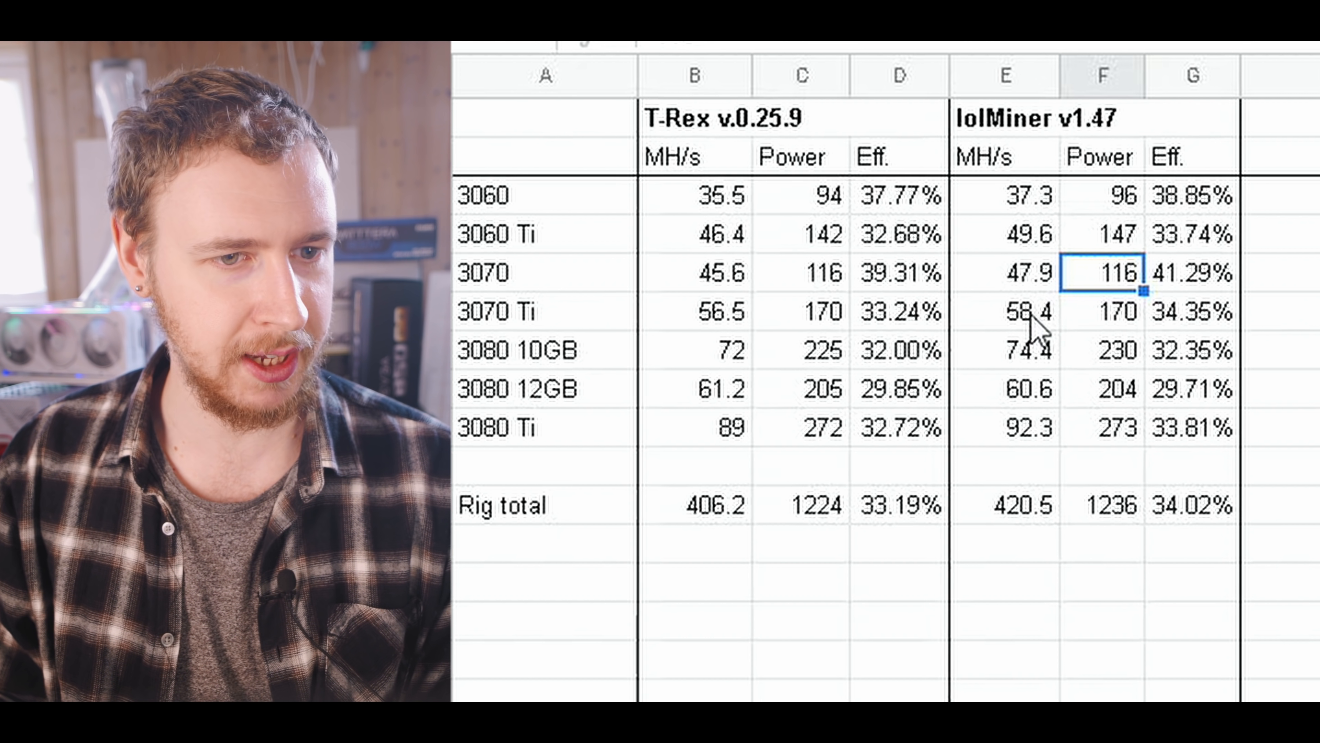
{"action": "left_click", "coordinate": [1106, 310]}
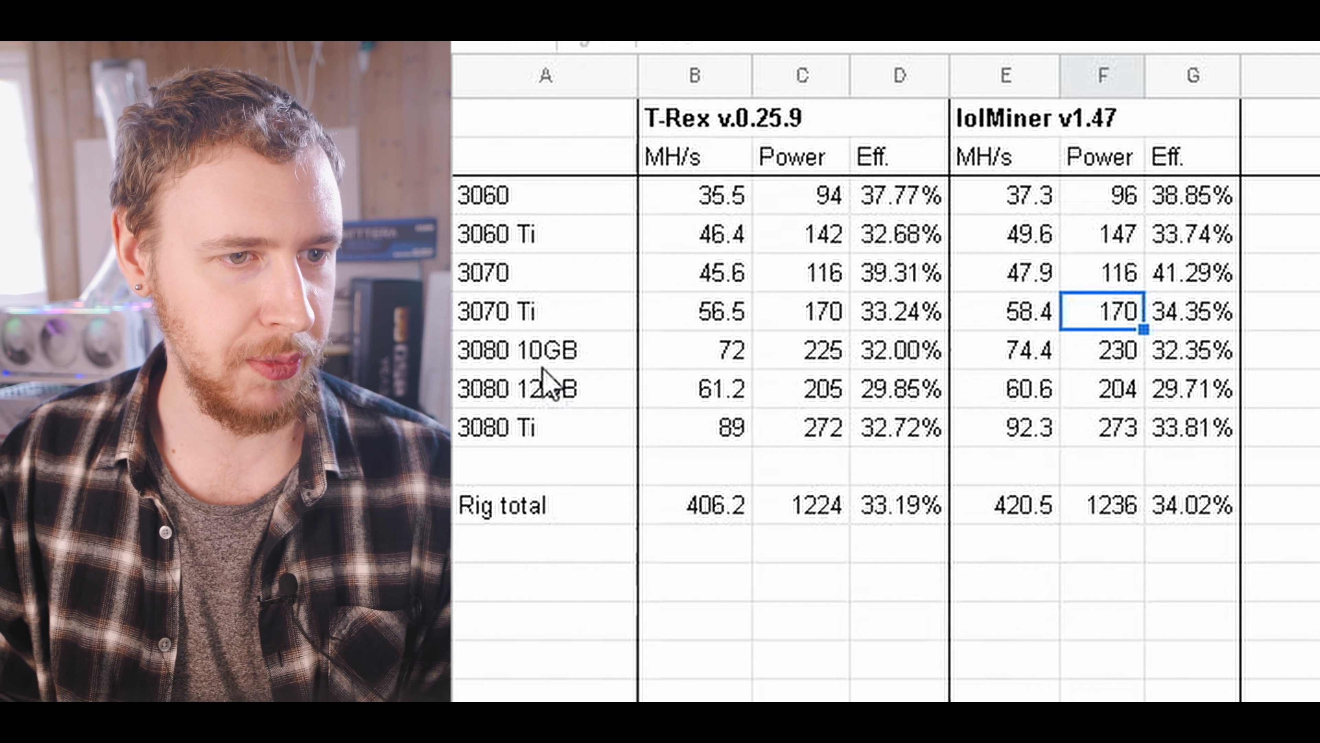
{"action": "left_click", "coordinate": [698, 351]}
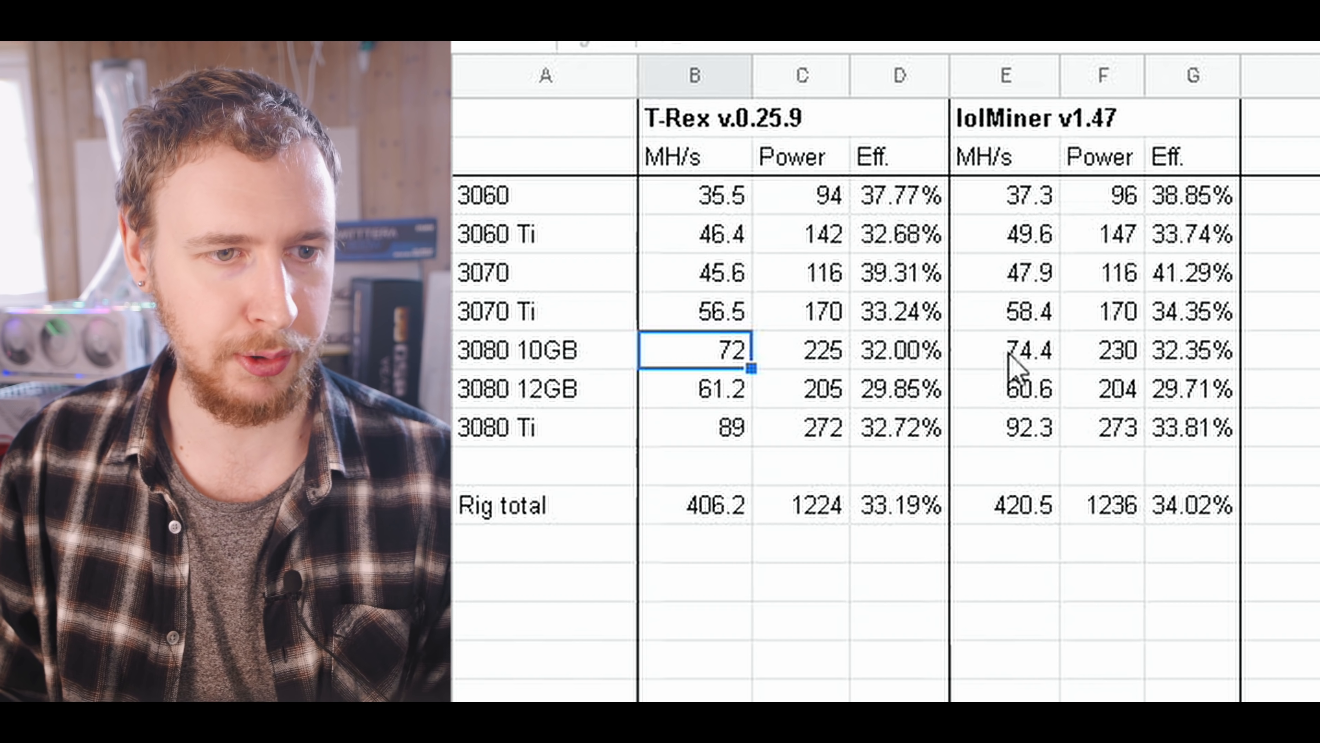
{"action": "mouse_move", "coordinate": [1053, 367]}
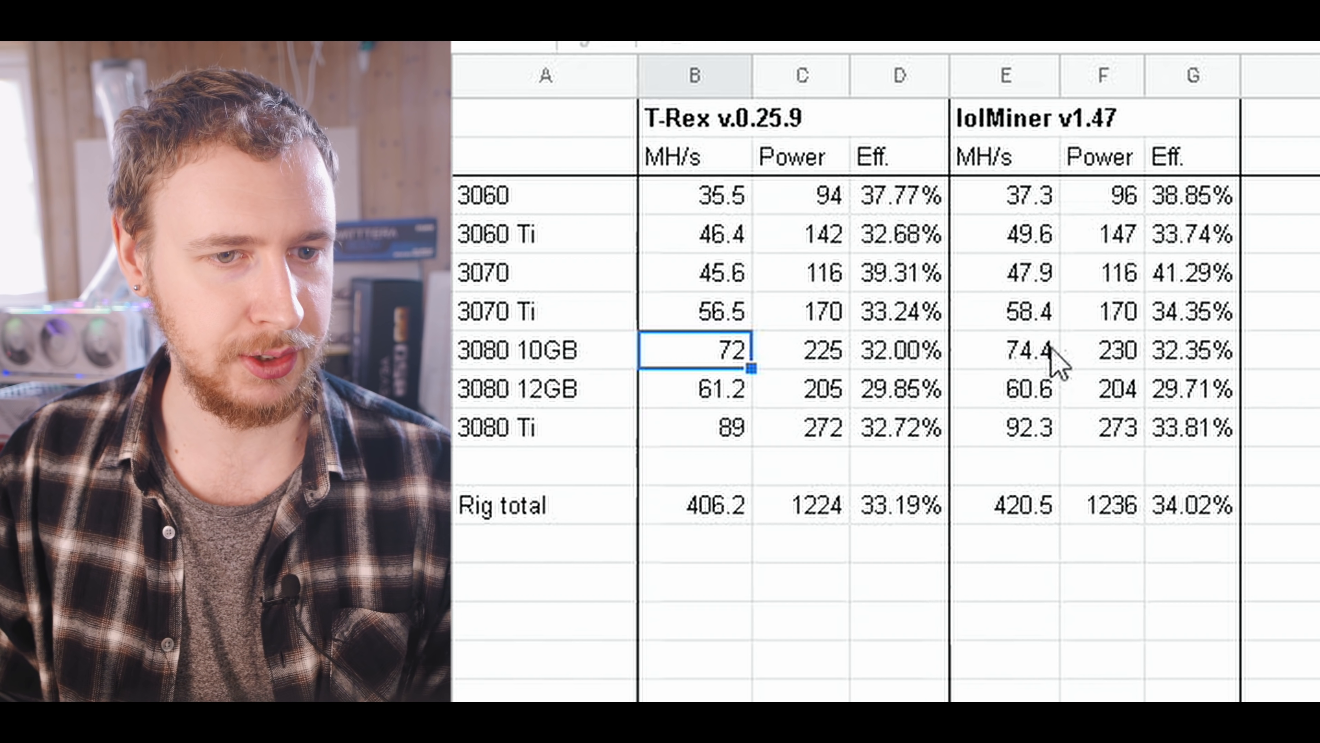
{"action": "left_click", "coordinate": [1114, 353]}
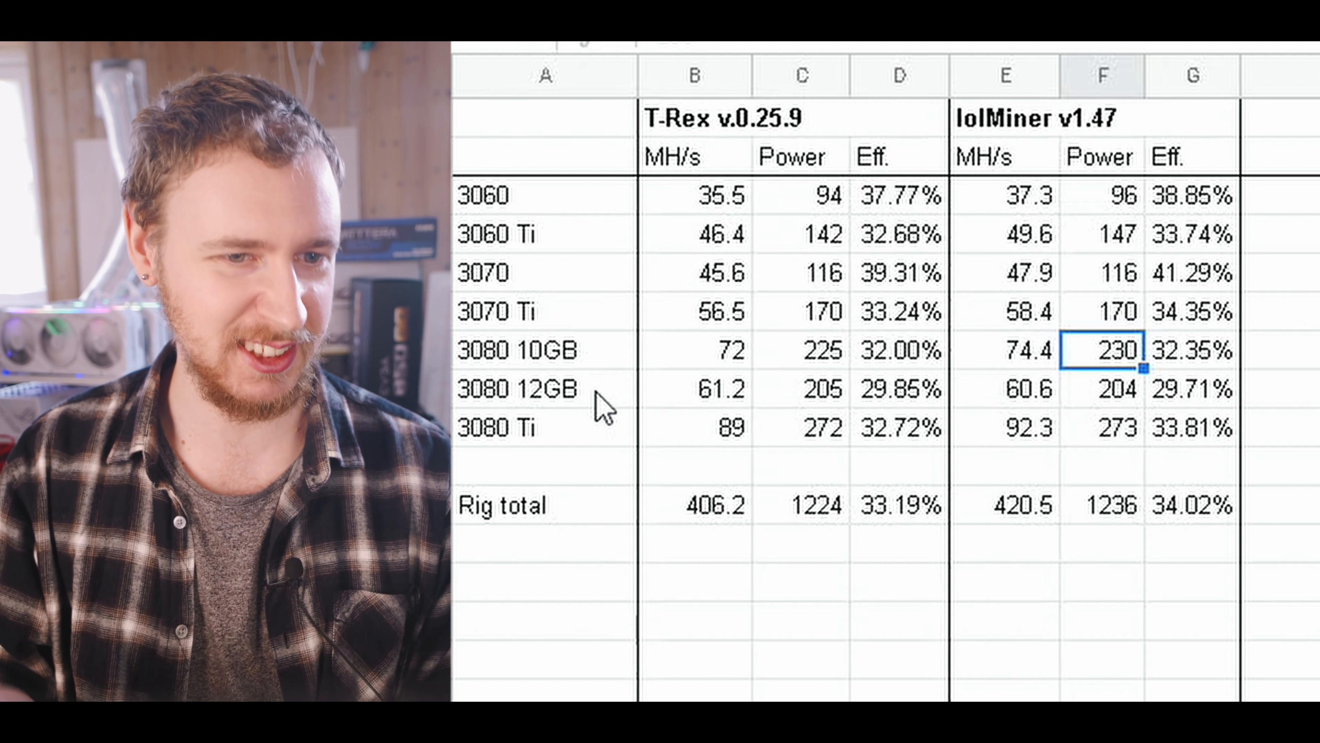
{"action": "mouse_move", "coordinate": [753, 401]}
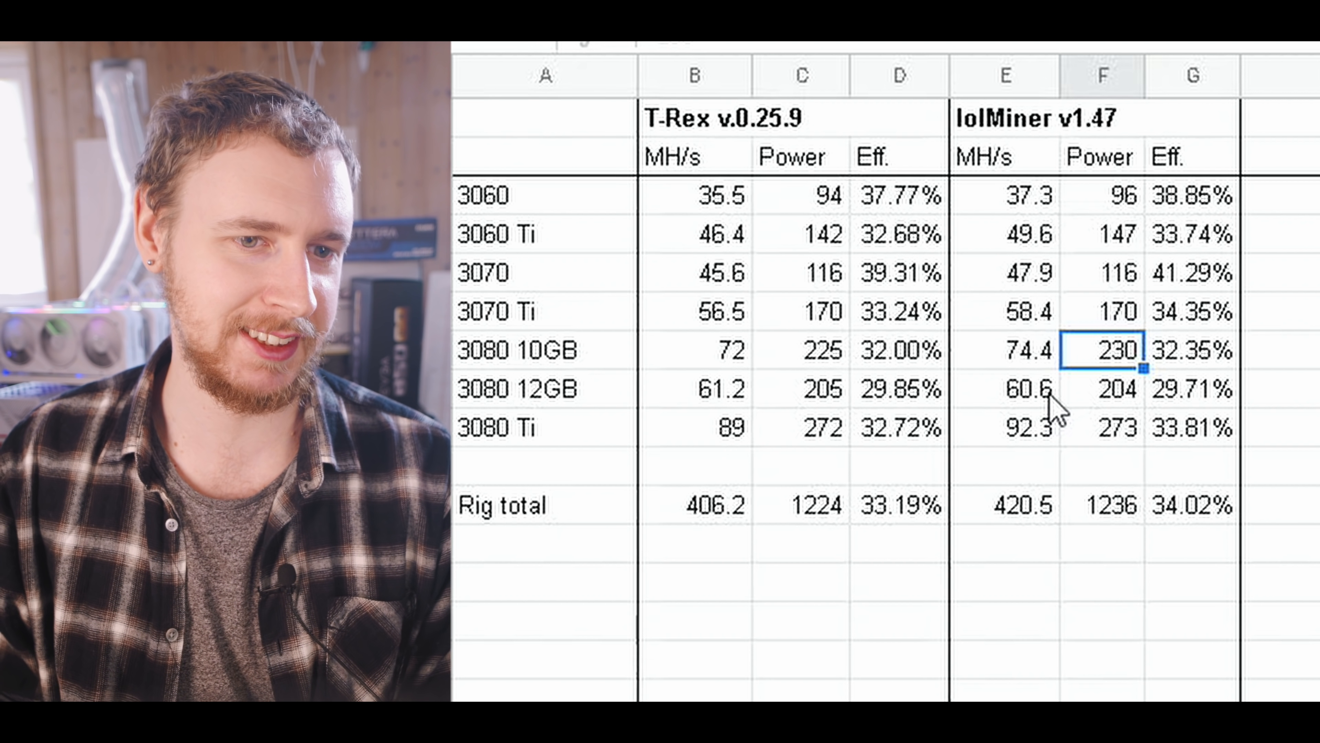
{"action": "left_click", "coordinate": [1104, 392]}
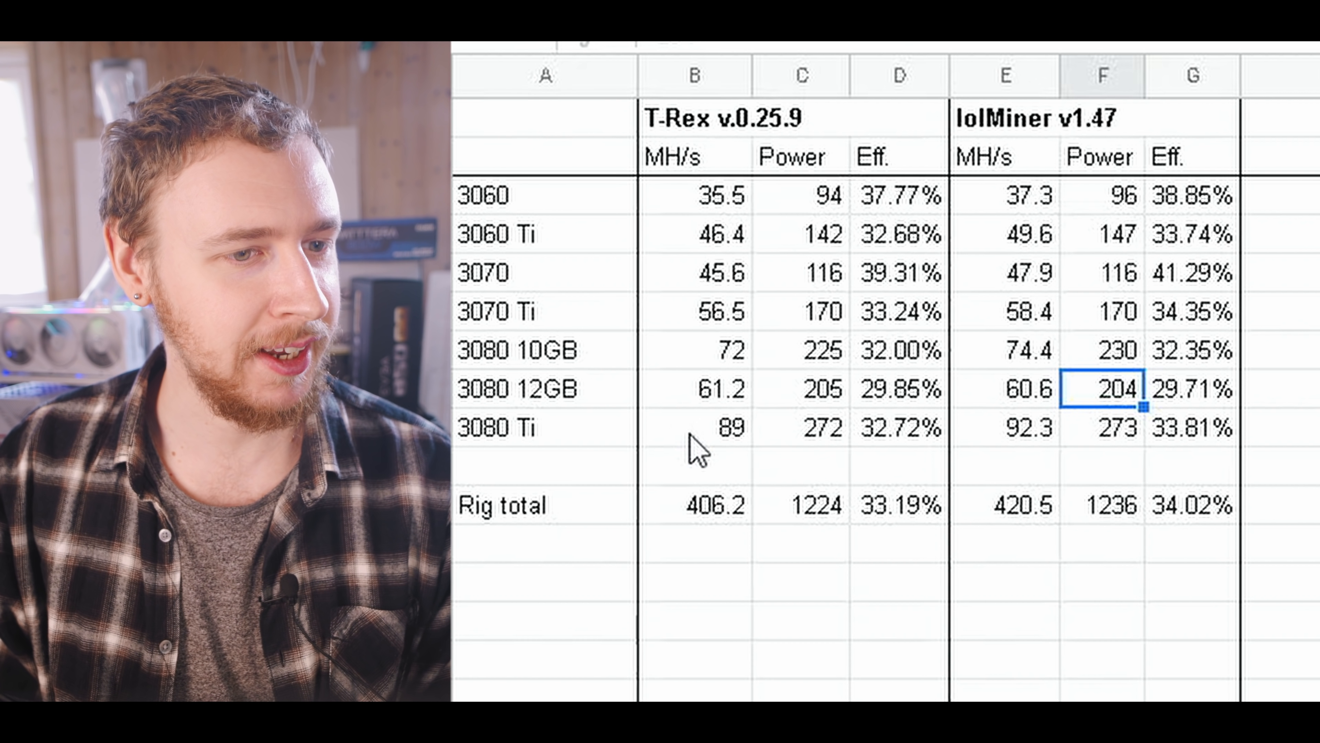
{"action": "left_click", "coordinate": [696, 430]}
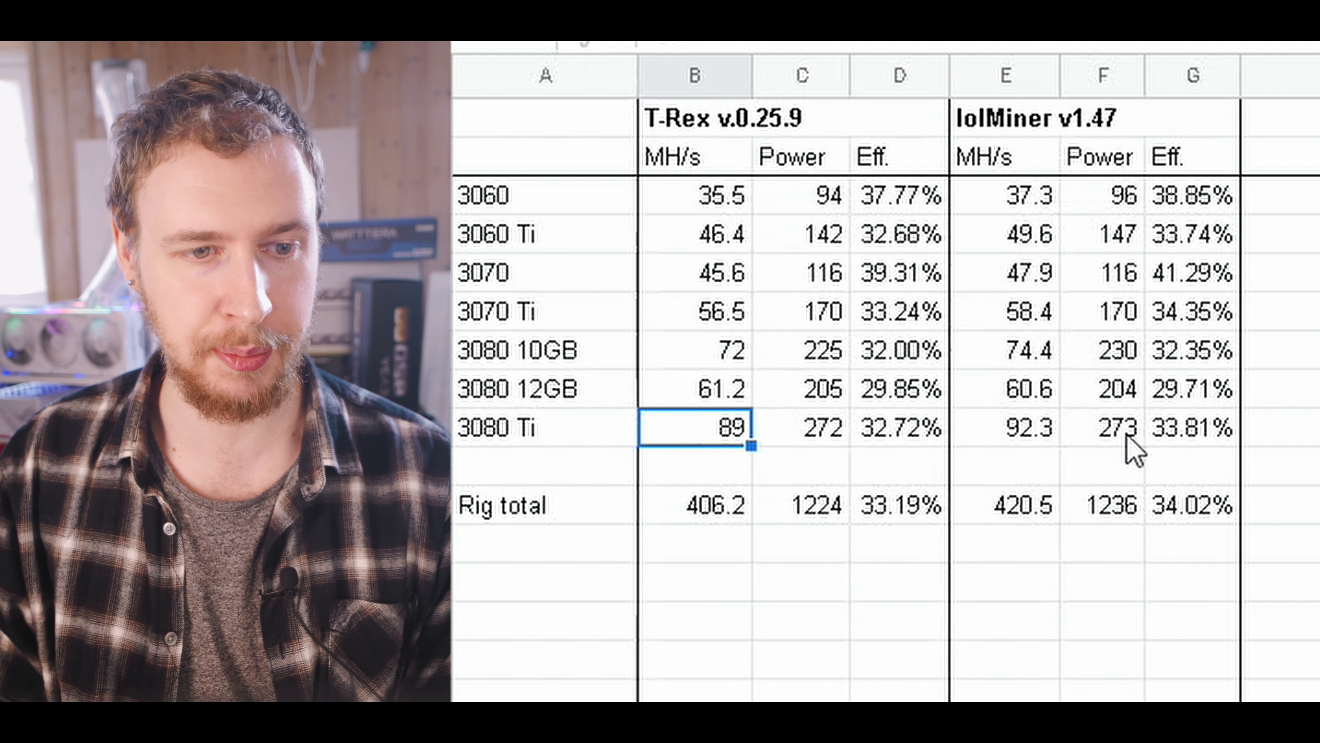
{"action": "left_click", "coordinate": [1108, 428]}
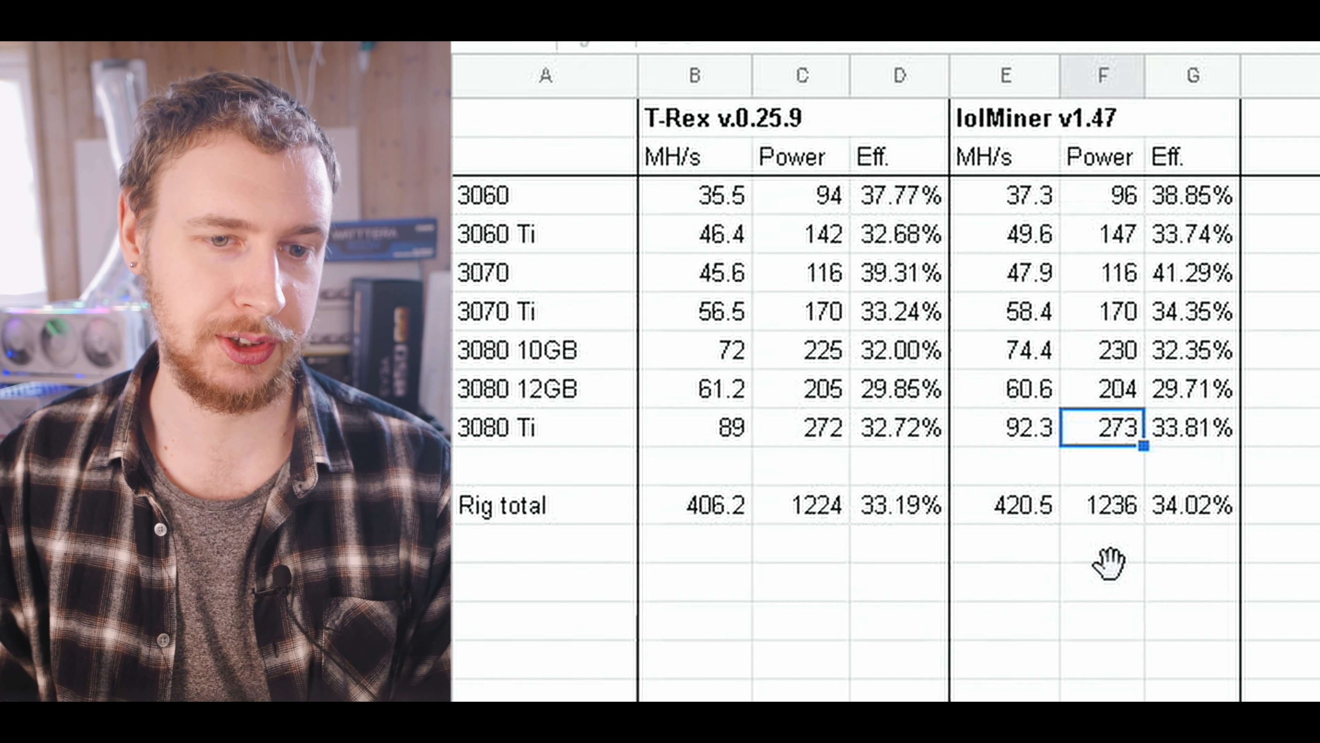